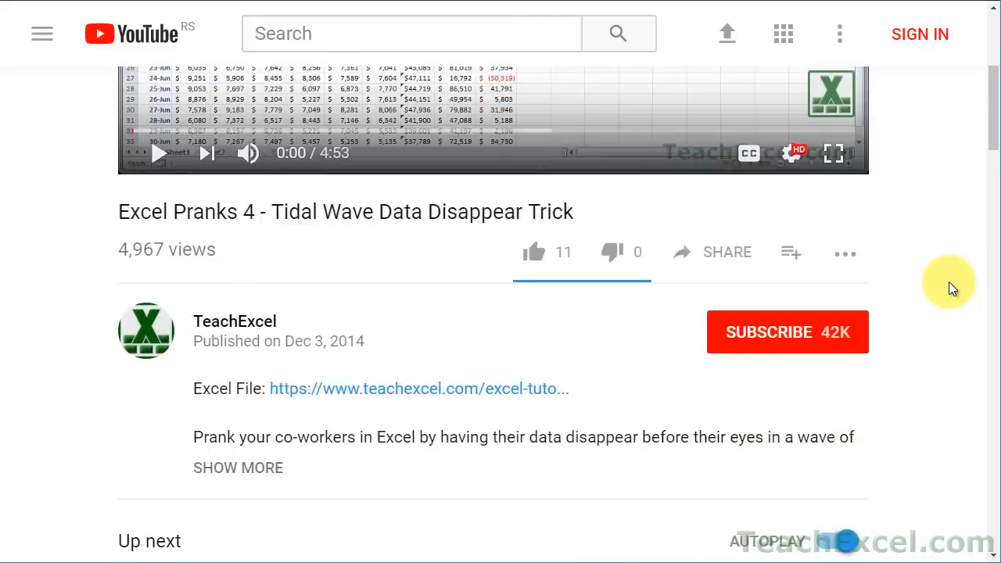
# Follow the Excel File link in the video description to the TeachExcel tutorial page.
pyautogui.scroll(-3)
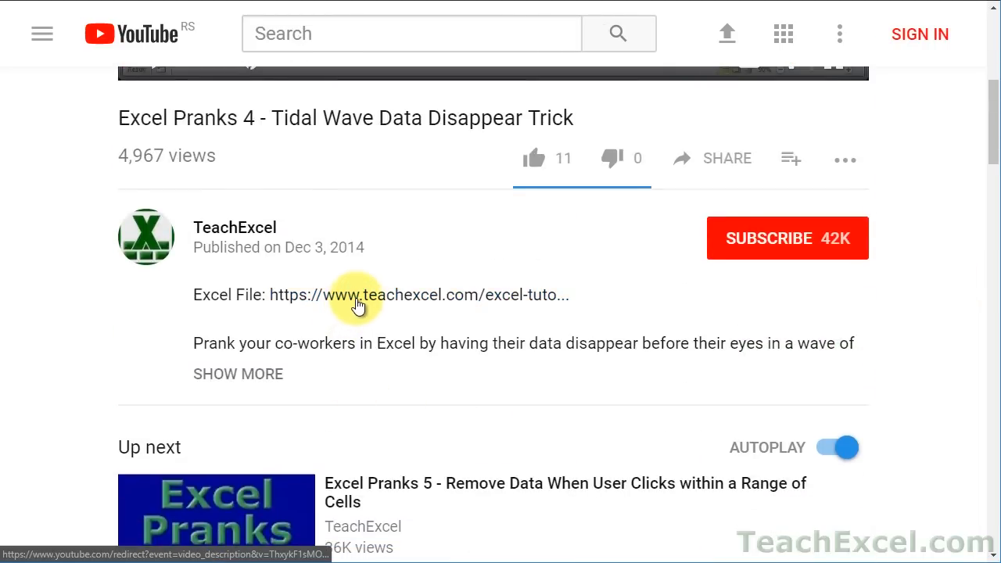
pyautogui.click(357, 294)
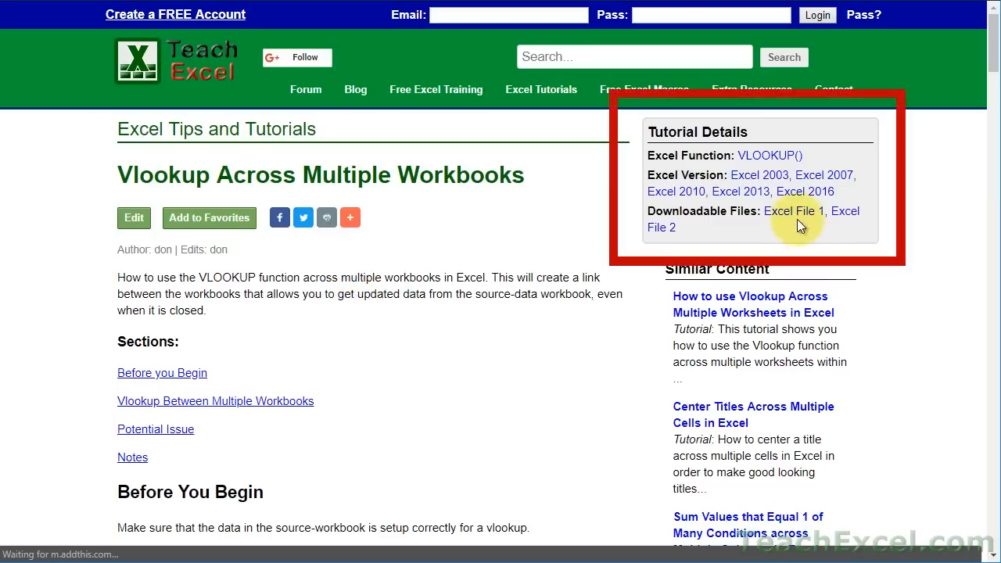
pyautogui.moveTo(848, 211)
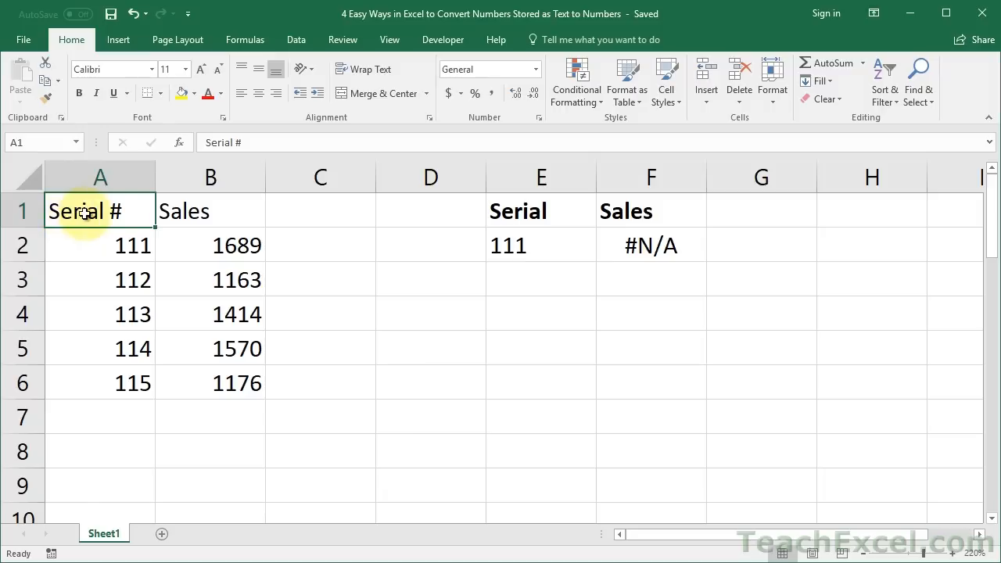
pyautogui.moveTo(84, 211); pyautogui.dragTo(194, 382)
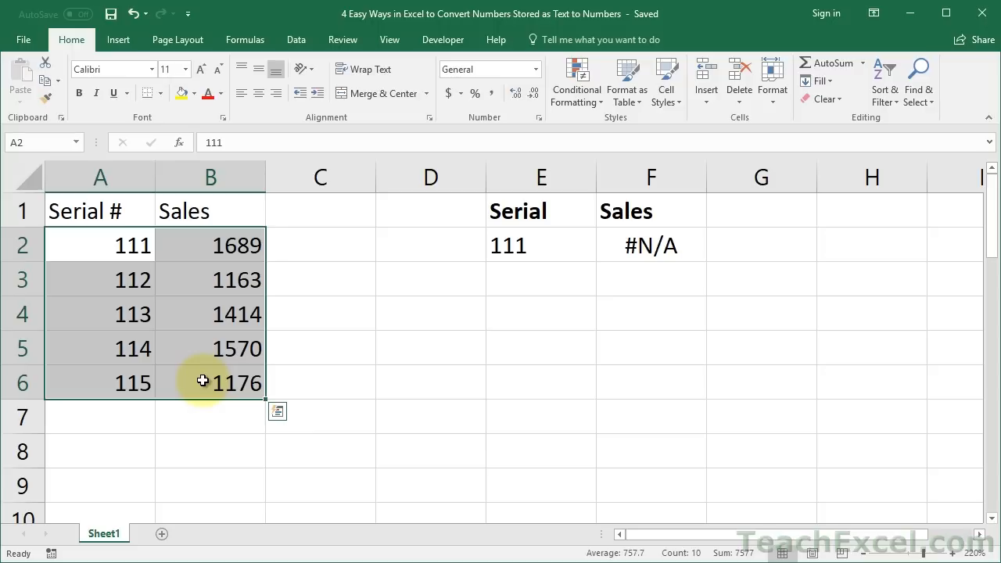
pyautogui.click(541, 244)
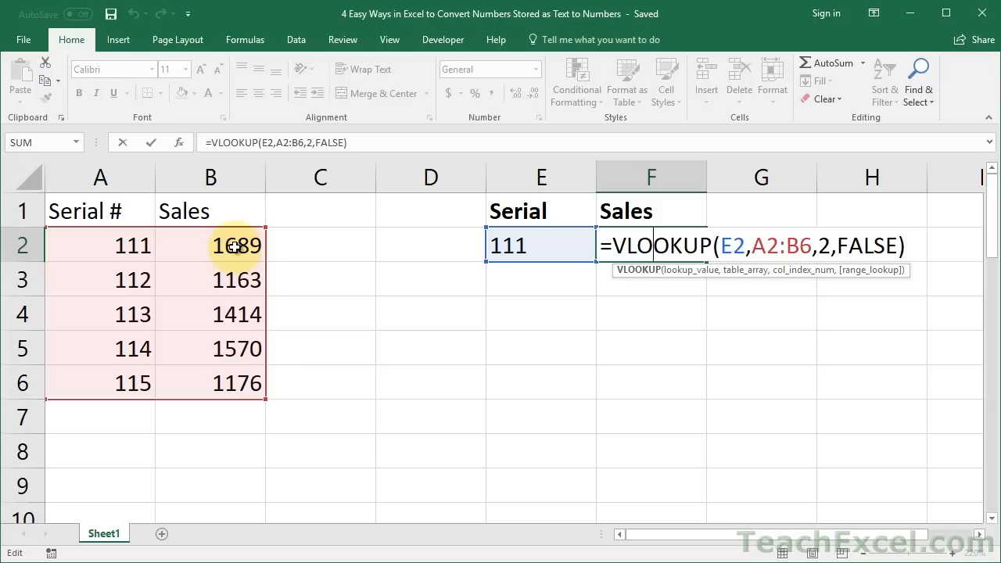
pyautogui.moveTo(694, 276)
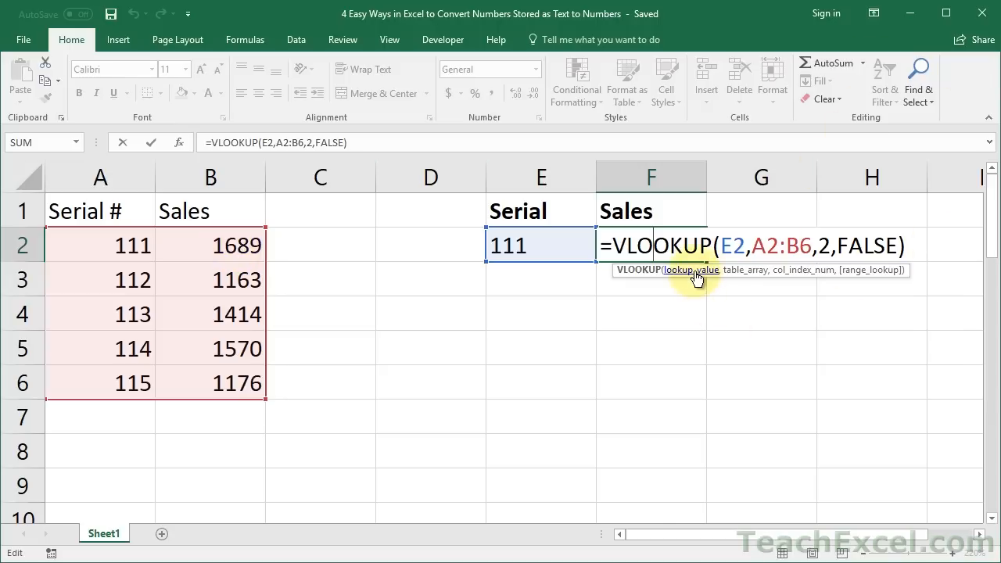
pyautogui.press('Return')
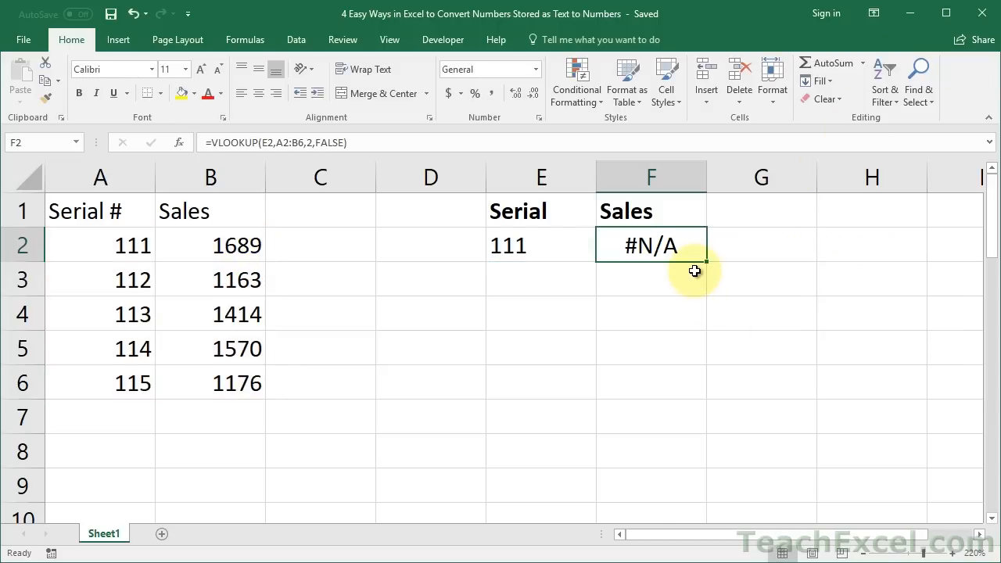
pyautogui.moveTo(544, 244)
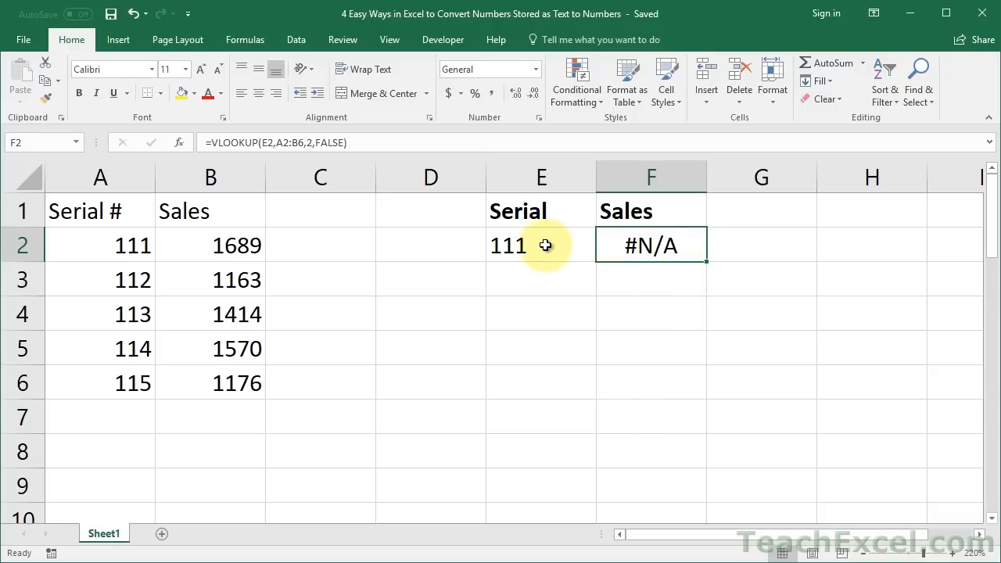
pyautogui.click(540, 244)
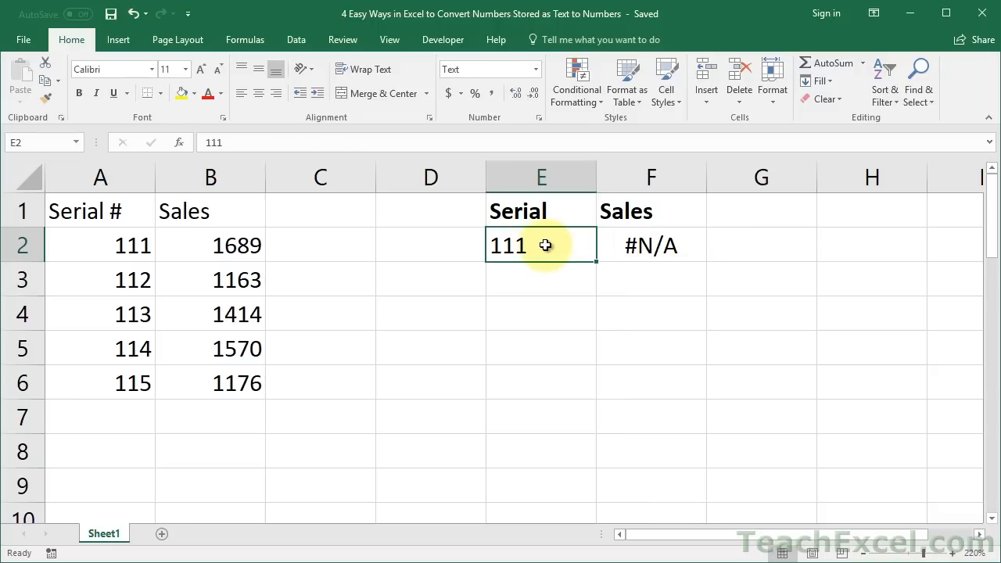
pyautogui.moveTo(510, 282)
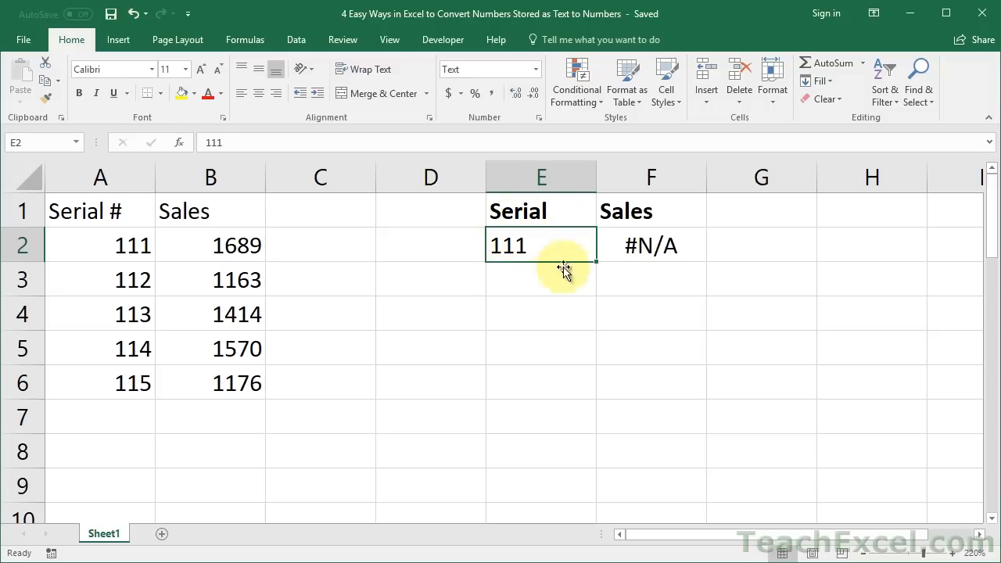
pyautogui.moveTo(178, 284)
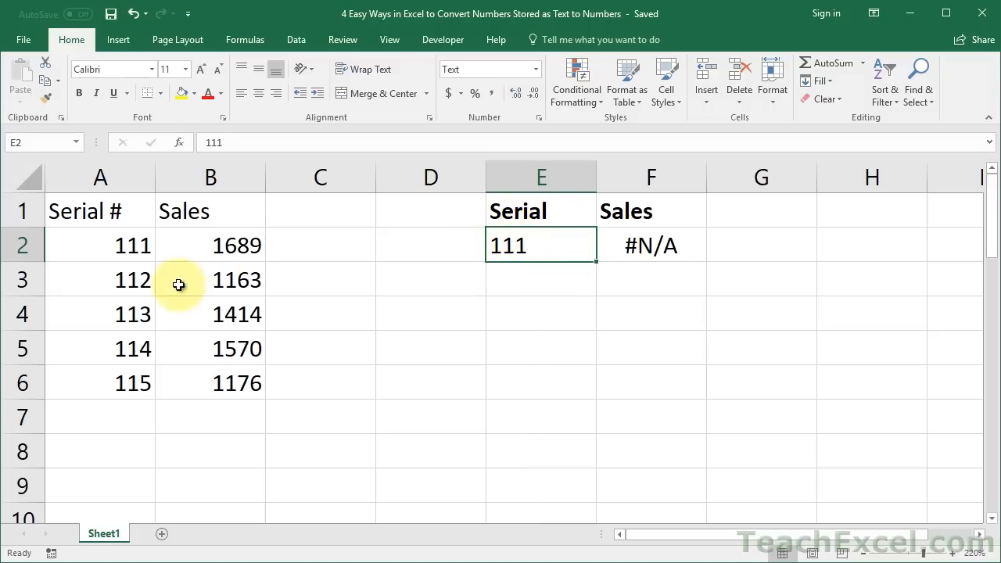
pyautogui.moveTo(100, 244); pyautogui.dragTo(210, 416)
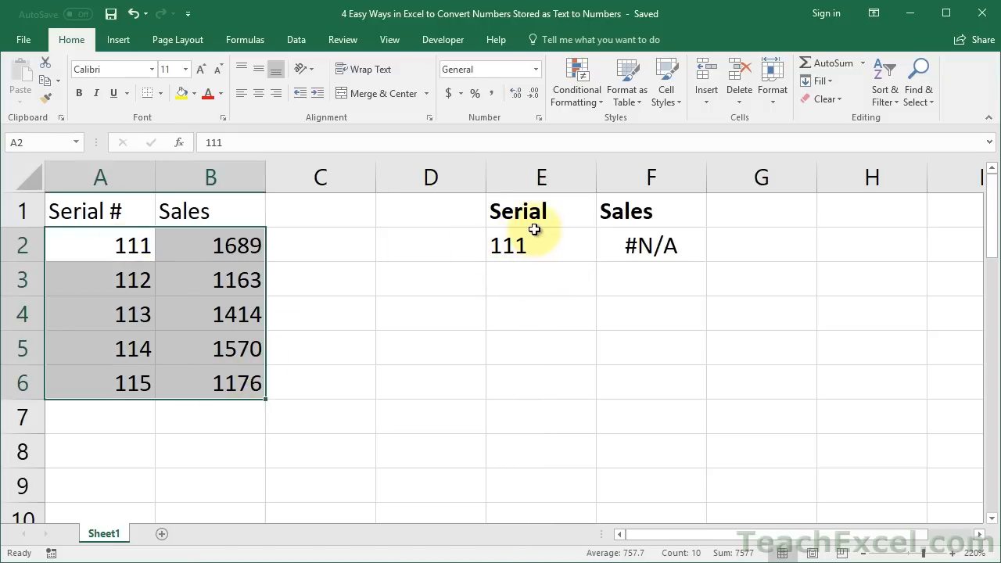
pyautogui.click(541, 244)
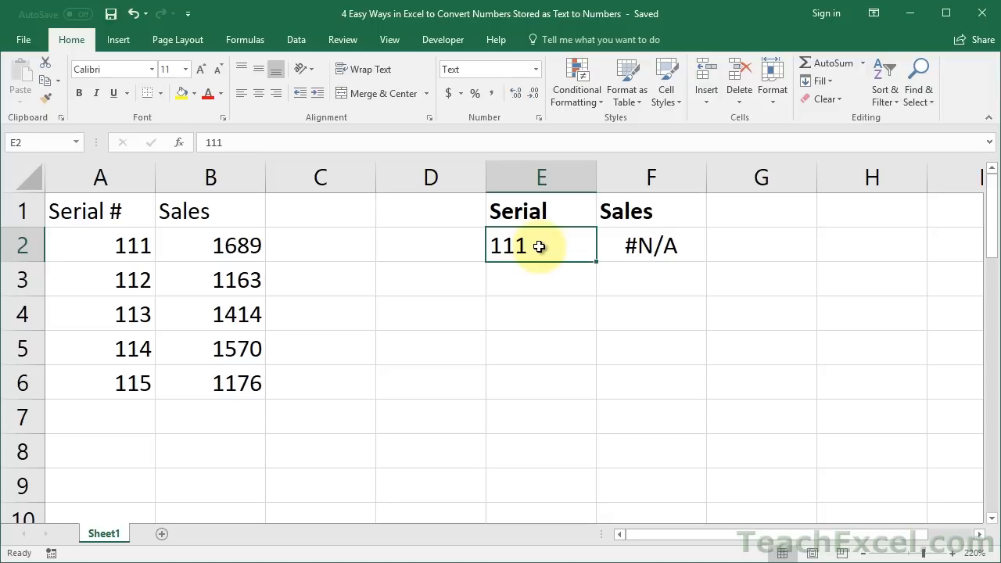
pyautogui.doubleClick(541, 244)
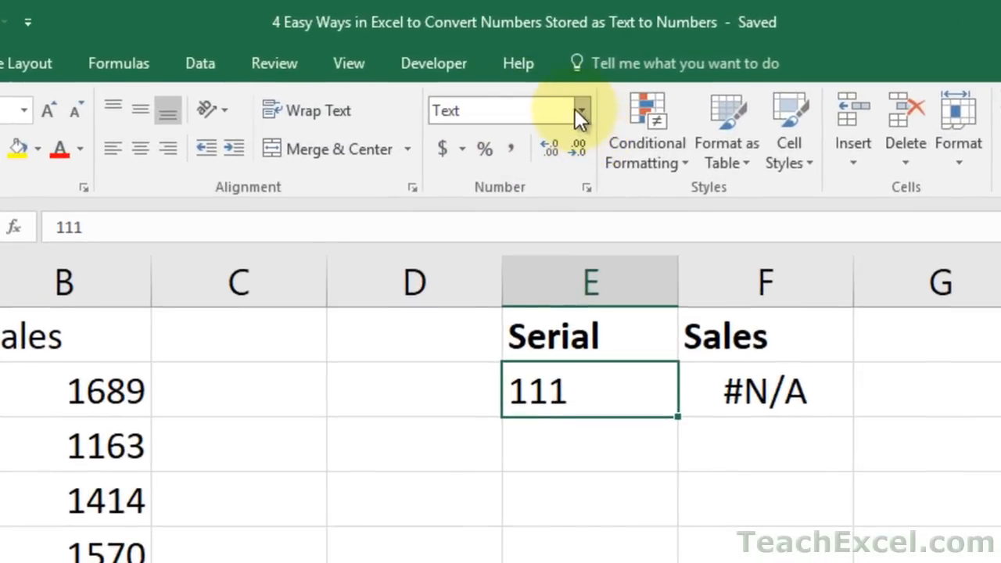
pyautogui.click(501, 110)
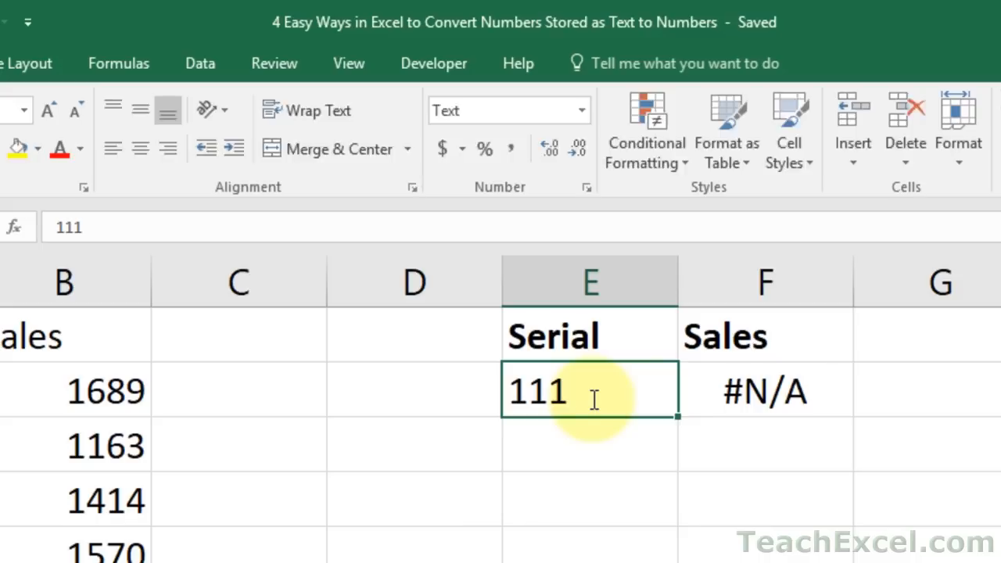
pyautogui.write('2')
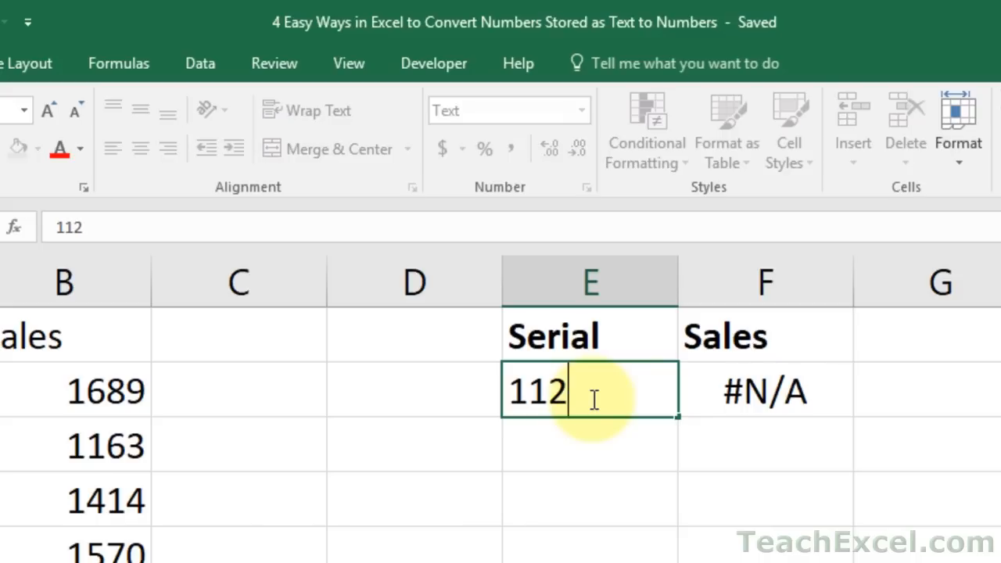
pyautogui.press('Return')
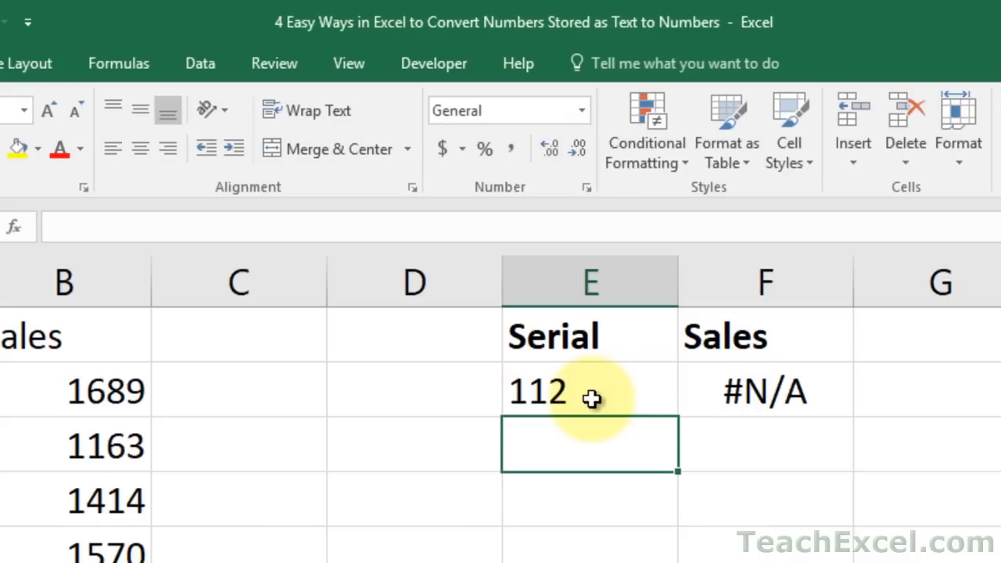
pyautogui.click(589, 391)
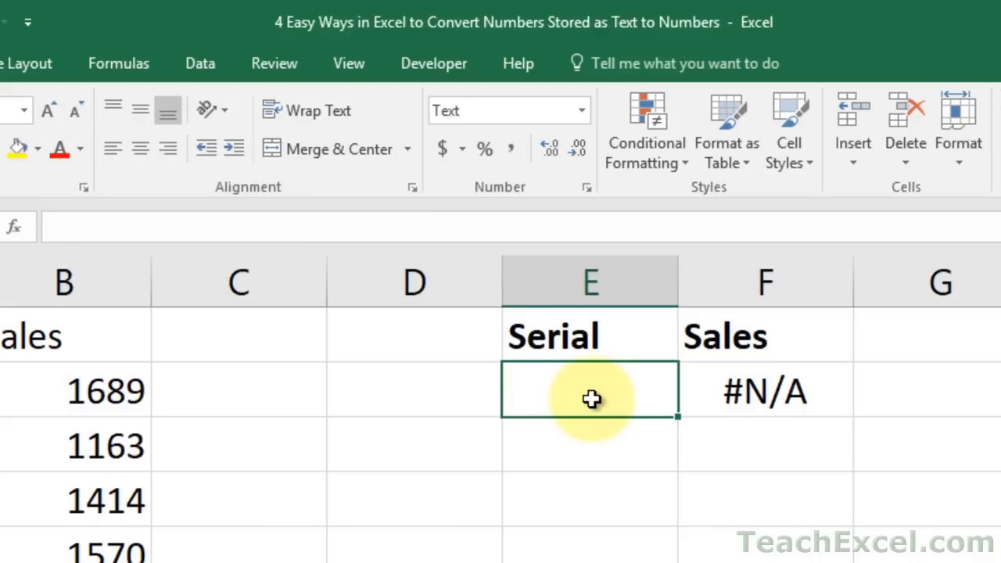
pyautogui.write('111')
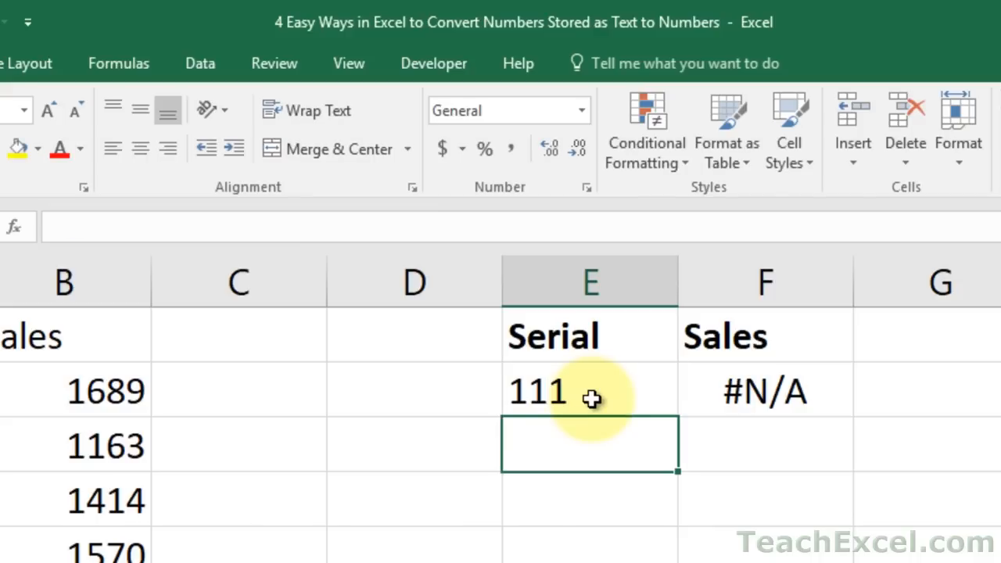
pyautogui.click(590, 391)
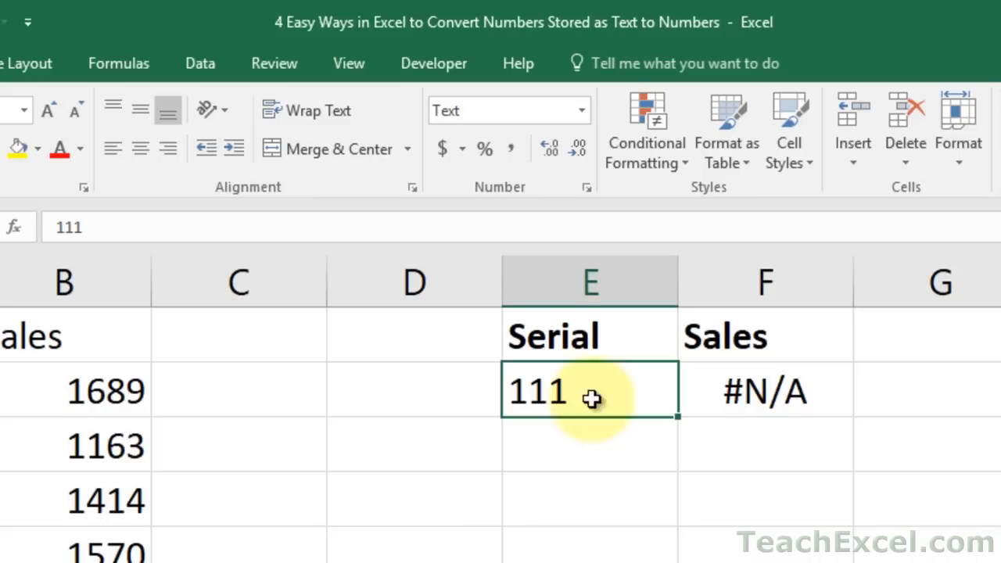
pyautogui.moveTo(579, 324)
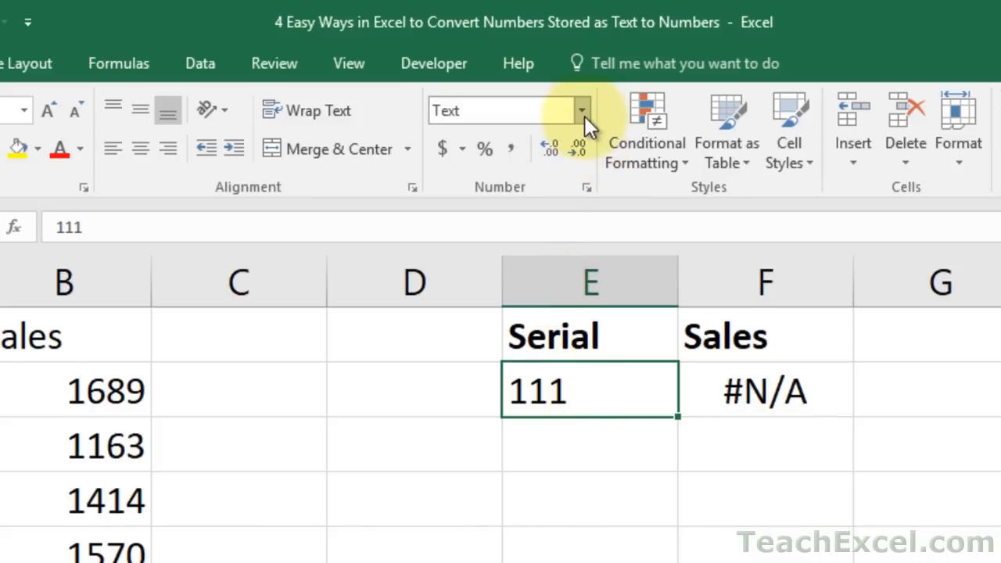
# Switch E2 to Number format and re-enter the serial so the lookup returns 1163 for 112.
pyautogui.click(582, 110)
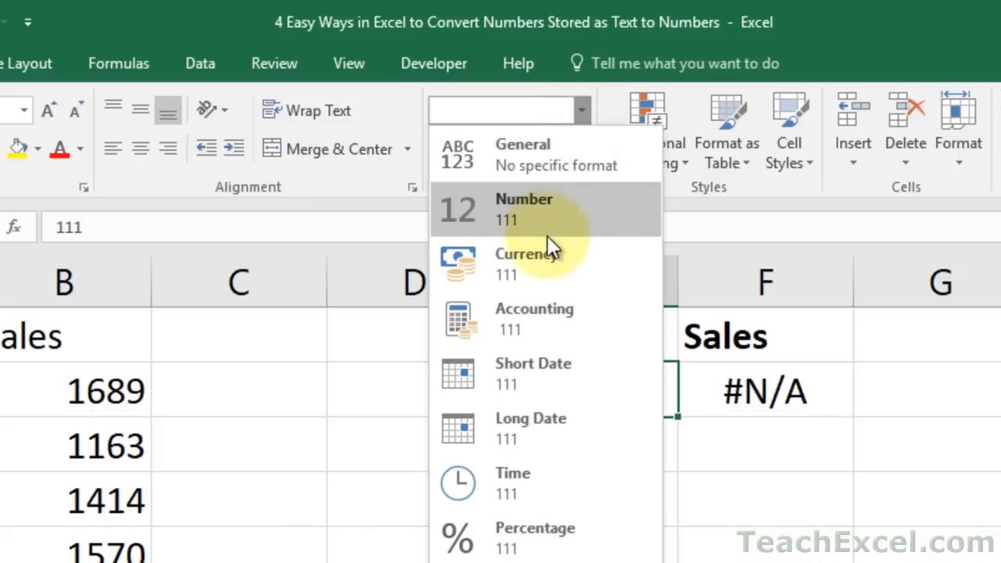
pyautogui.click(524, 209)
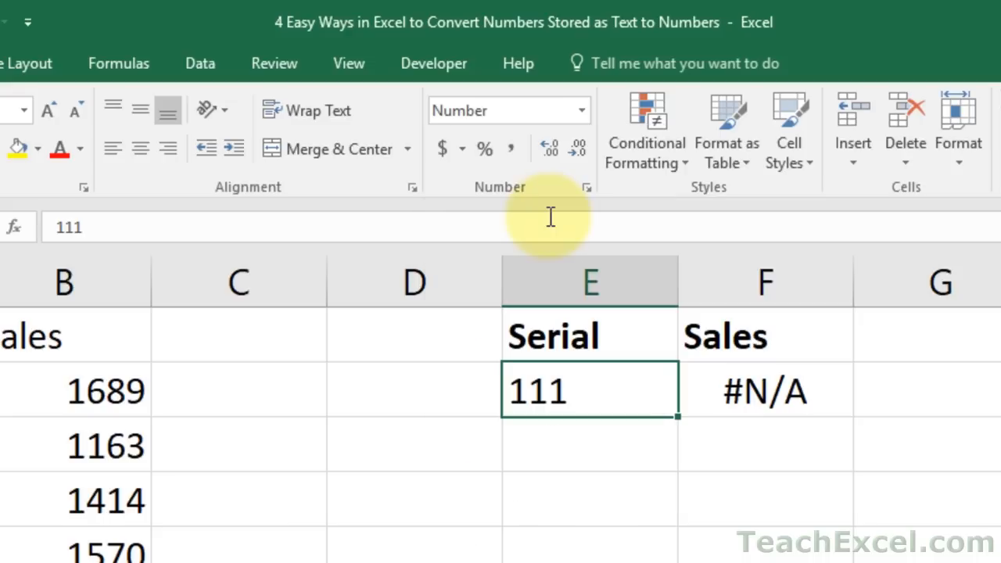
pyautogui.moveTo(550, 216)
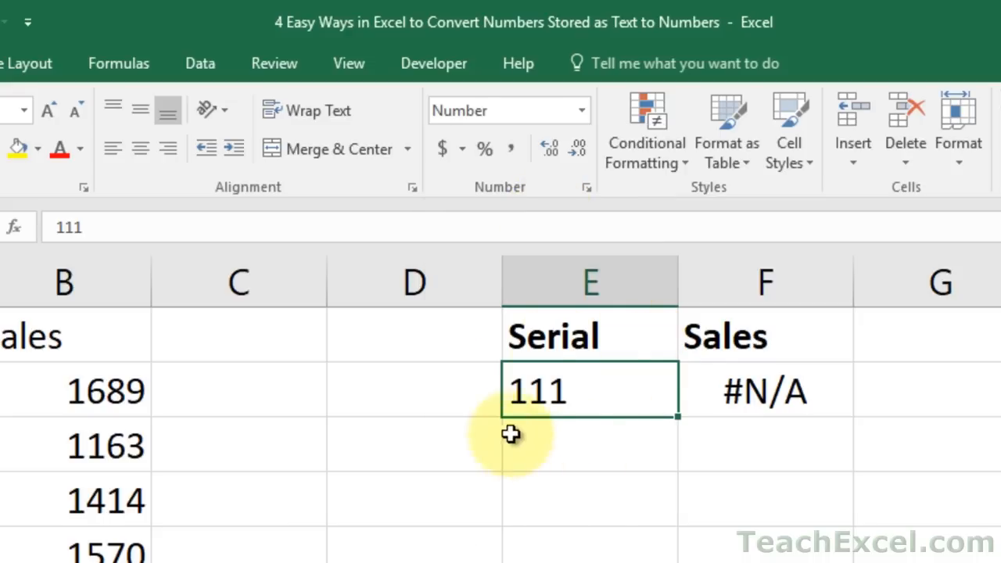
pyautogui.moveTo(598, 391)
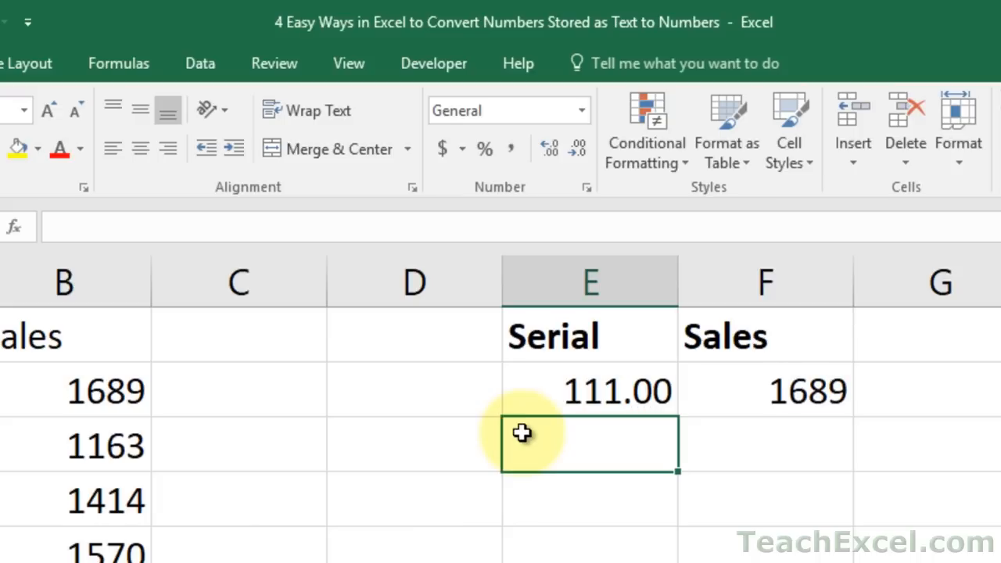
pyautogui.moveTo(626, 388)
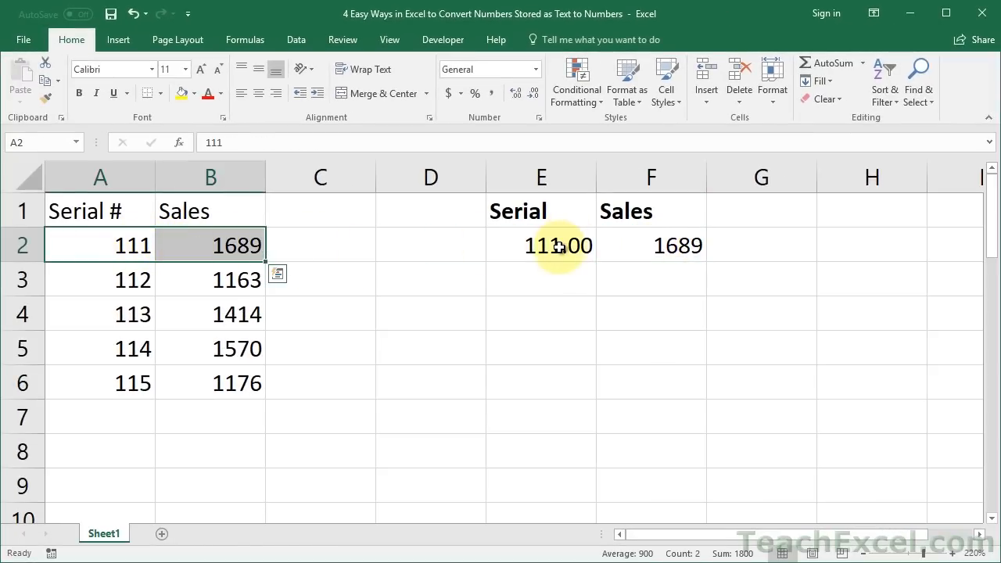
pyautogui.click(542, 279)
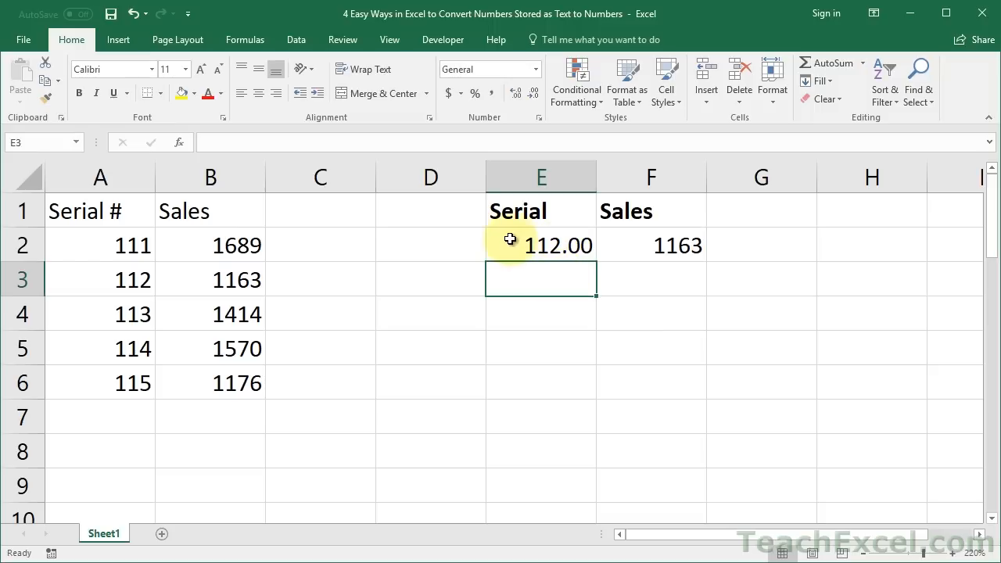
pyautogui.click(541, 244)
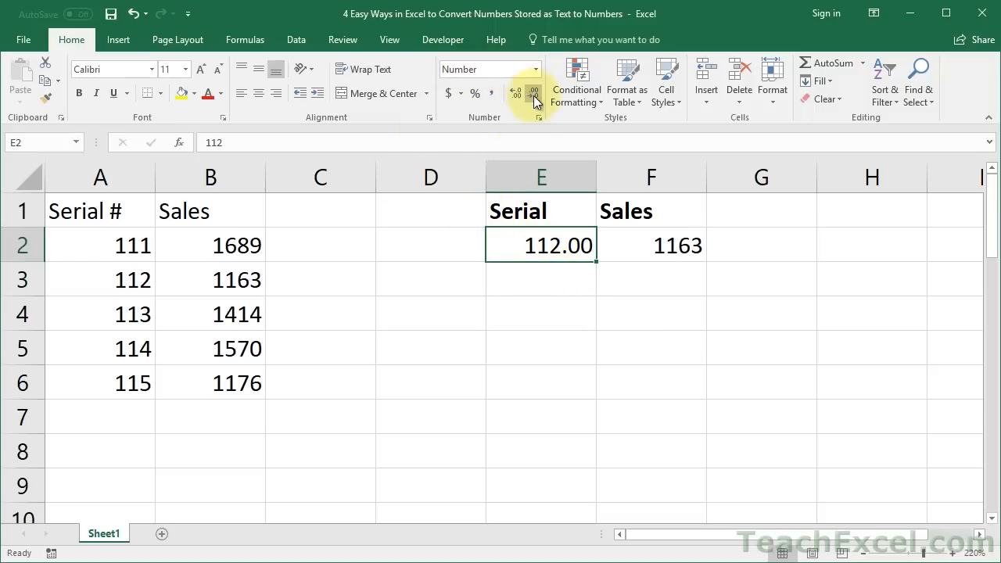
pyautogui.click(533, 92)
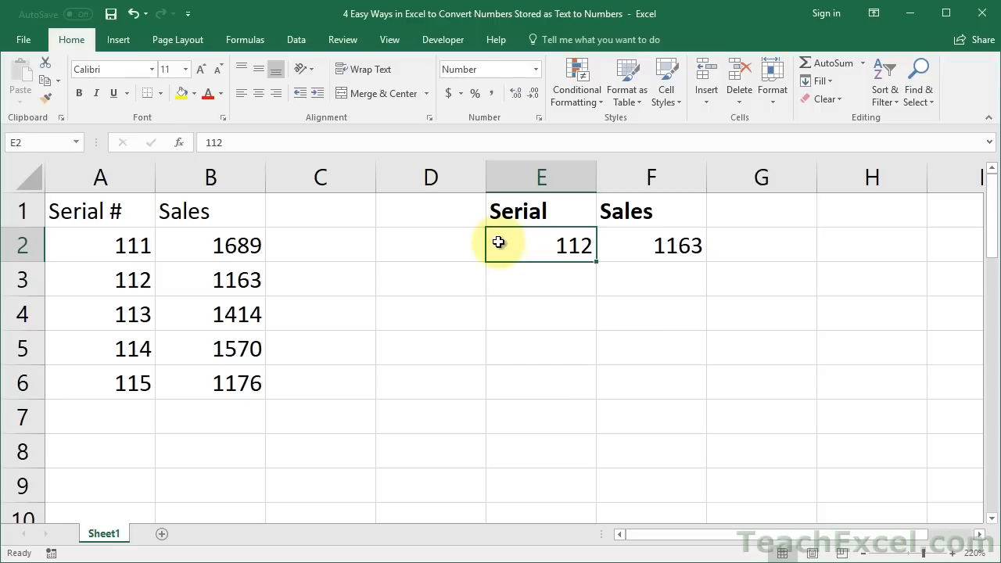
pyautogui.moveTo(524, 253)
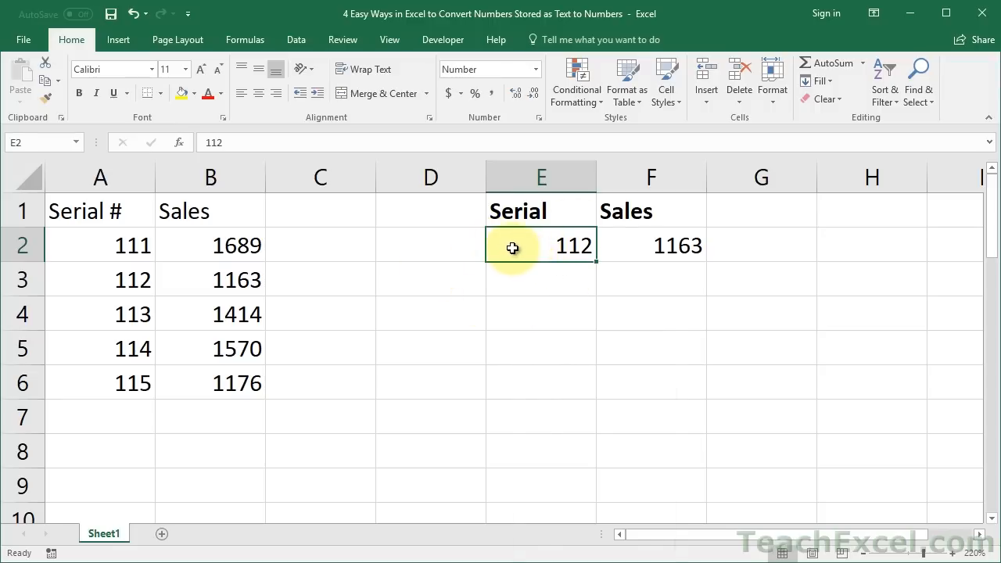
pyautogui.rightClick(513, 246)
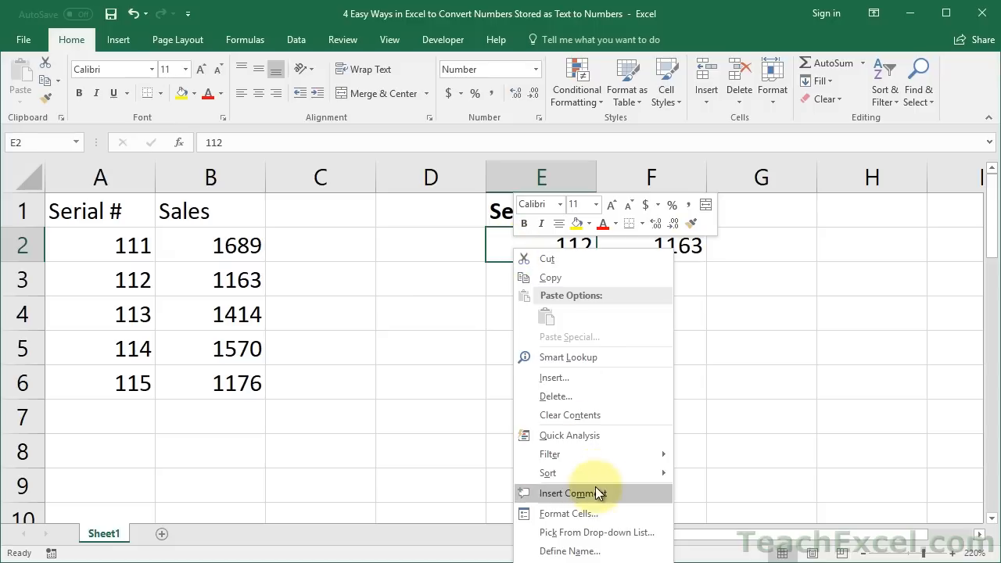
pyautogui.click(569, 513)
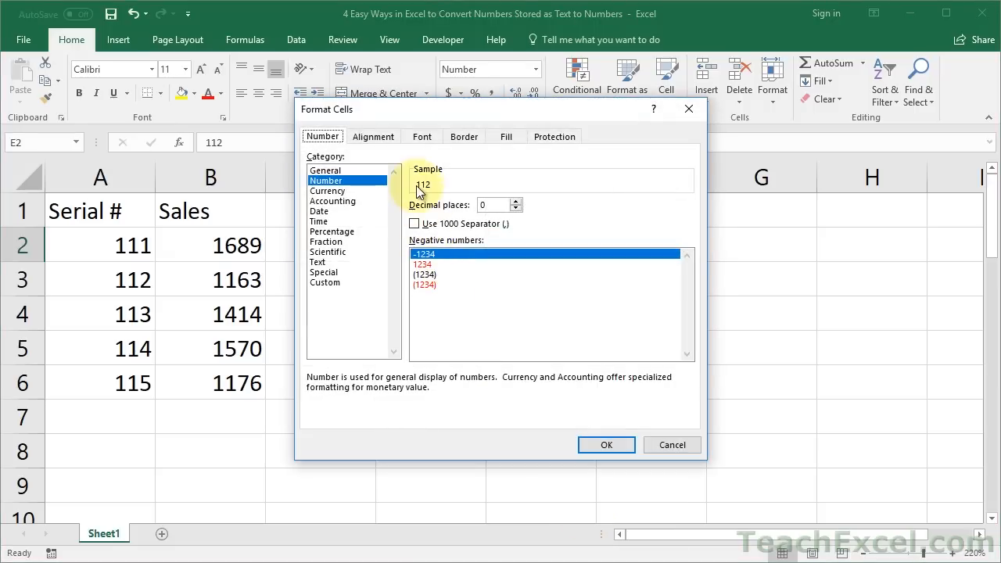
pyautogui.moveTo(325, 184)
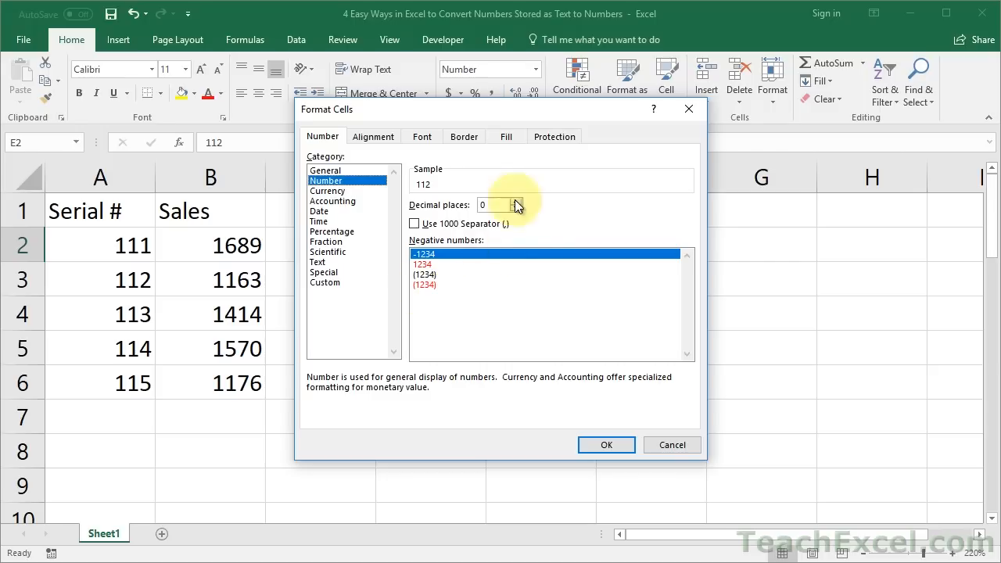
pyautogui.moveTo(550, 263)
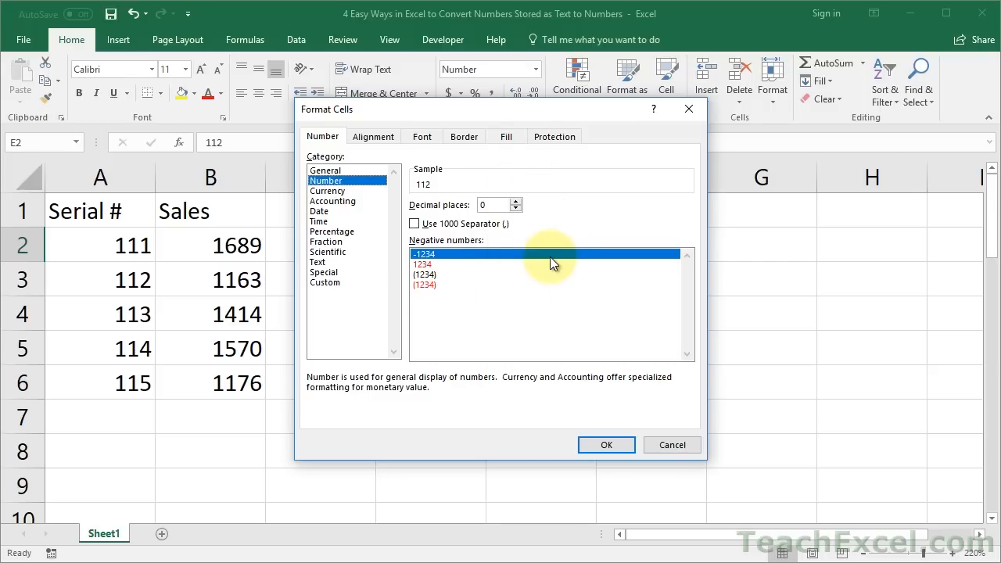
pyautogui.click(605, 444)
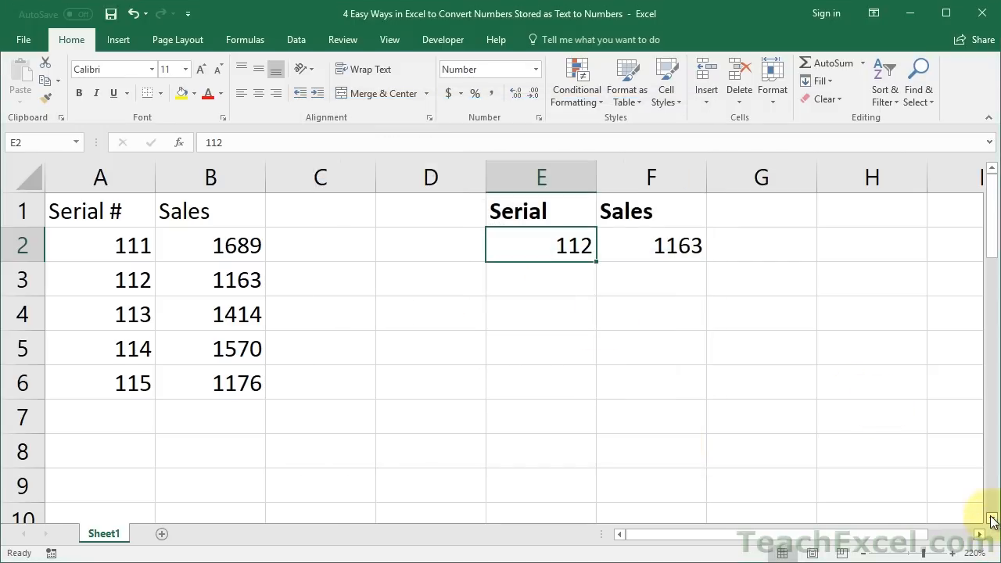
# Run Text to Columns on serials A12:A16, finishing immediately so they become right-aligned numbers.
pyautogui.scroll(-3)
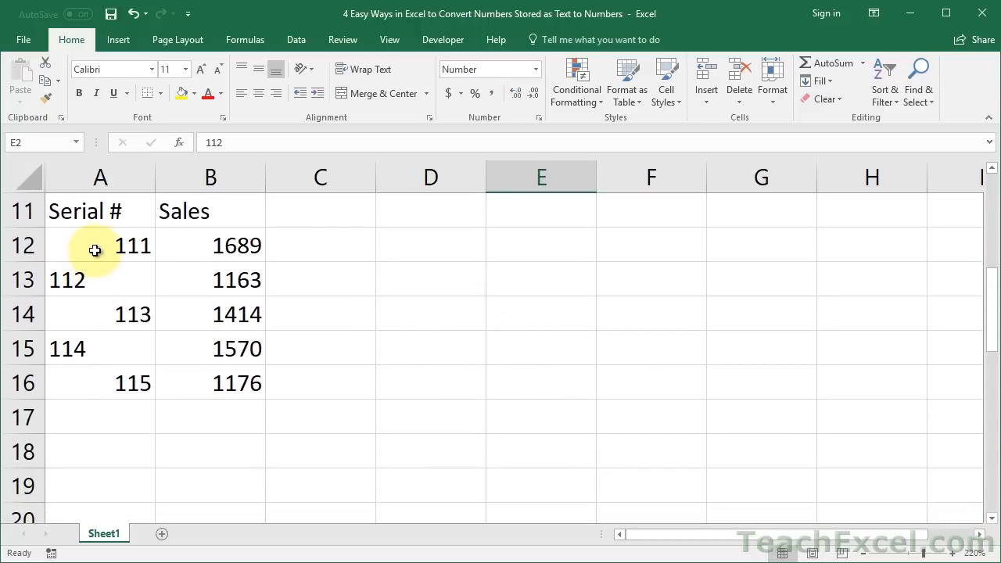
pyautogui.click(100, 244)
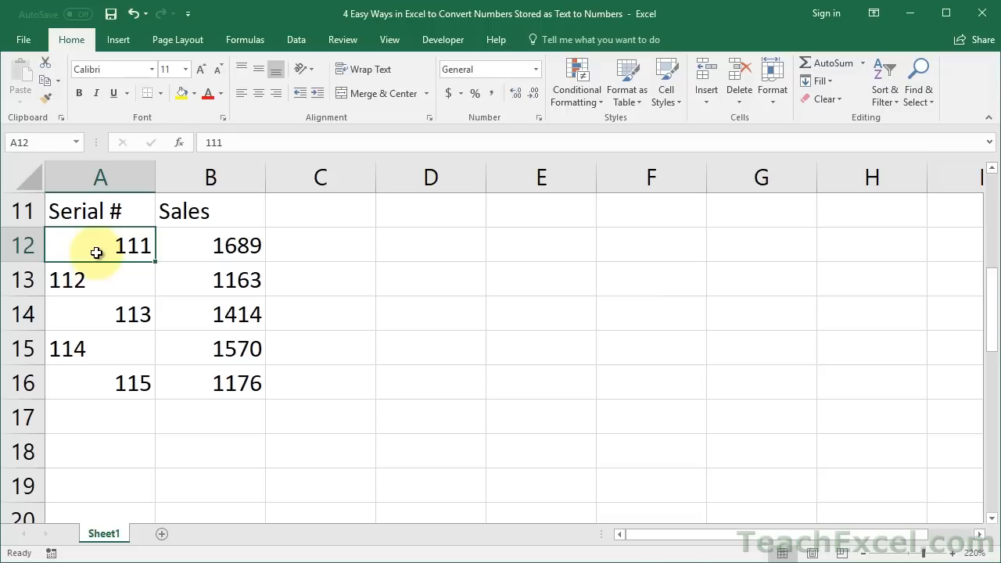
pyautogui.moveTo(97, 244); pyautogui.dragTo(103, 382)
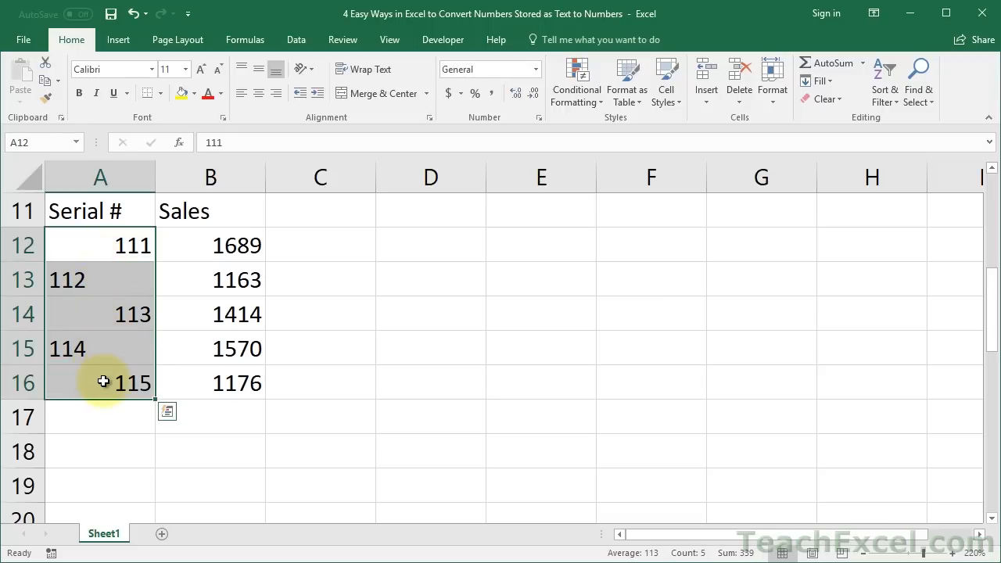
pyautogui.moveTo(131, 256)
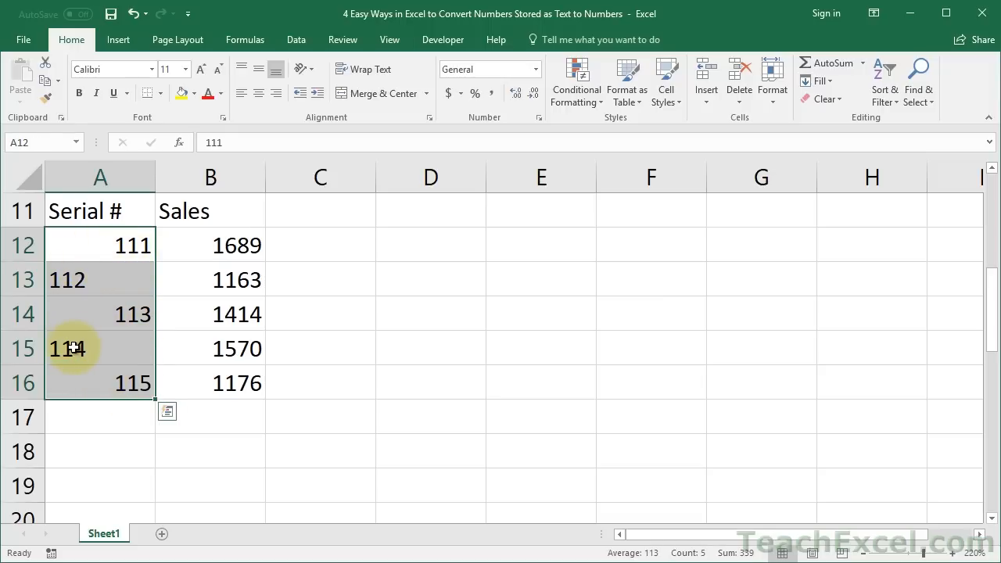
pyautogui.moveTo(291, 246)
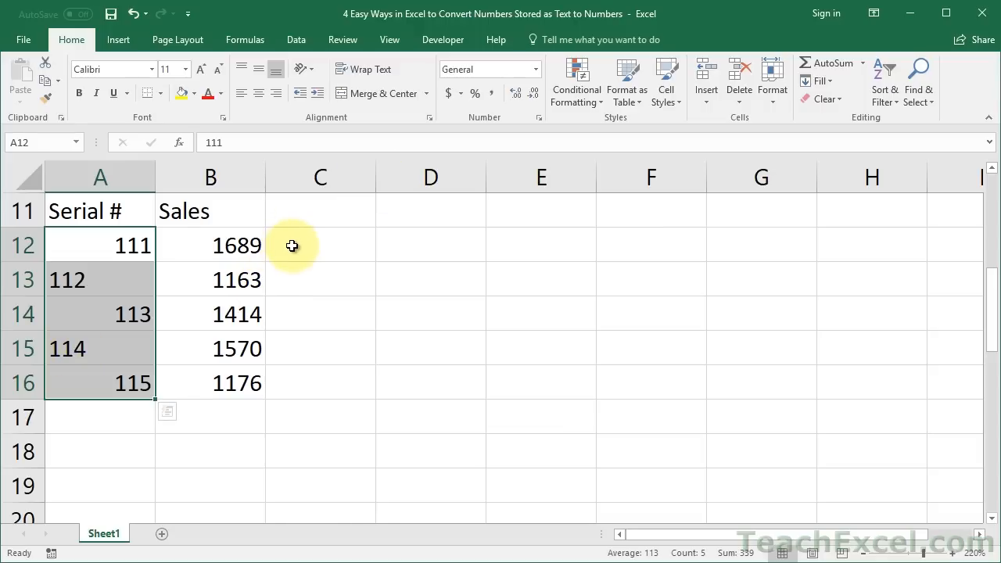
pyautogui.moveTo(128, 304)
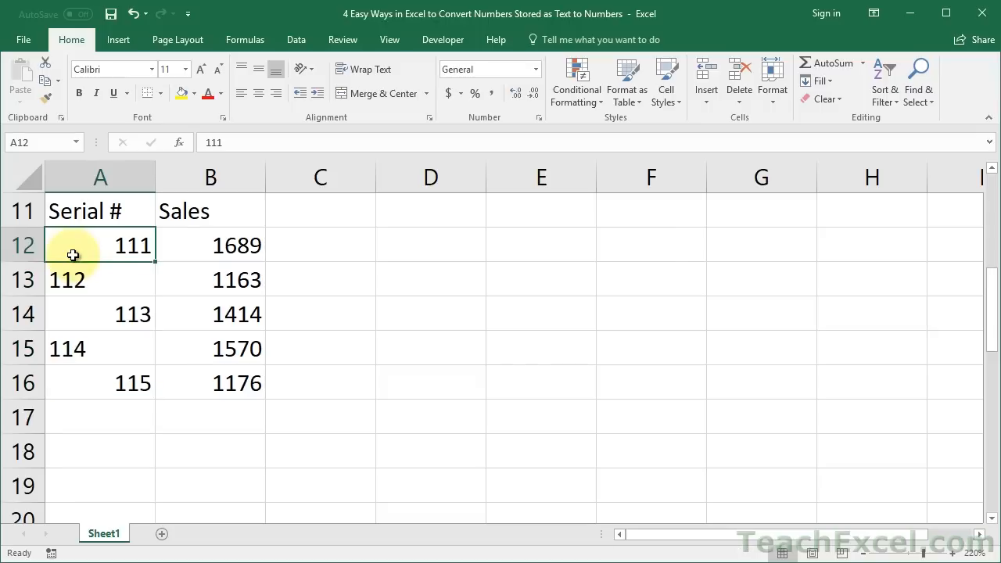
pyautogui.moveTo(100, 244); pyautogui.dragTo(100, 382)
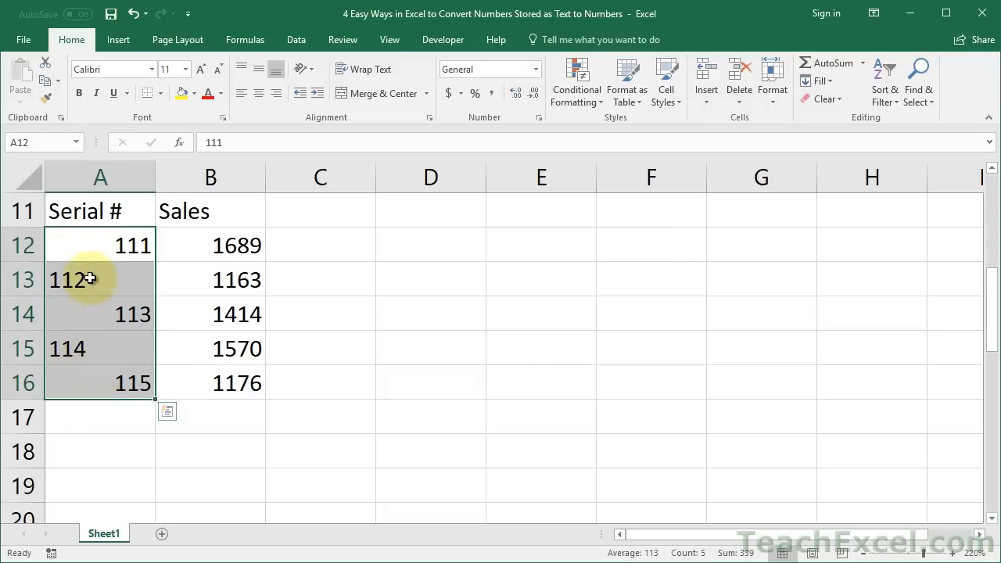
pyautogui.moveTo(125, 312)
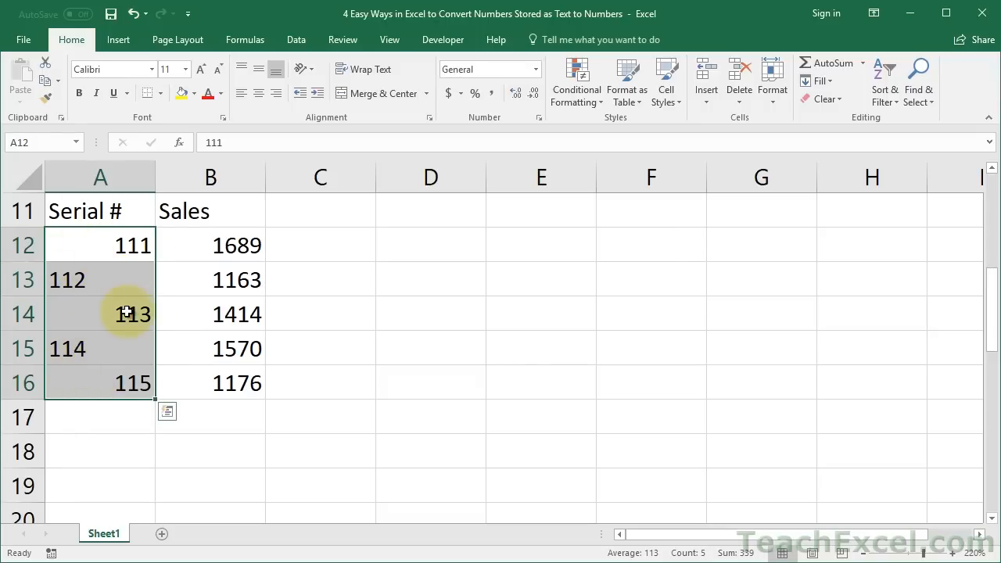
pyautogui.click(296, 39)
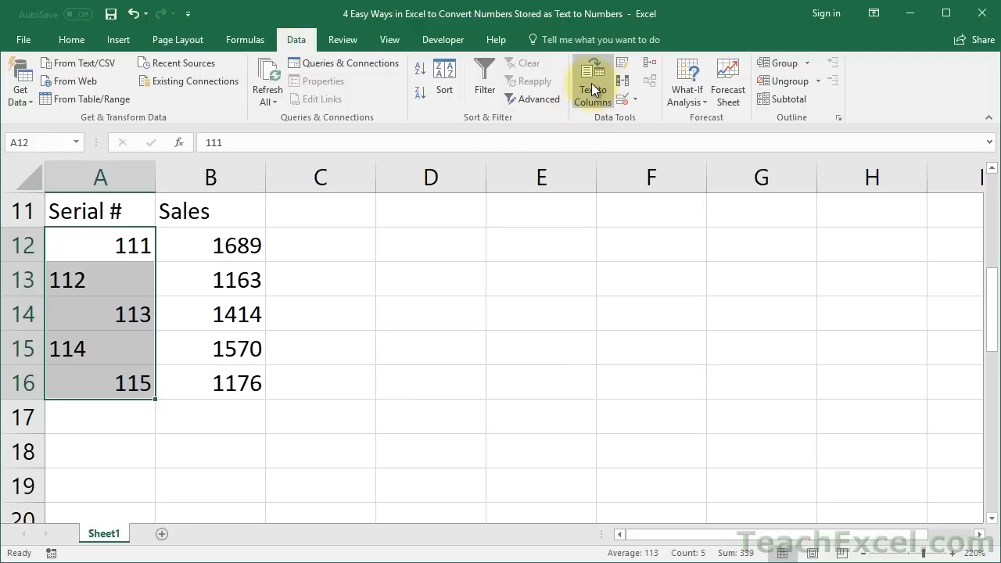
pyautogui.moveTo(592, 78)
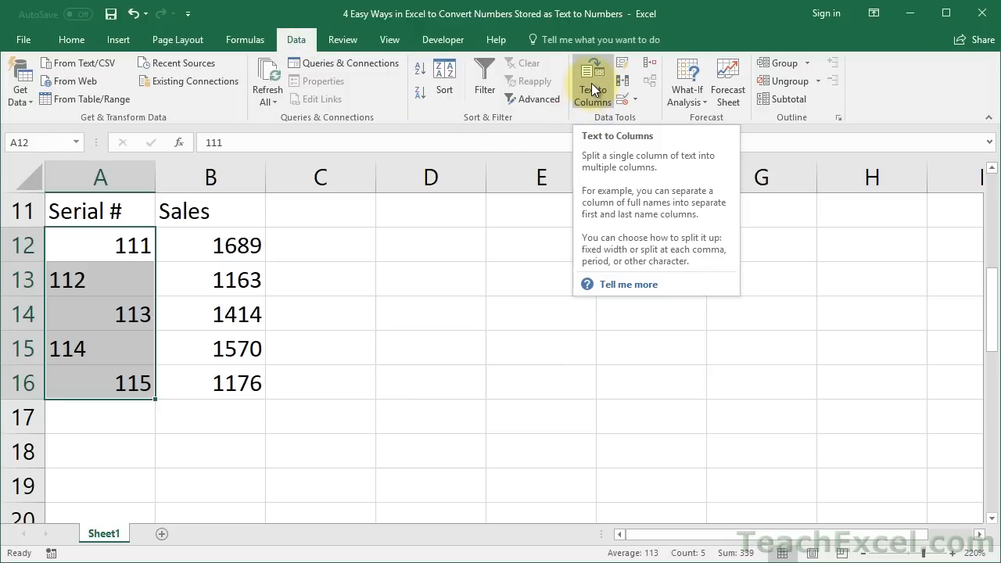
pyautogui.click(591, 81)
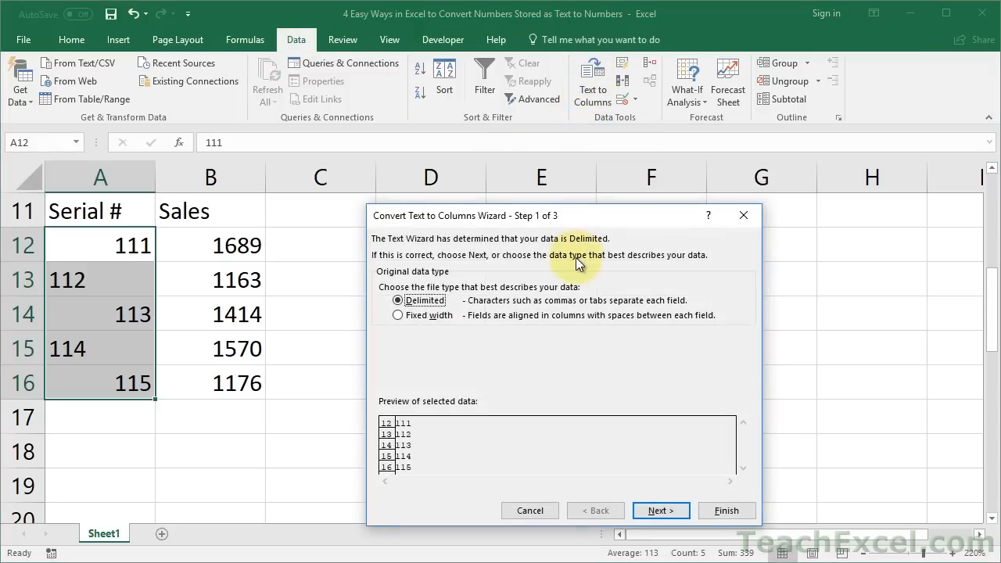
pyautogui.moveTo(579, 215); pyautogui.dragTo(550, 191)
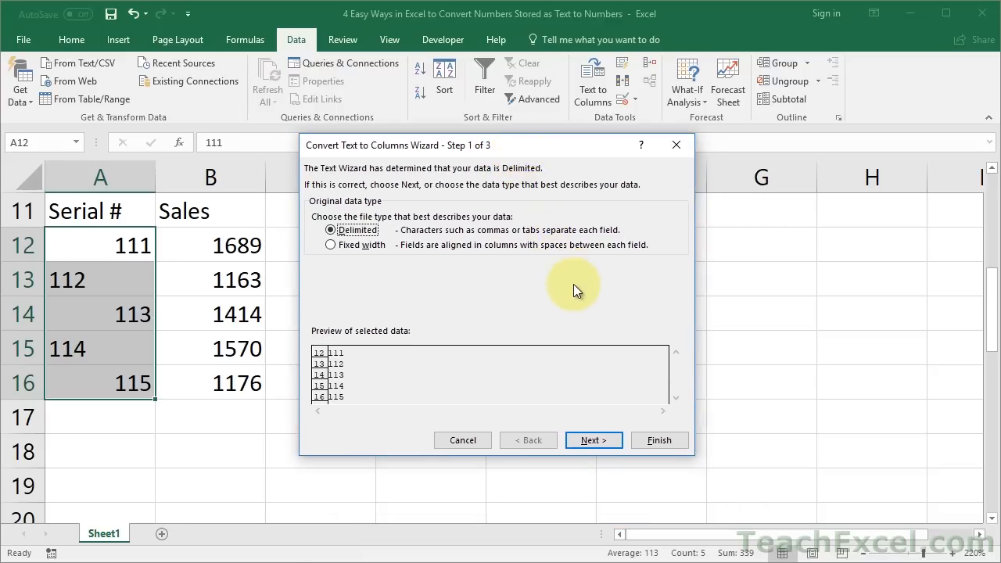
pyautogui.moveTo(657, 441)
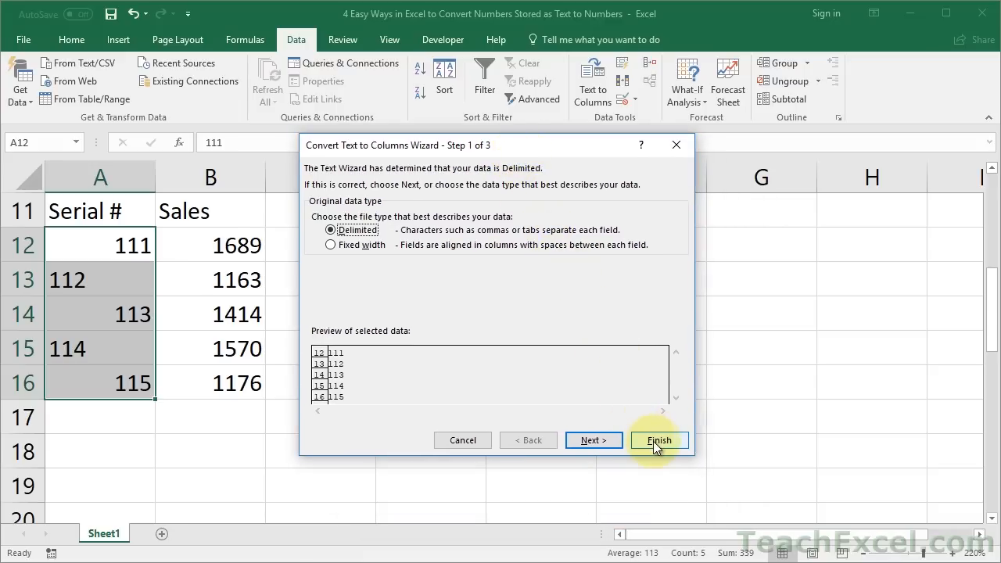
pyautogui.click(659, 440)
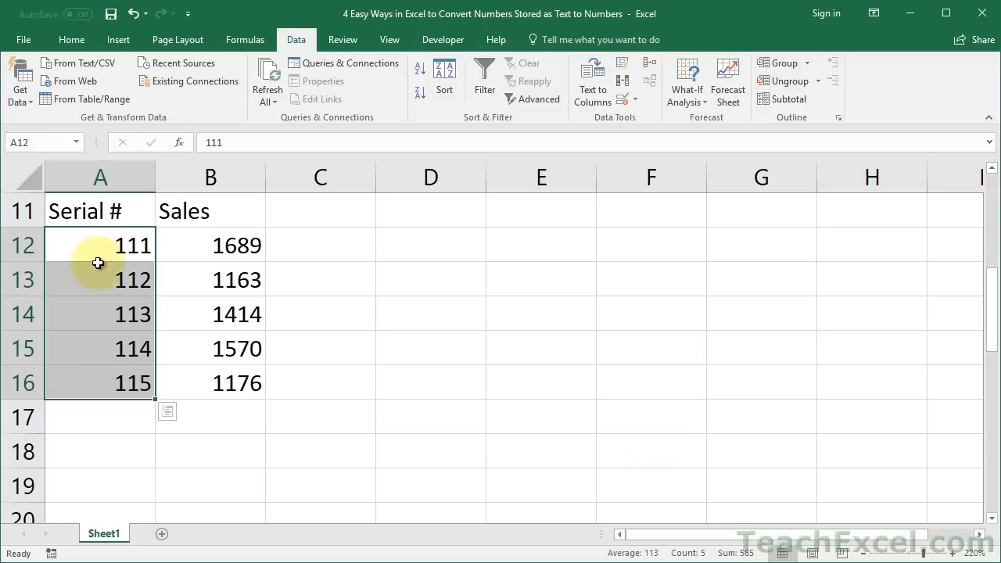
pyautogui.doubleClick(101, 279)
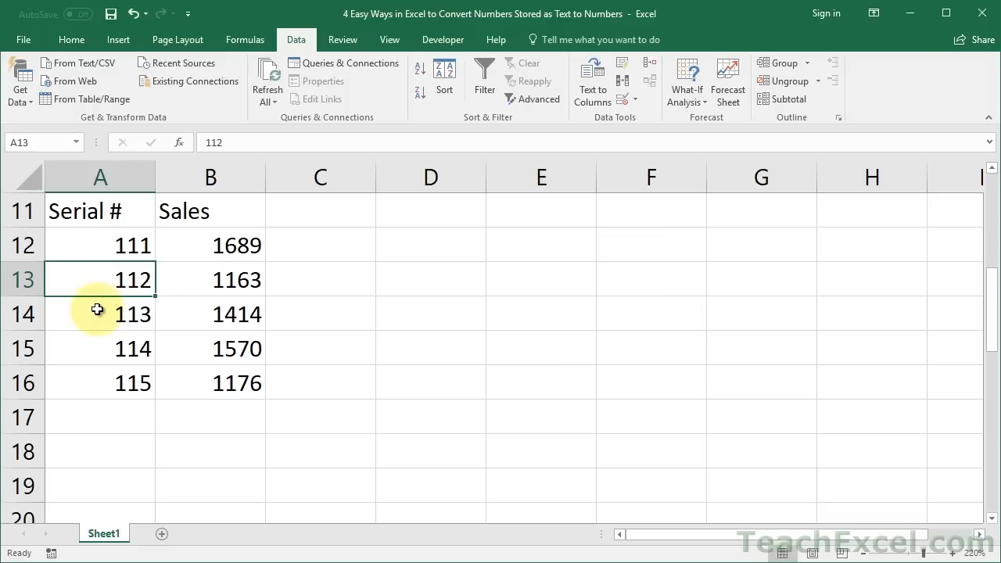
pyautogui.moveTo(94, 247)
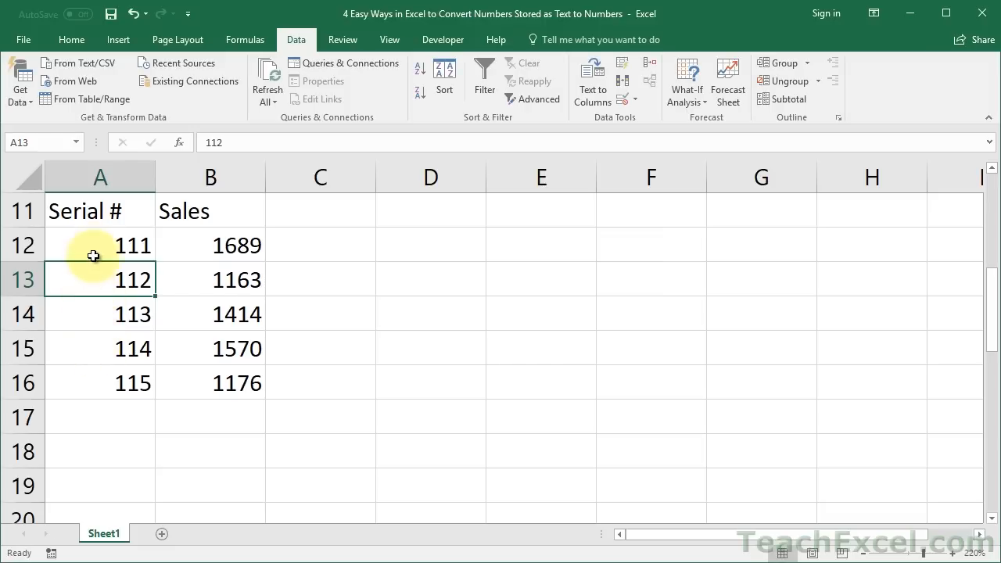
# Repeat Text to Columns on A12:A16, again finishing the wizard at once.
pyautogui.moveTo(100, 244); pyautogui.dragTo(100, 382)
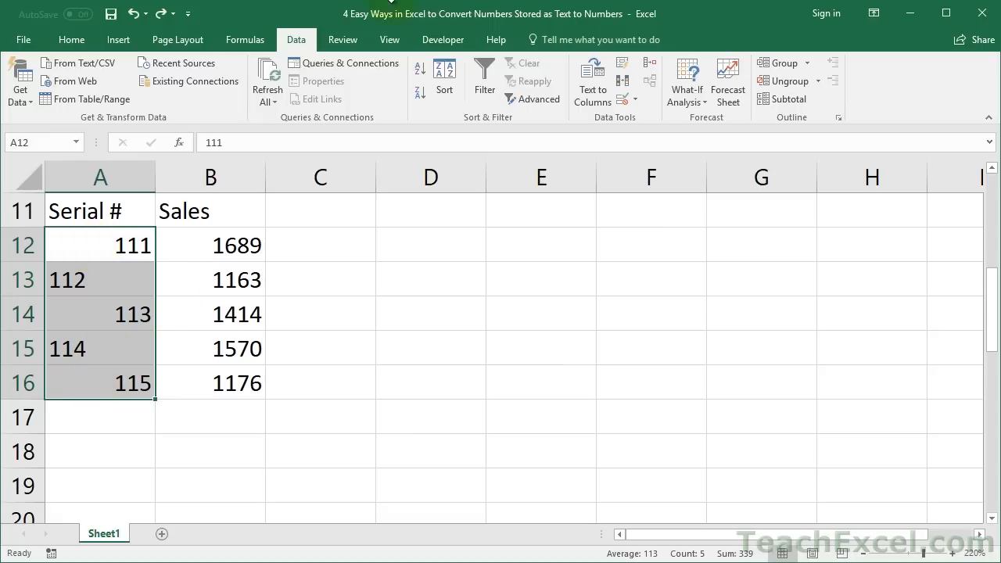
pyautogui.click(591, 81)
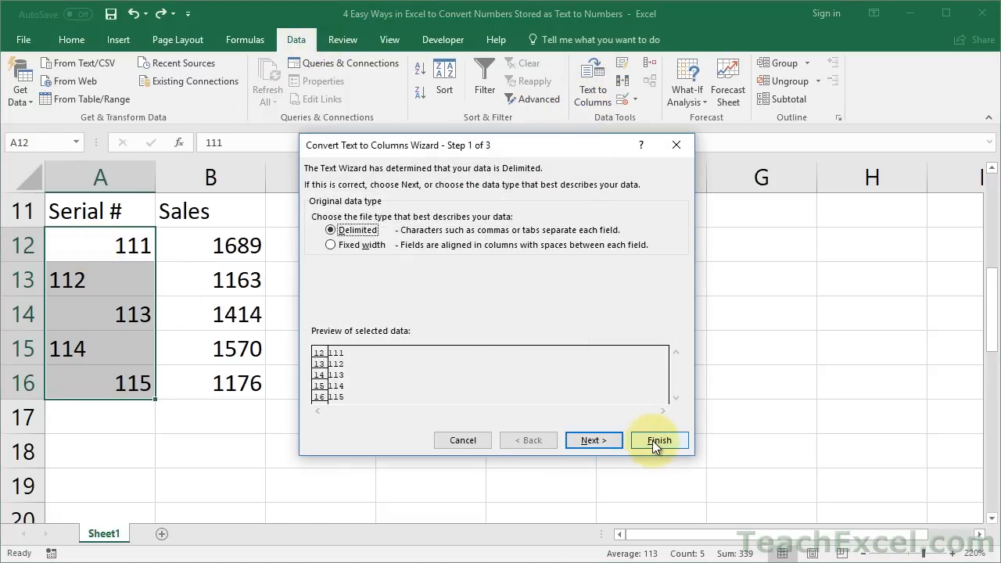
pyautogui.click(659, 439)
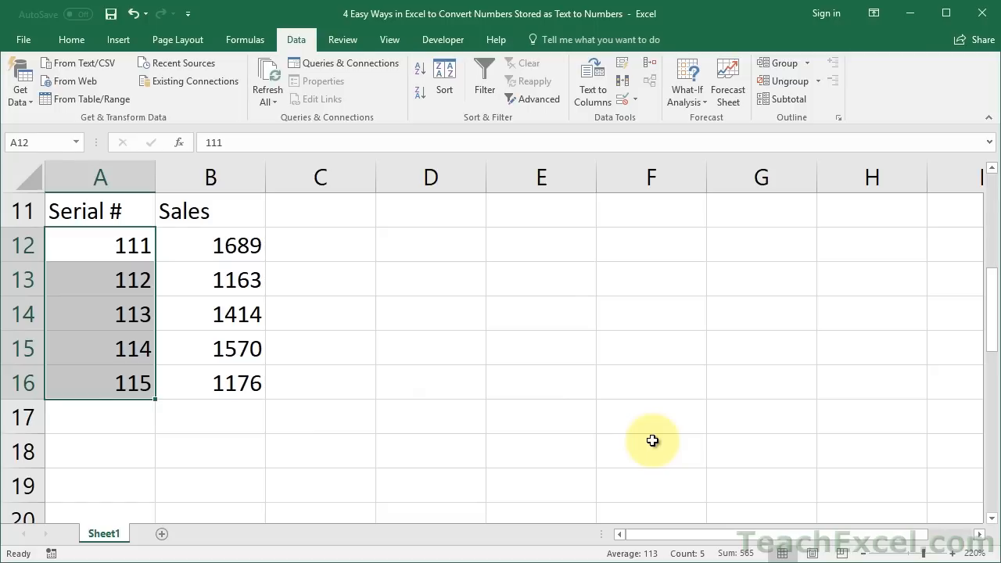
pyautogui.moveTo(932, 517)
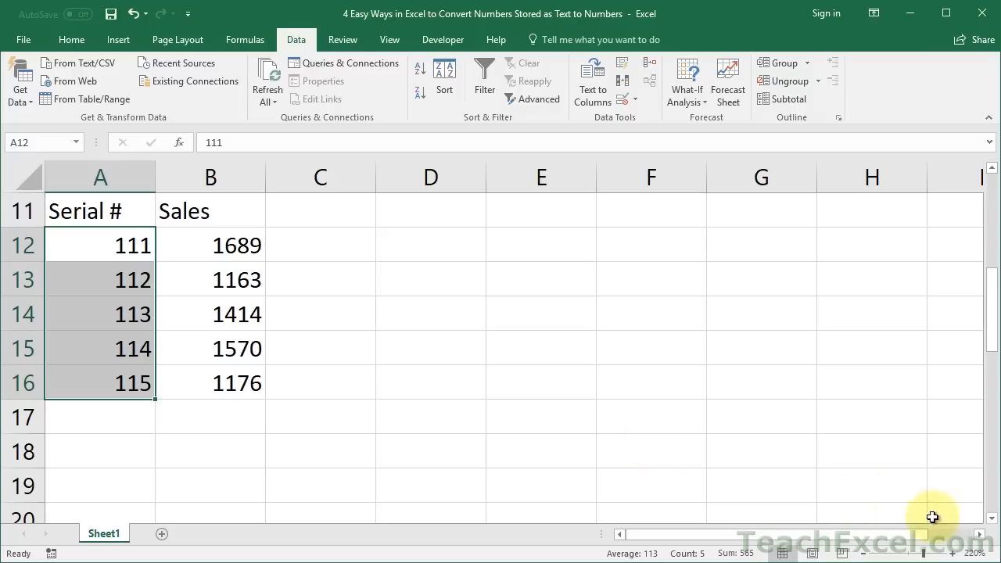
pyautogui.click(871, 485)
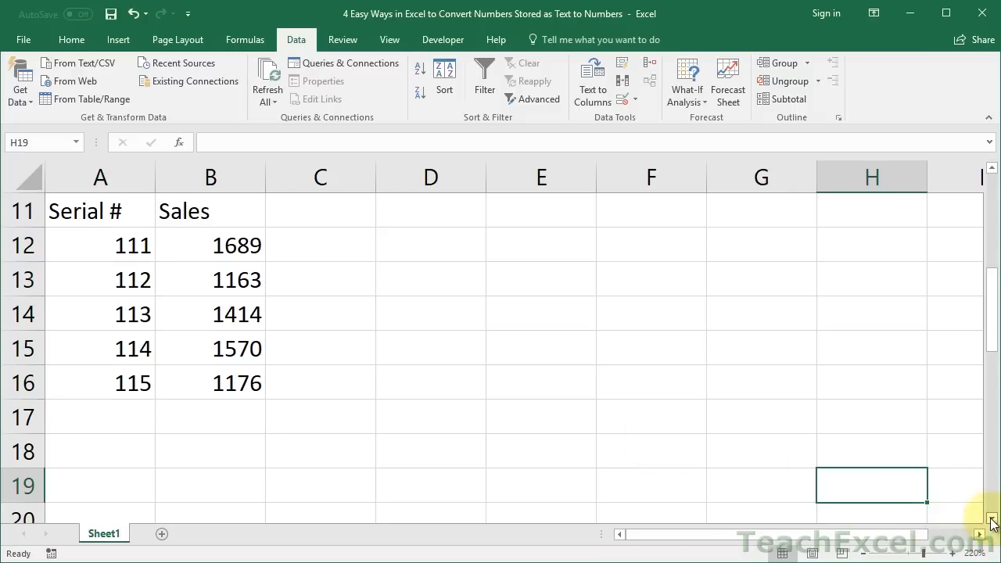
pyautogui.scroll(-3)
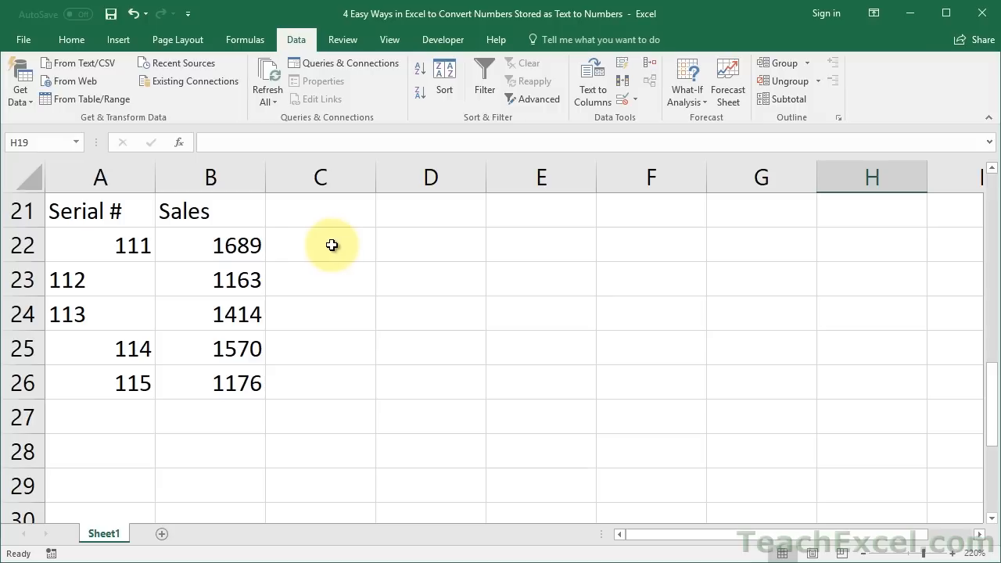
pyautogui.moveTo(93, 236)
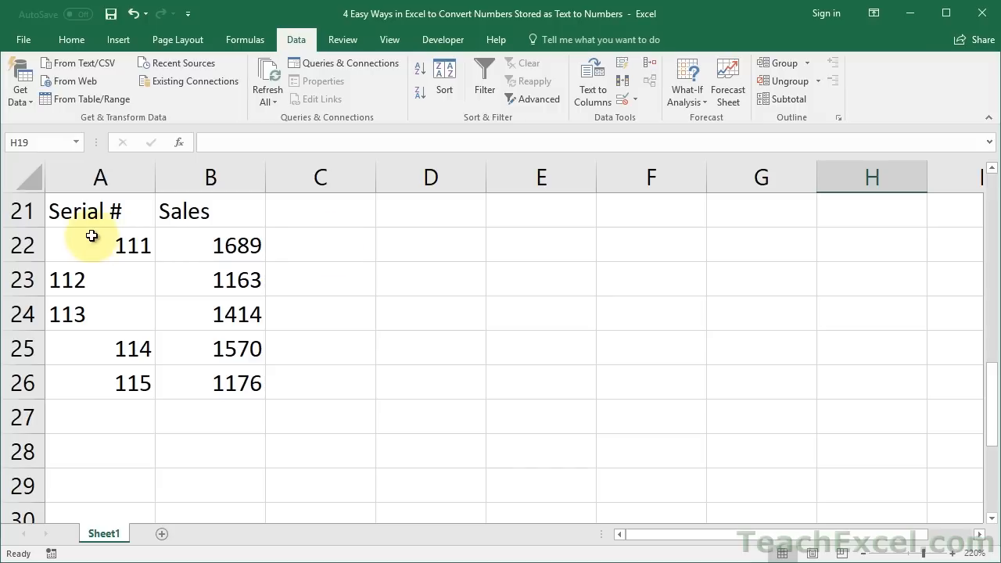
pyautogui.click(92, 244)
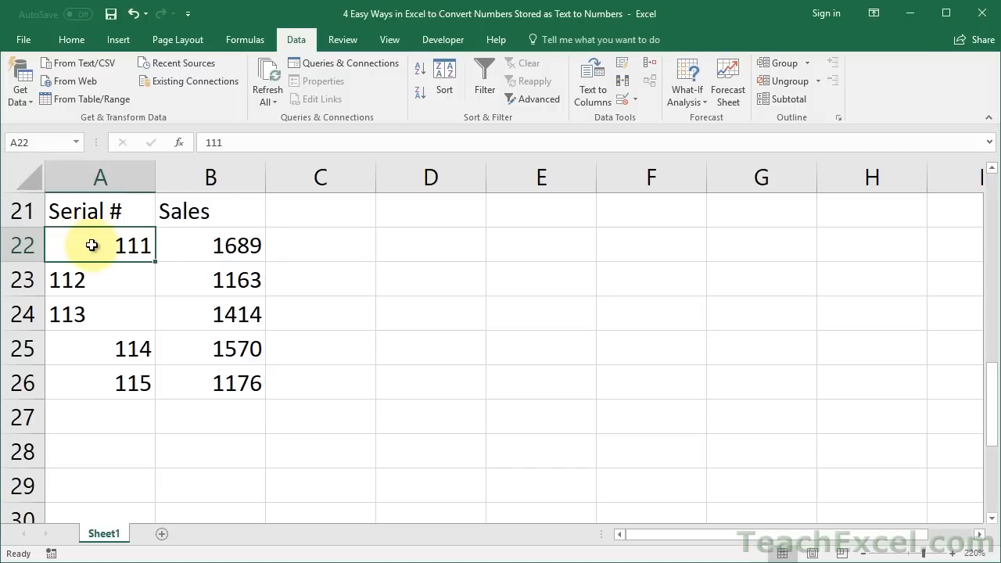
pyautogui.click(100, 313)
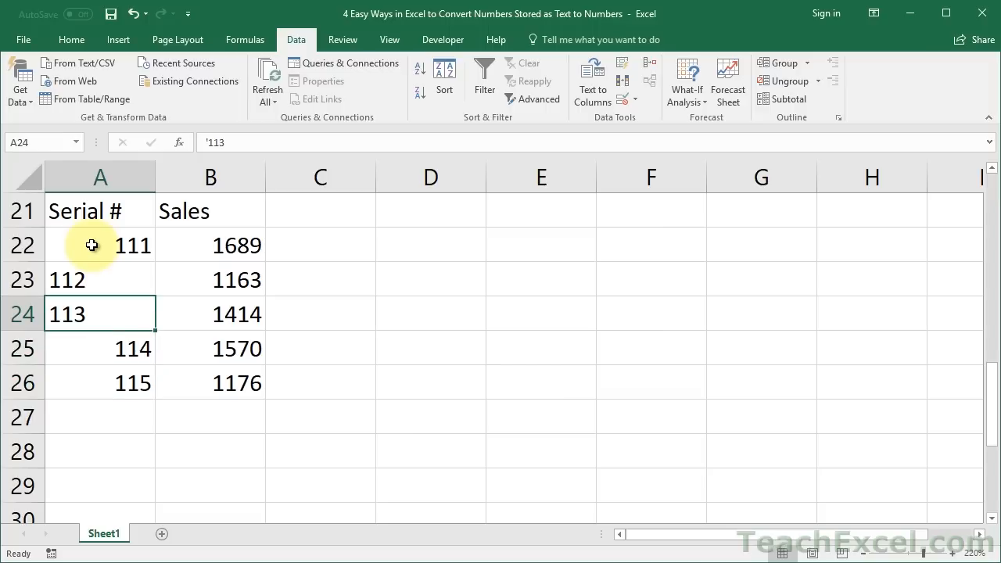
pyautogui.click(100, 278)
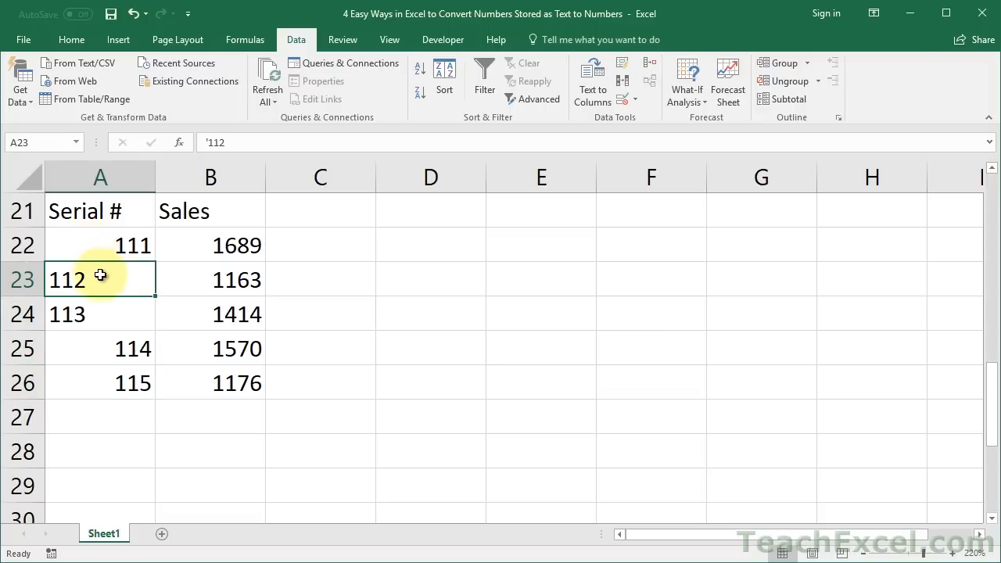
pyautogui.doubleClick(100, 278)
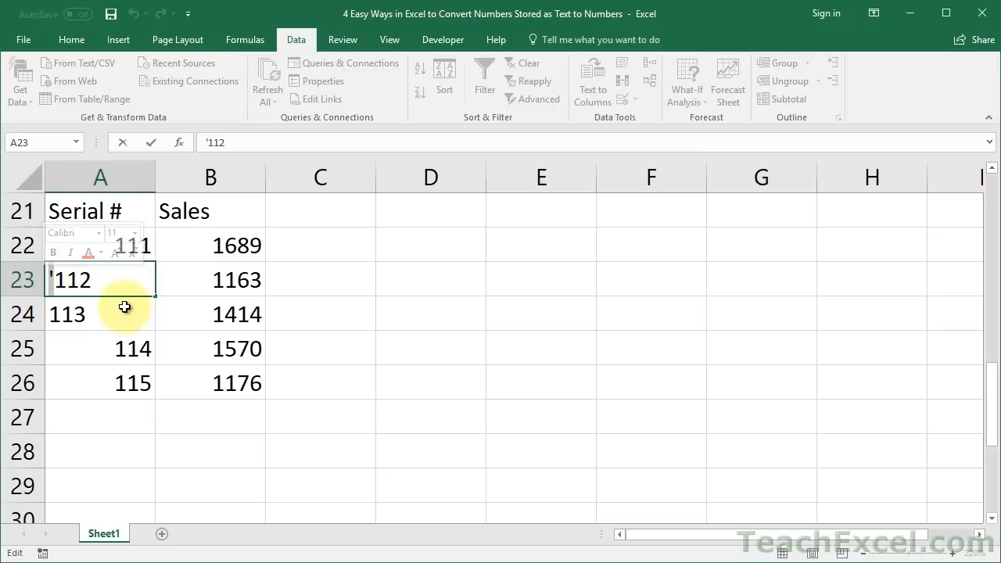
pyautogui.moveTo(107, 313)
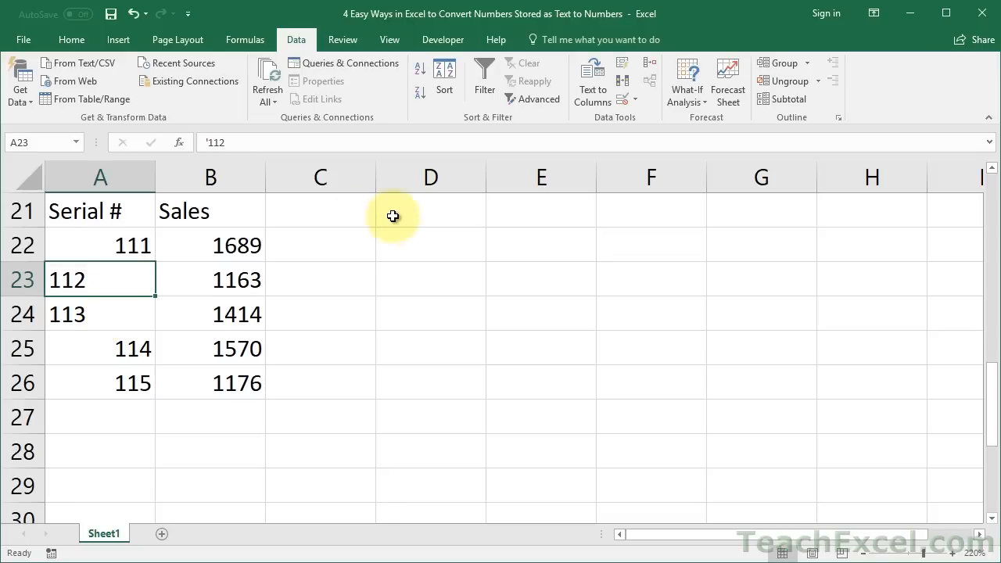
pyautogui.click(430, 244)
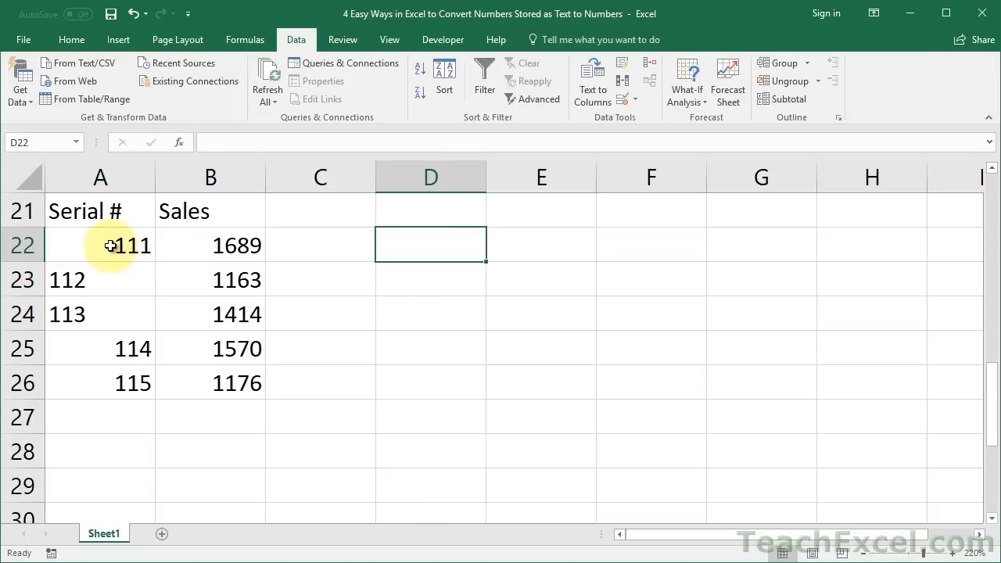
pyautogui.moveTo(101, 244); pyautogui.dragTo(100, 382)
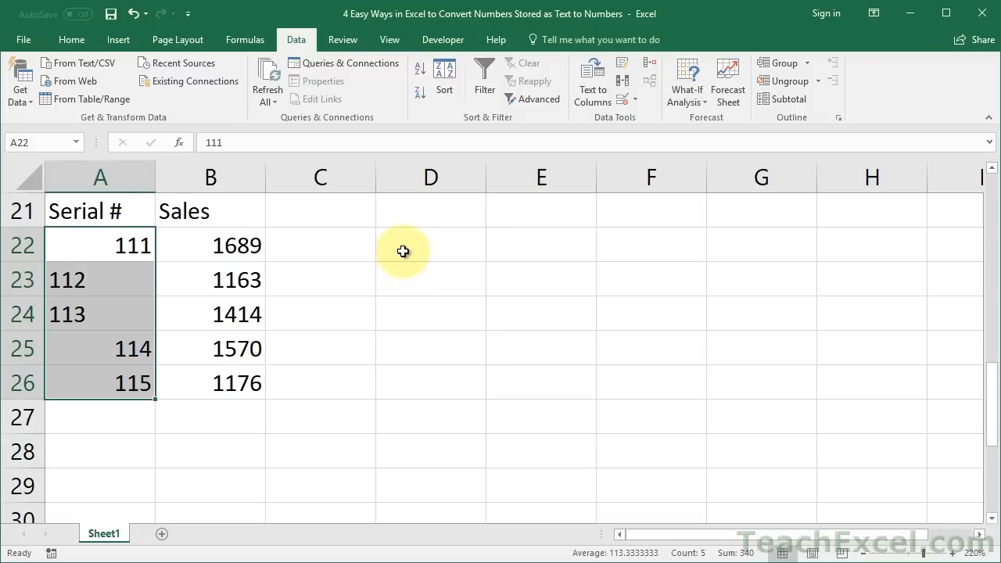
# Enter =VALUE(A22) in D22 and fill it down through D26.
pyautogui.click(432, 244)
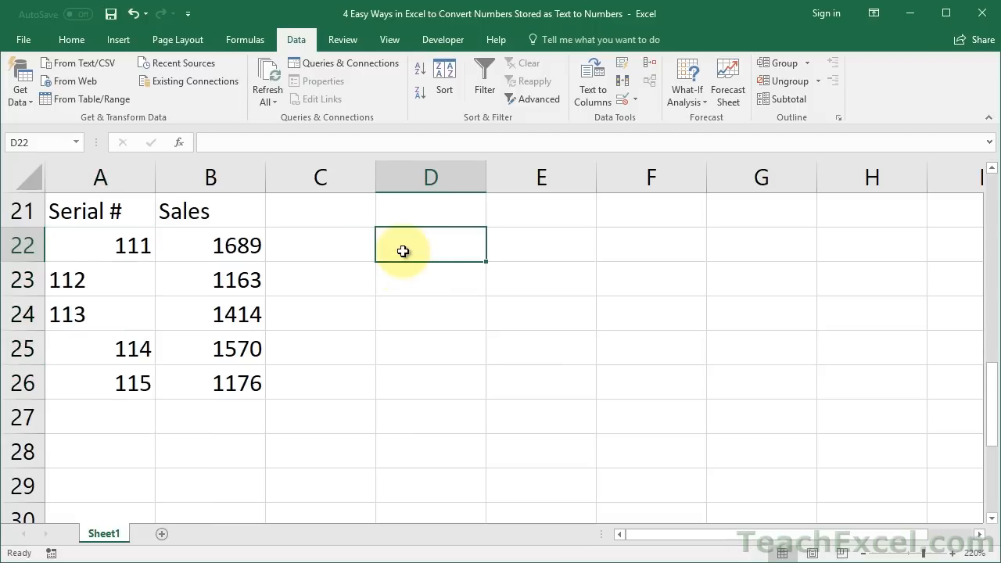
pyautogui.write('=val')
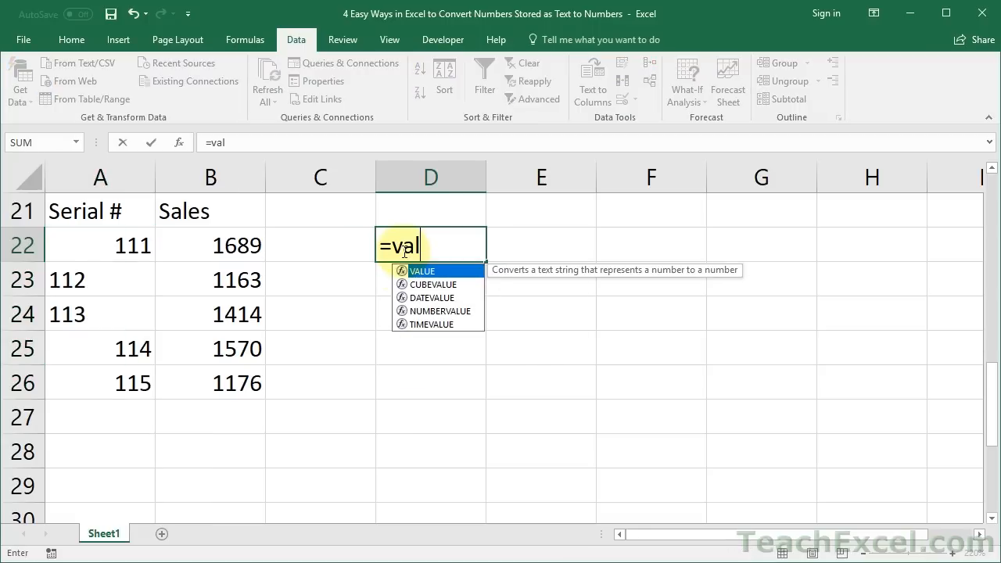
pyautogui.write('ue')
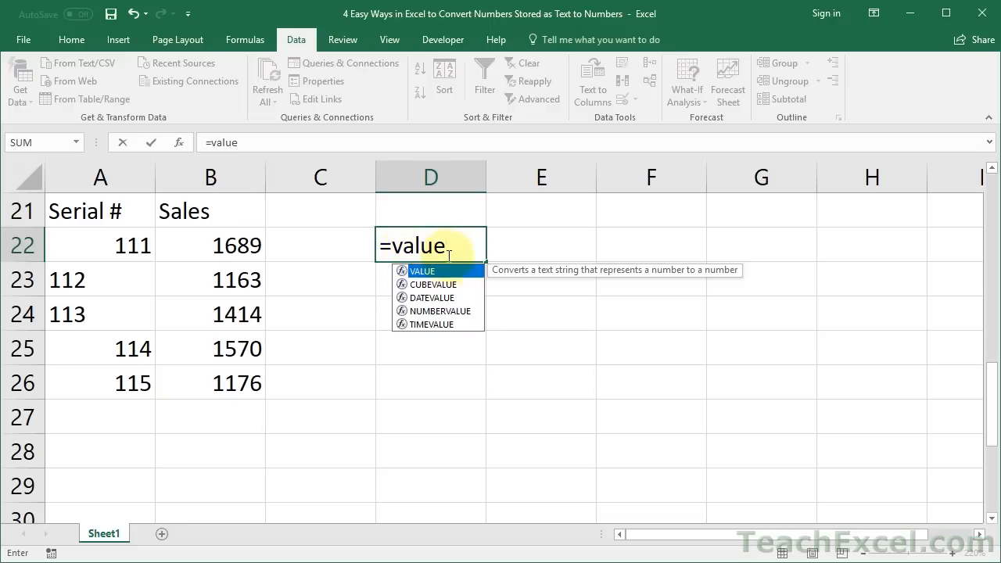
pyautogui.moveTo(603, 273)
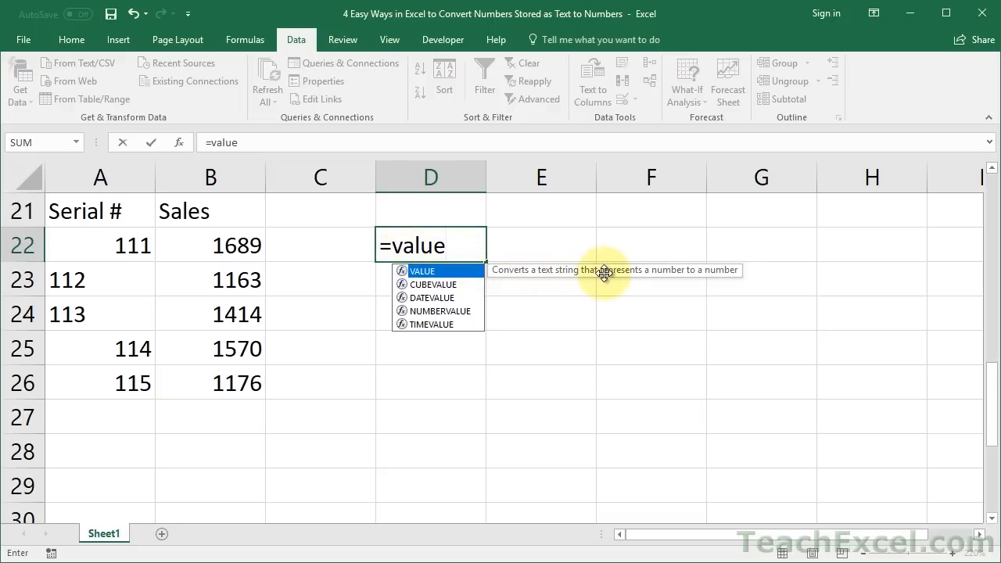
pyautogui.moveTo(727, 270)
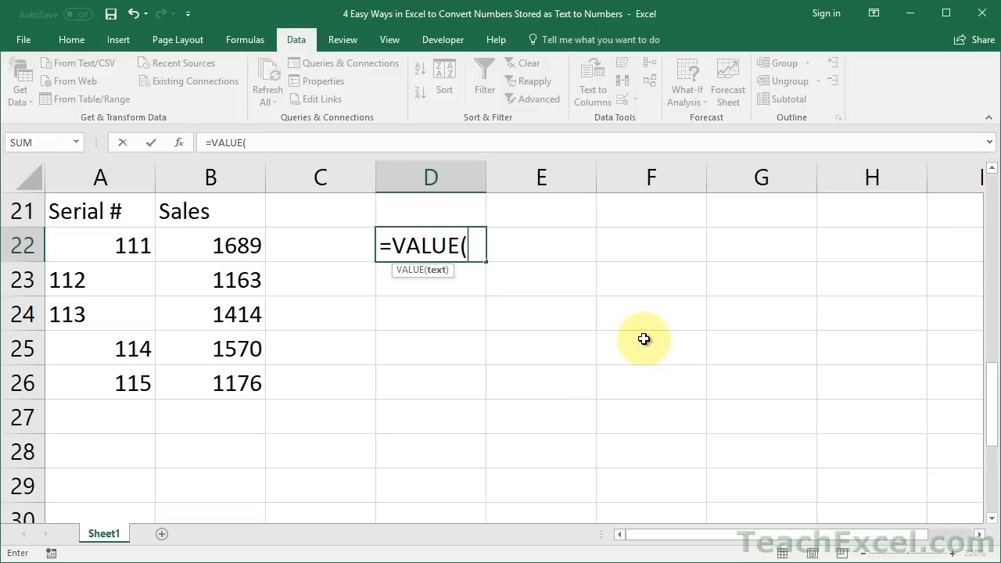
pyautogui.click(106, 244)
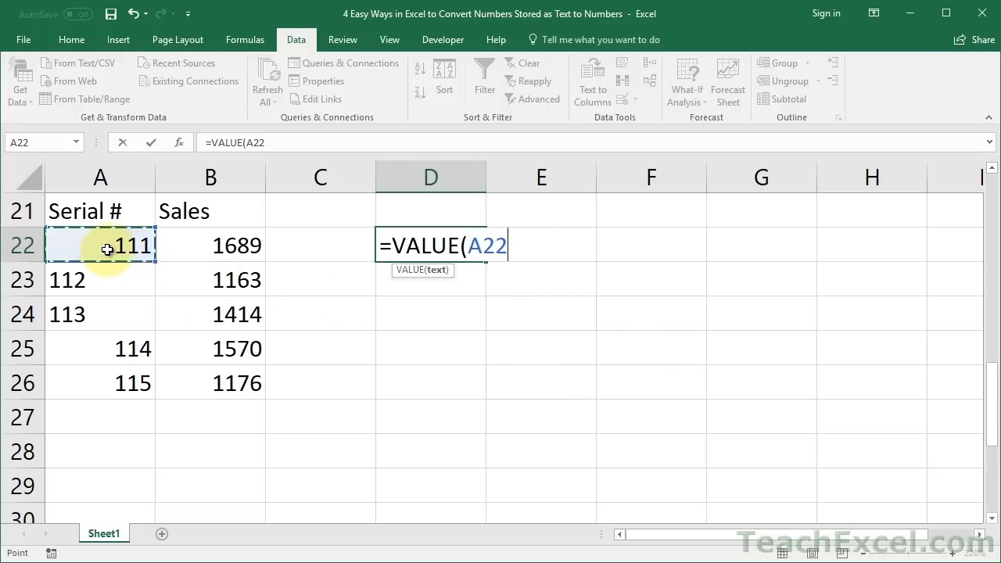
pyautogui.press('Return')
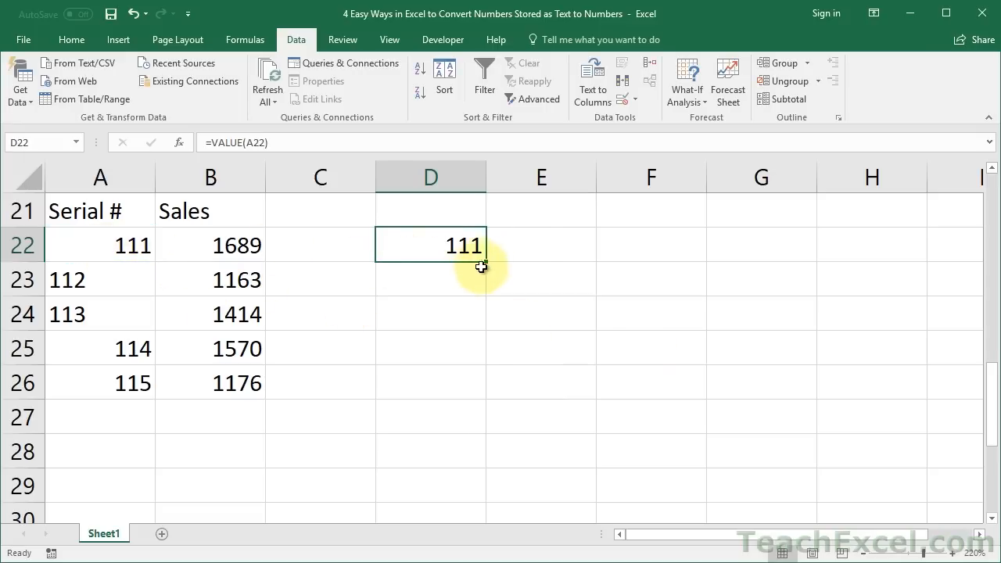
pyautogui.moveTo(482, 266); pyautogui.dragTo(477, 399)
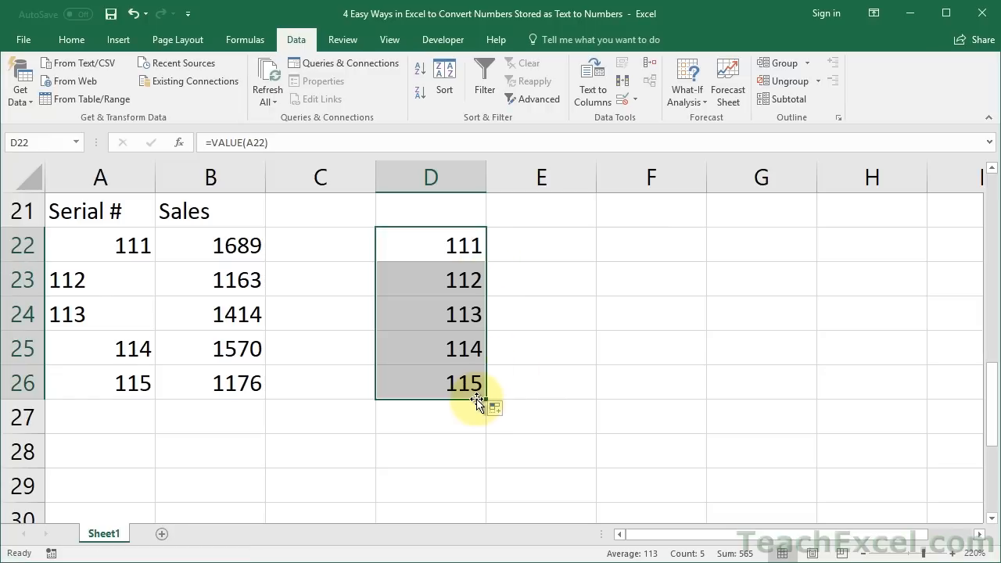
pyautogui.moveTo(527, 362)
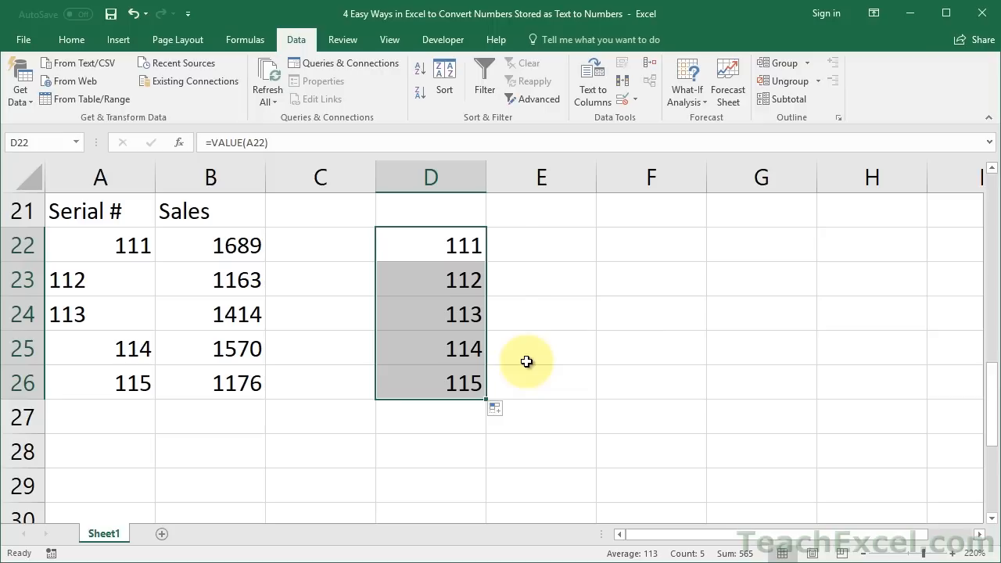
# Check the VALUE formulas in D24 and D22 without changing them.
pyautogui.doubleClick(430, 313)
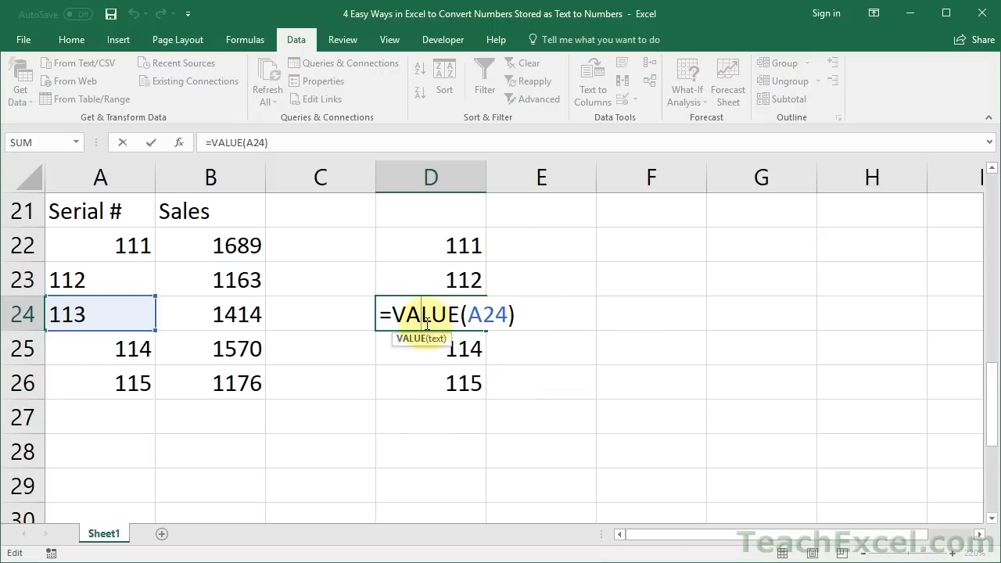
pyautogui.press('Return')
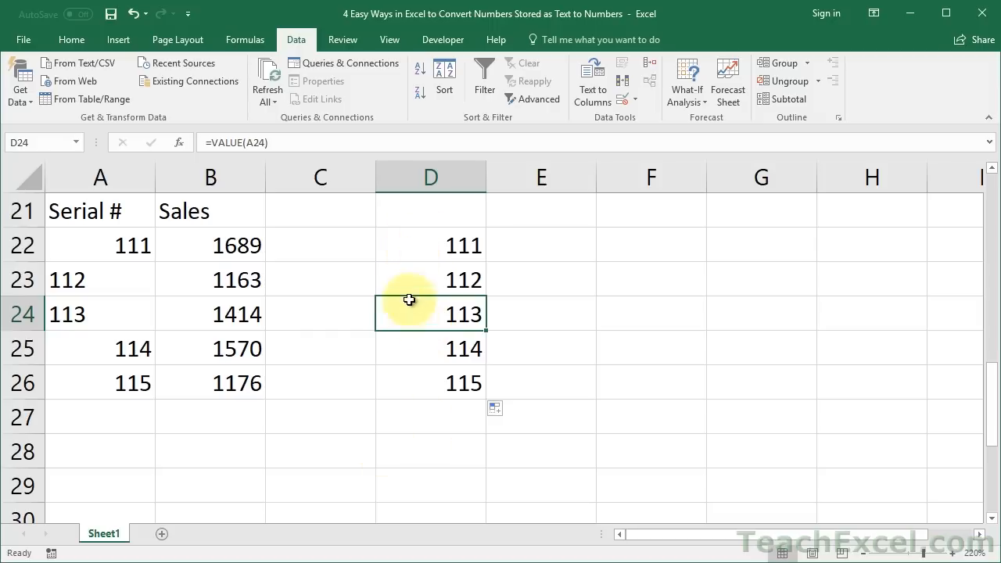
pyautogui.moveTo(419, 241)
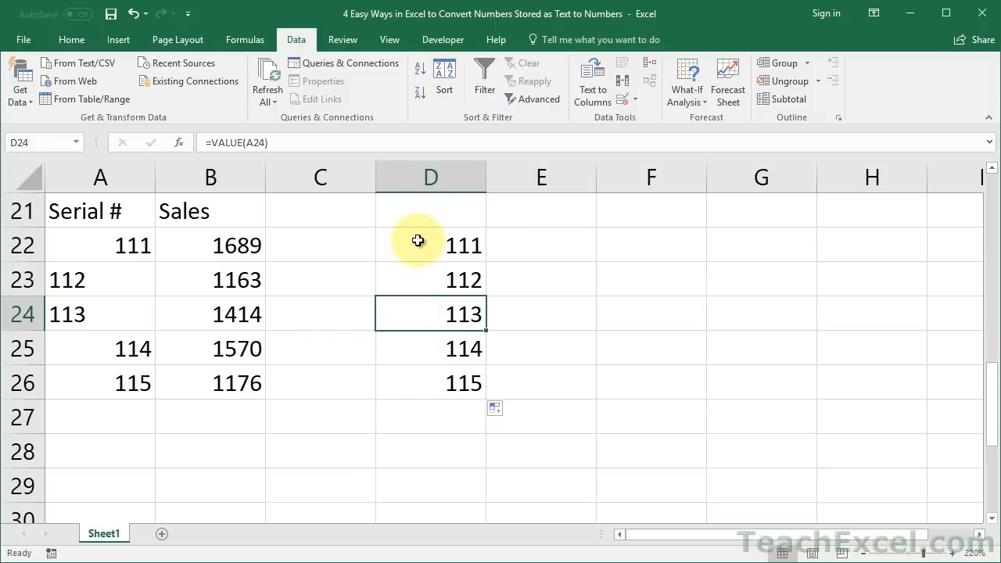
pyautogui.click(430, 244)
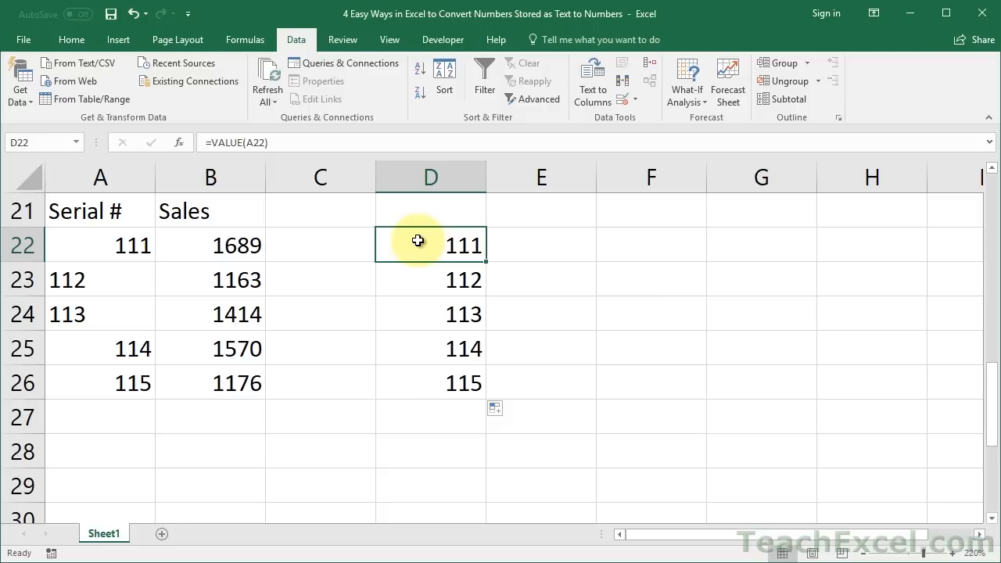
pyautogui.doubleClick(430, 244)
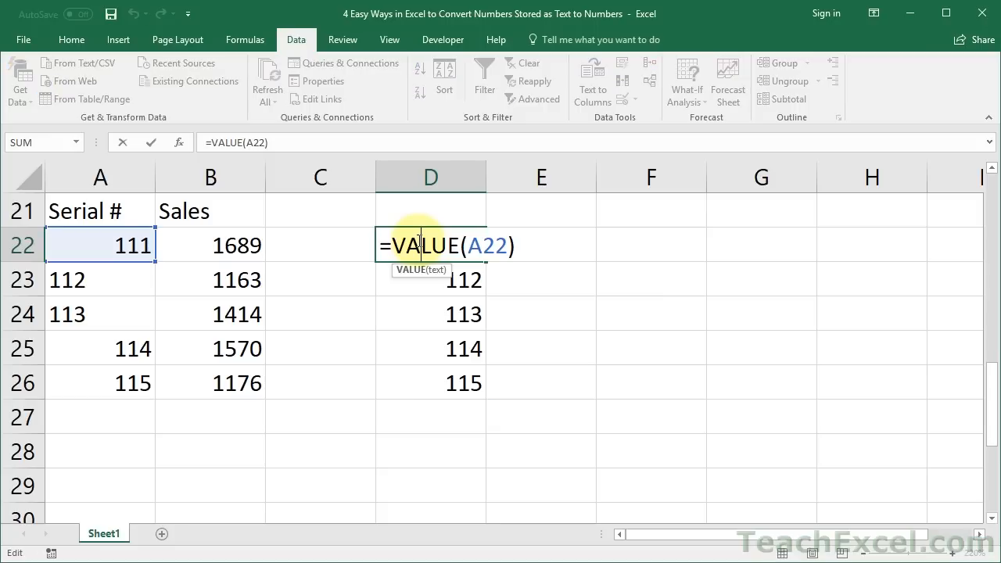
pyautogui.moveTo(407, 237)
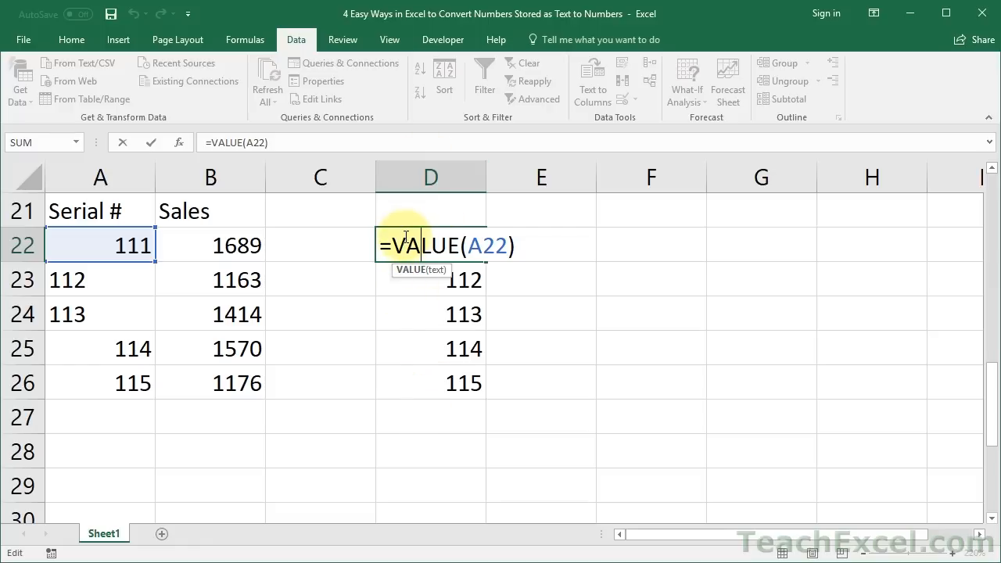
pyautogui.press('Return')
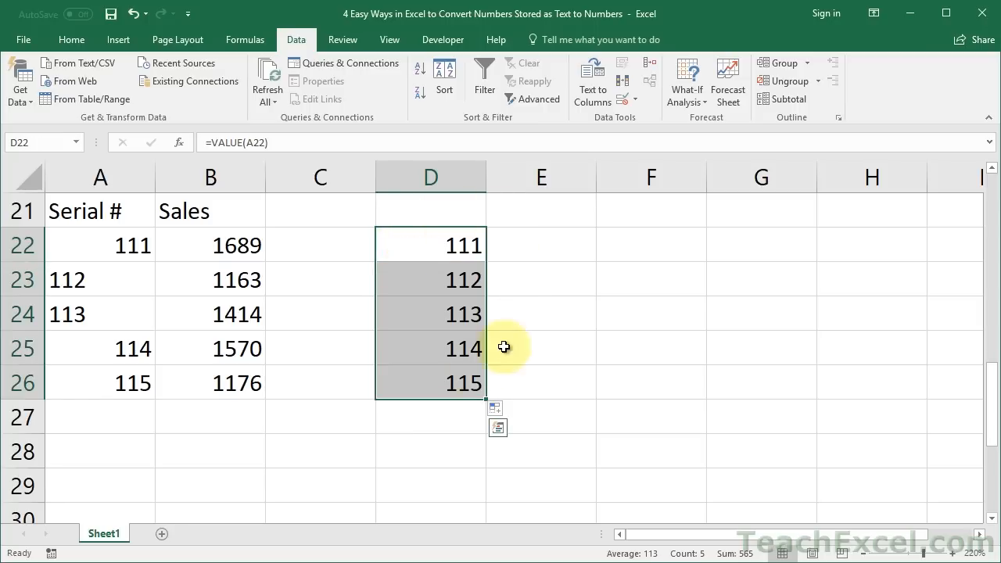
pyautogui.moveTo(410, 276)
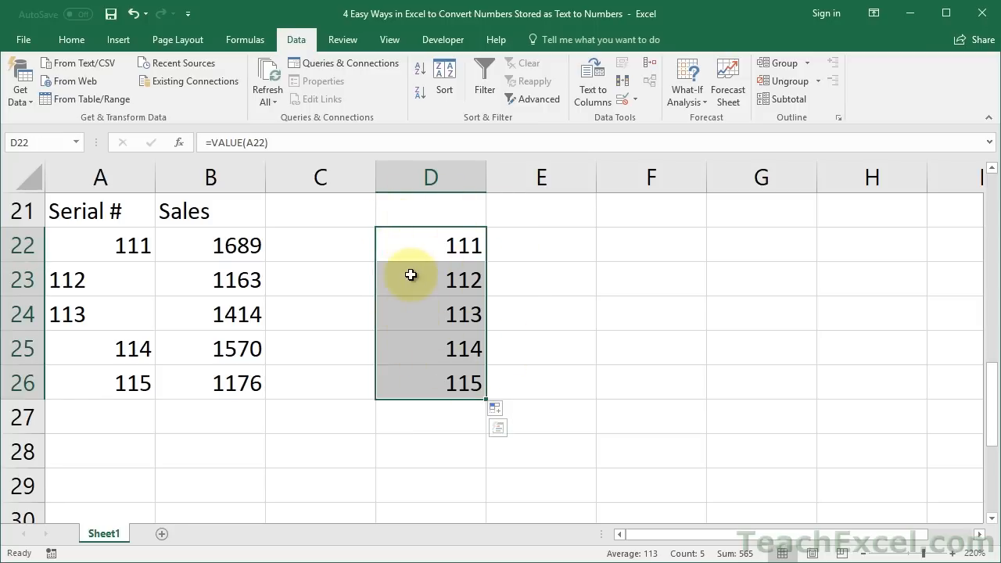
# Try pasting D22:D26 over themselves as values, then reselect D22:D26 still holding VALUE formulas.
pyautogui.press('ctrl+c')
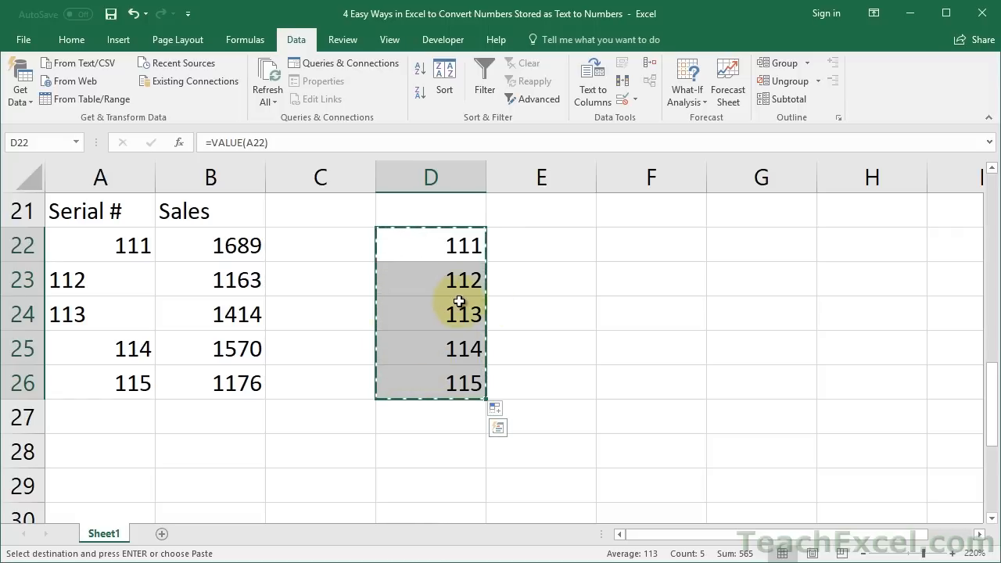
pyautogui.press('alt+e')
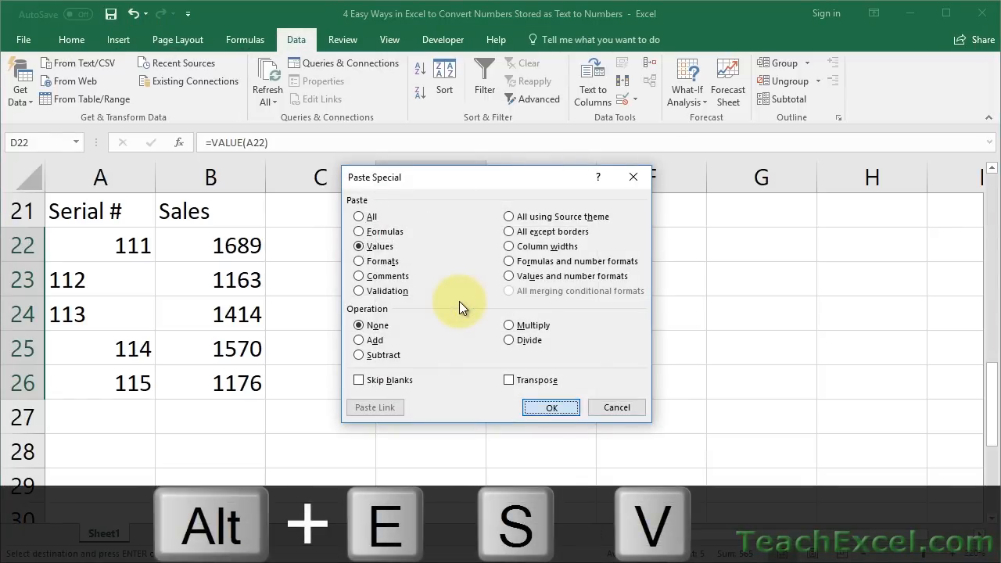
pyautogui.click(550, 407)
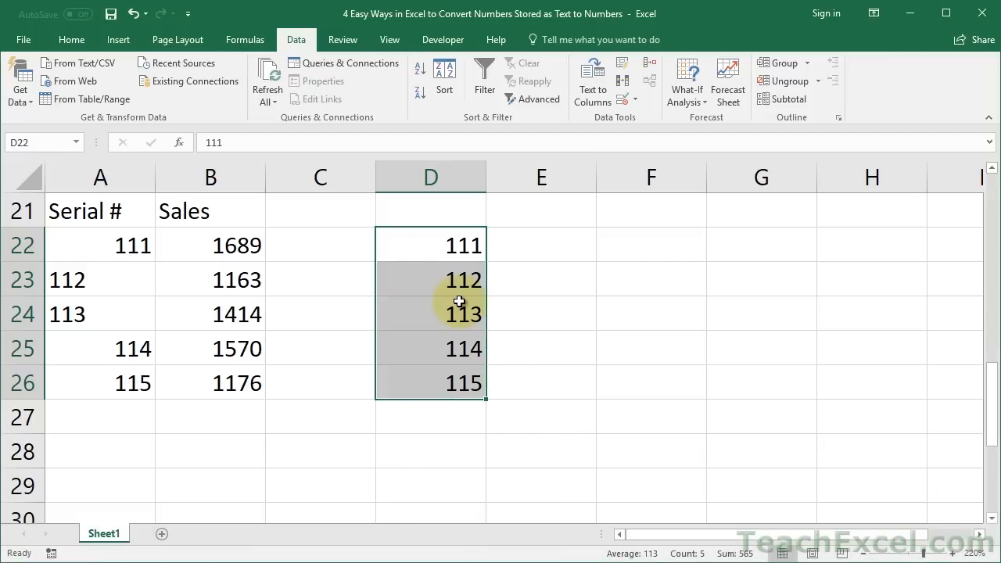
pyautogui.doubleClick(430, 278)
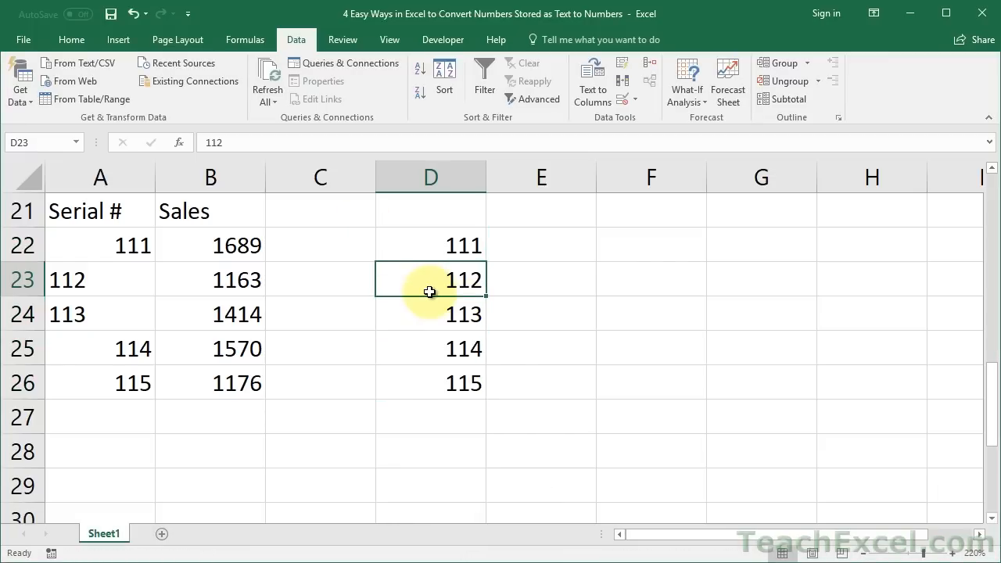
pyautogui.doubleClick(432, 313)
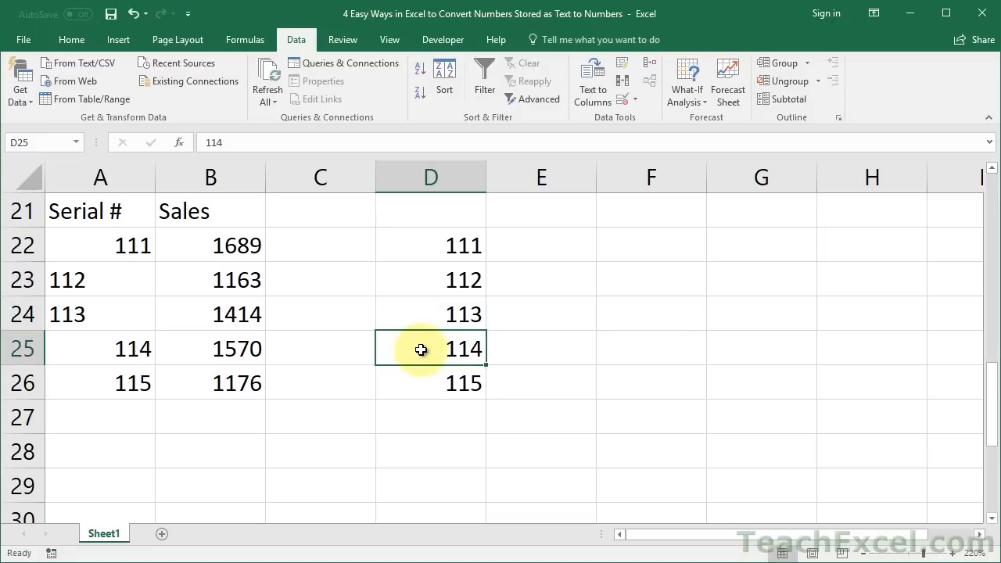
pyautogui.moveTo(430, 244); pyautogui.dragTo(430, 381)
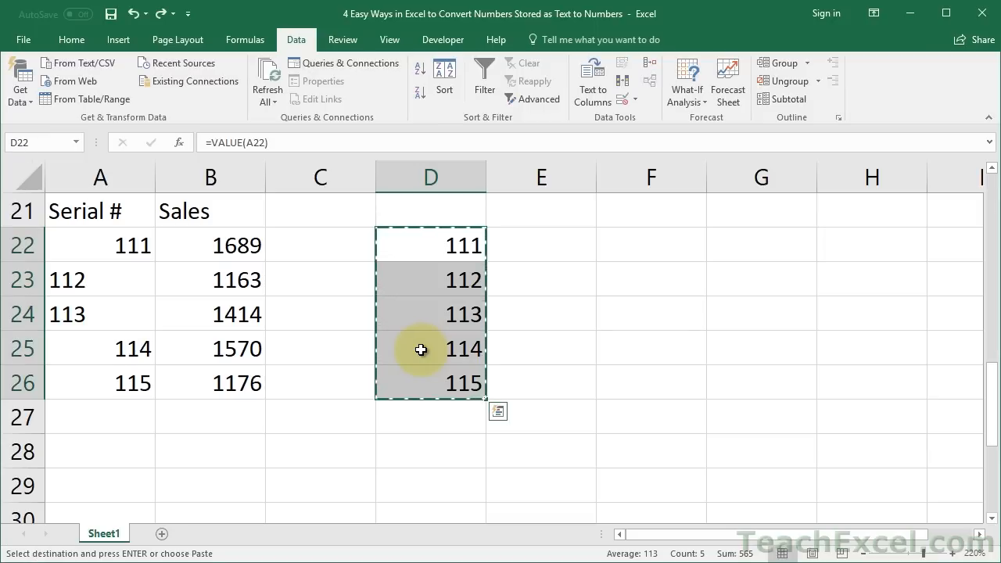
# Copy D22:D26 and Paste Special as Values so they hold plain numbers 111–115.
pyautogui.doubleClick(430, 278)
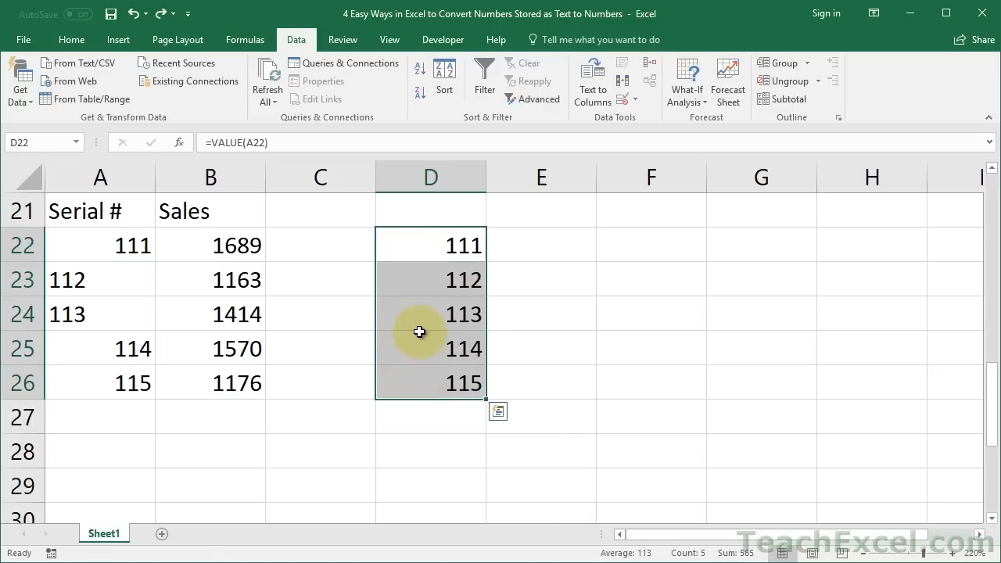
pyautogui.press('ctrl+c')
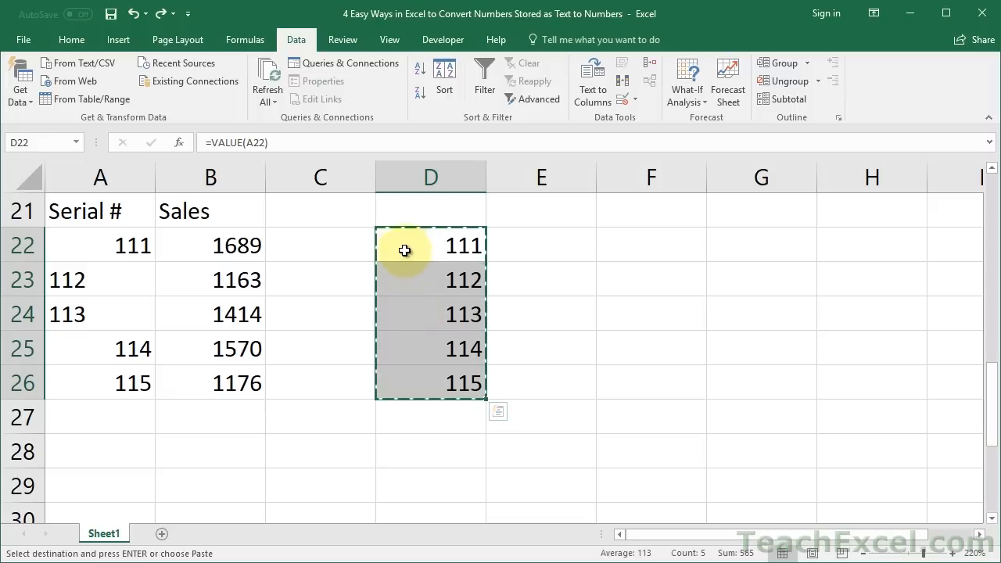
pyautogui.rightClick(405, 250)
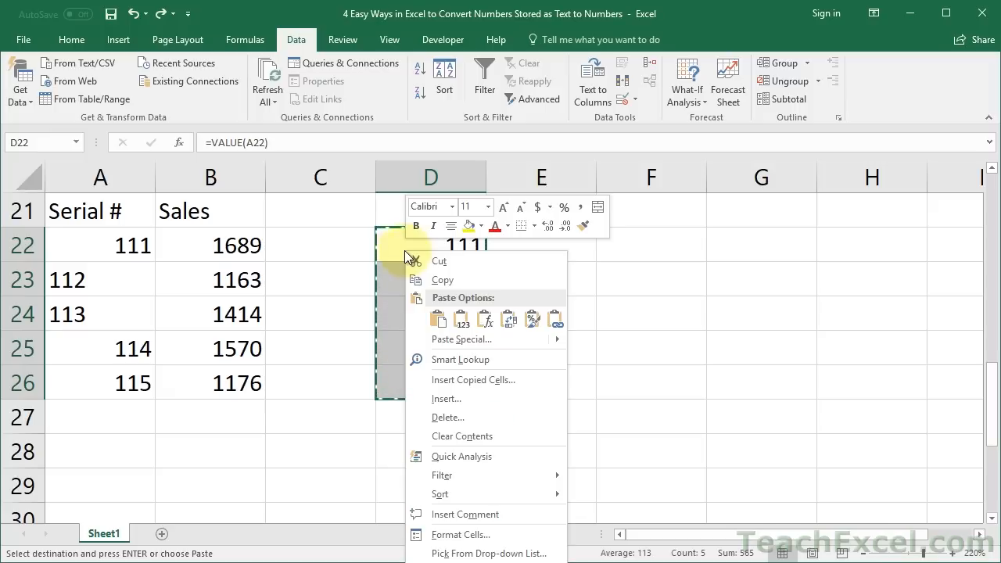
pyautogui.moveTo(473, 345)
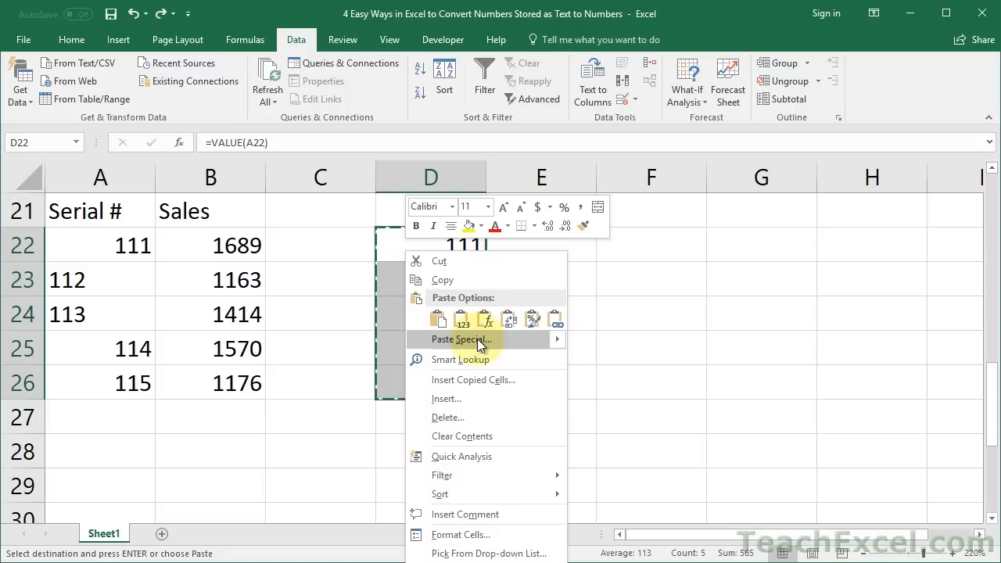
pyautogui.moveTo(544, 348)
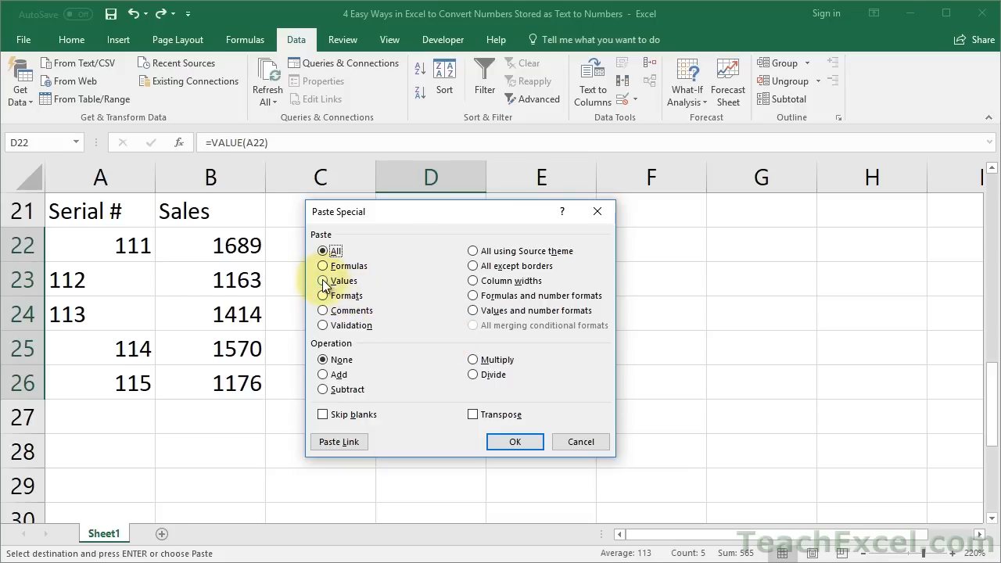
pyautogui.click(322, 280)
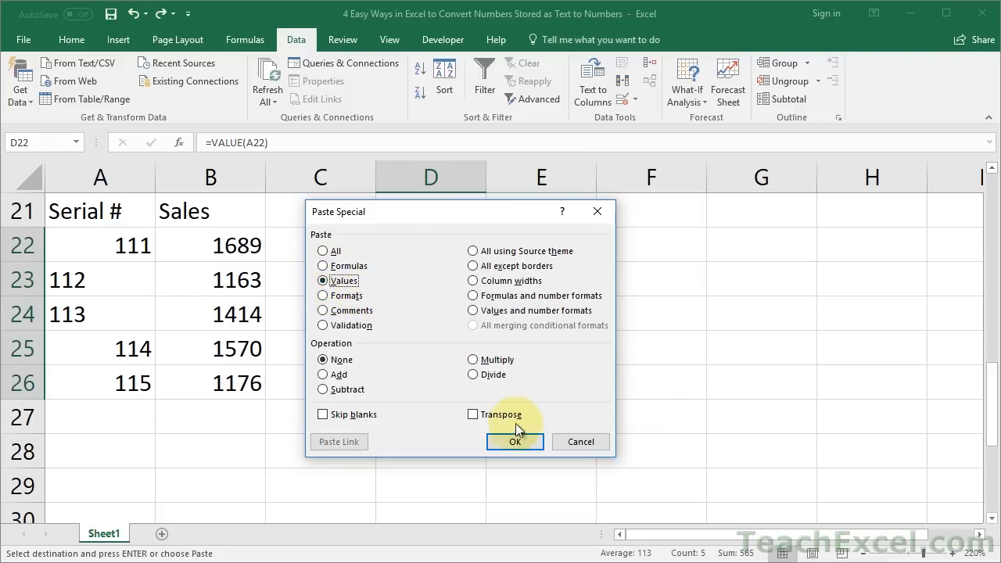
pyautogui.click(515, 441)
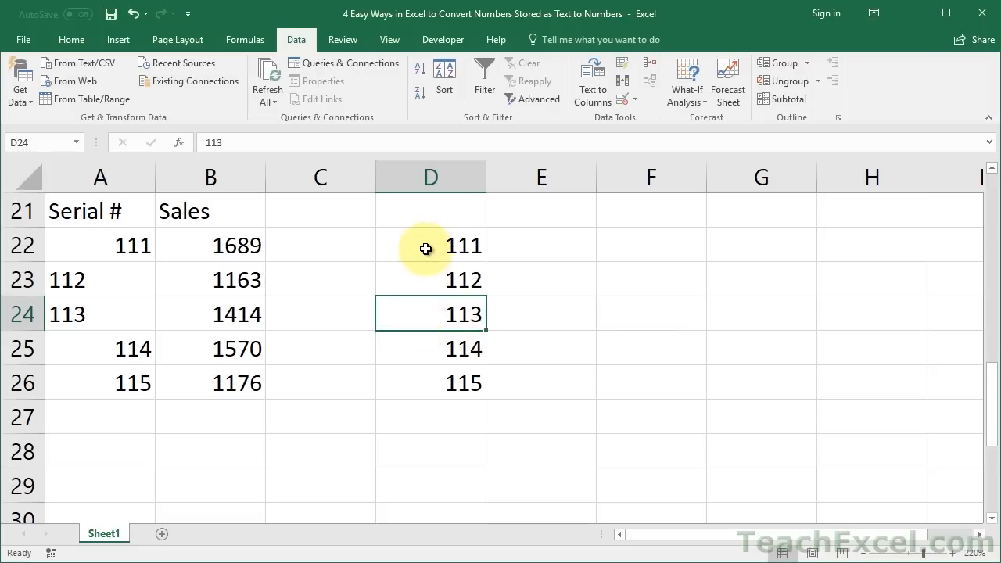
pyautogui.moveTo(430, 244); pyautogui.dragTo(430, 382)
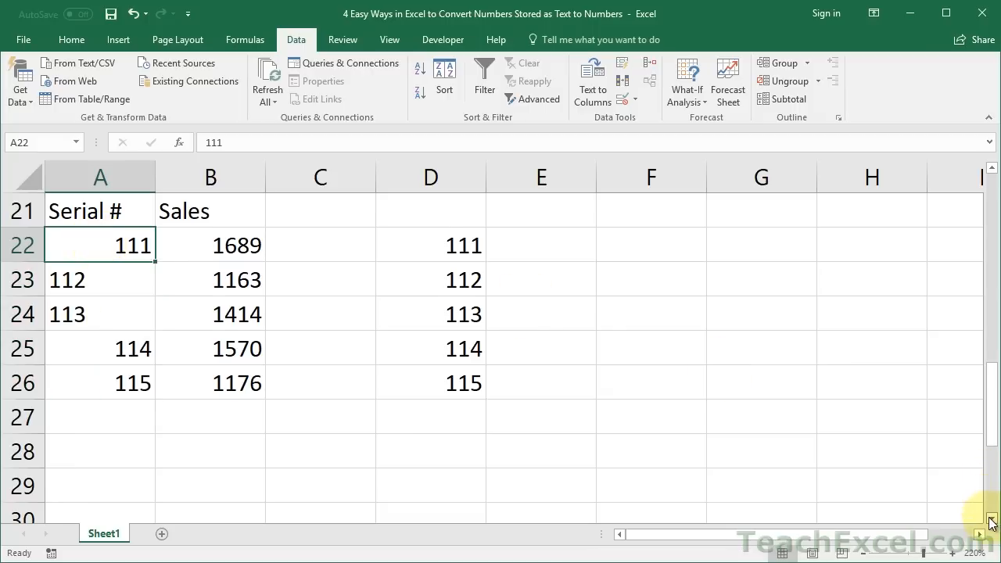
# Bring the third Serial #/Sales table into view and select its serials A32:A36.
pyautogui.scroll(-3)
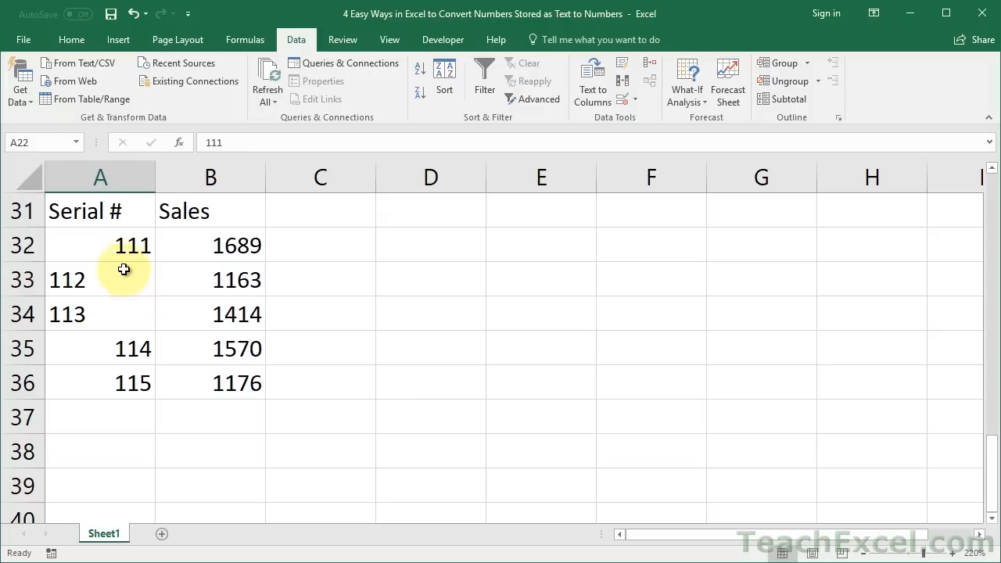
pyautogui.moveTo(125, 244); pyautogui.dragTo(125, 381)
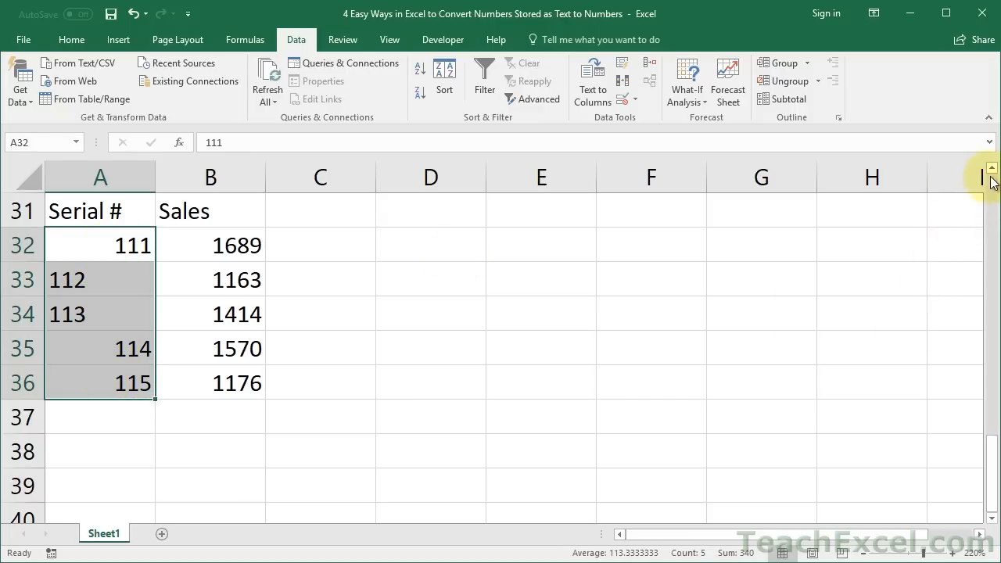
pyautogui.scroll(3)
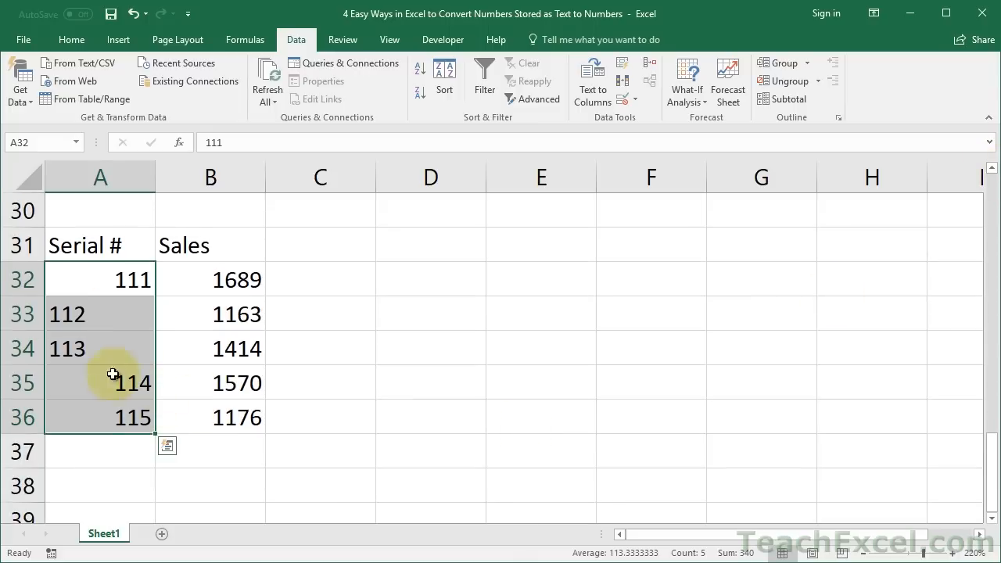
pyautogui.moveTo(129, 331)
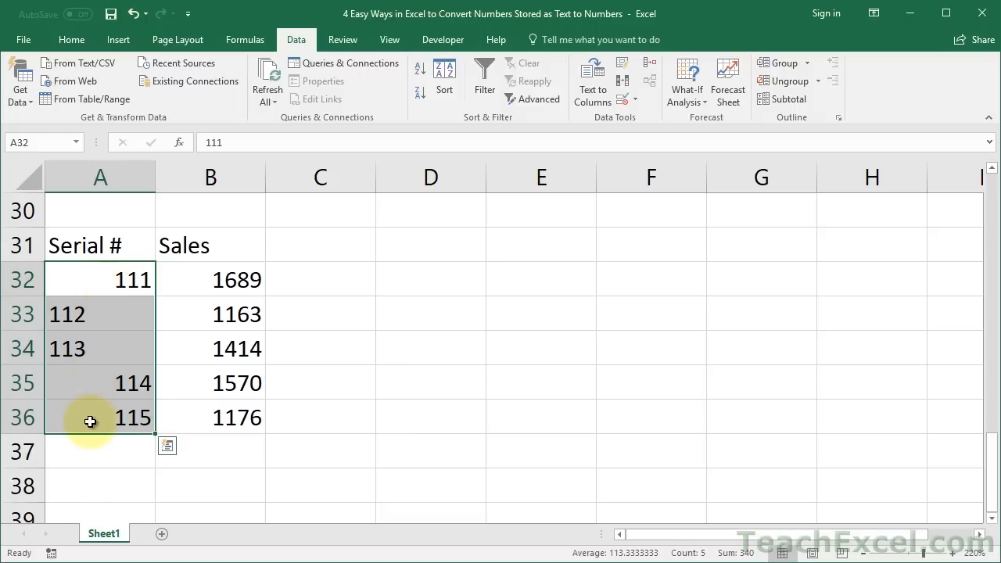
# Enter 1 in D31, copy it, and select the serials A32:A36 for a Paste Special multiply.
pyautogui.click(432, 244)
pyautogui.write('1')
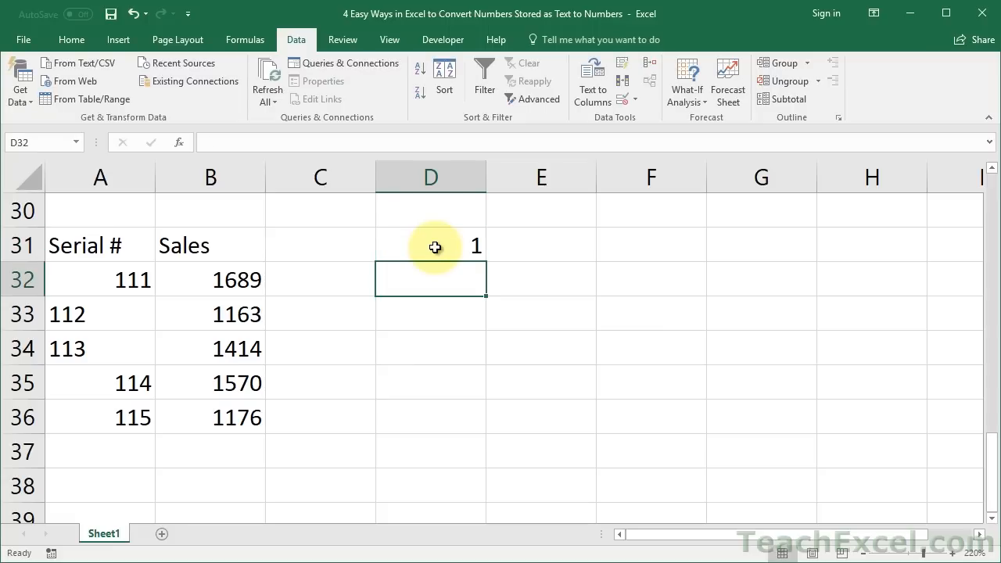
pyautogui.click(432, 244)
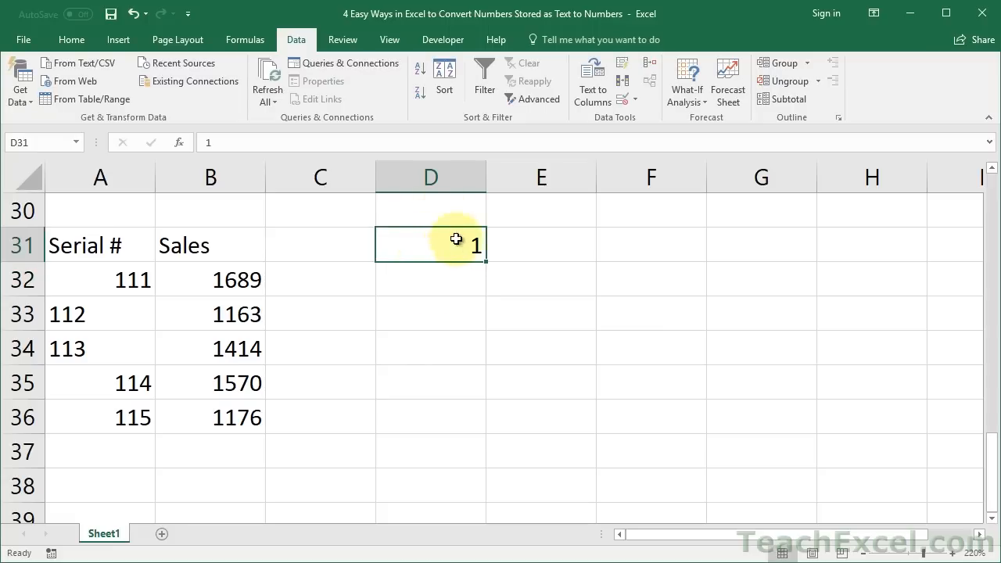
pyautogui.moveTo(438, 244)
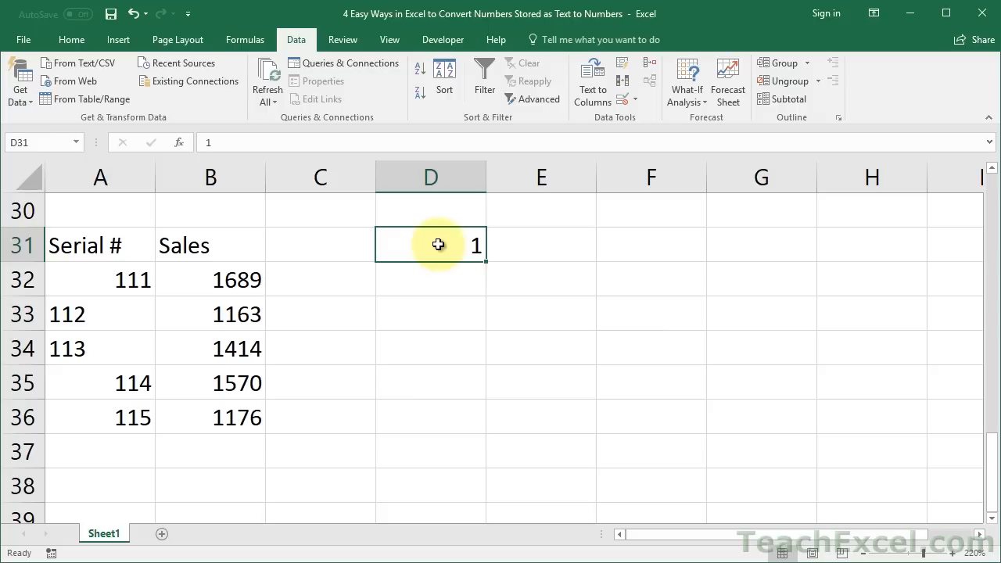
pyautogui.press('ctrl+c')
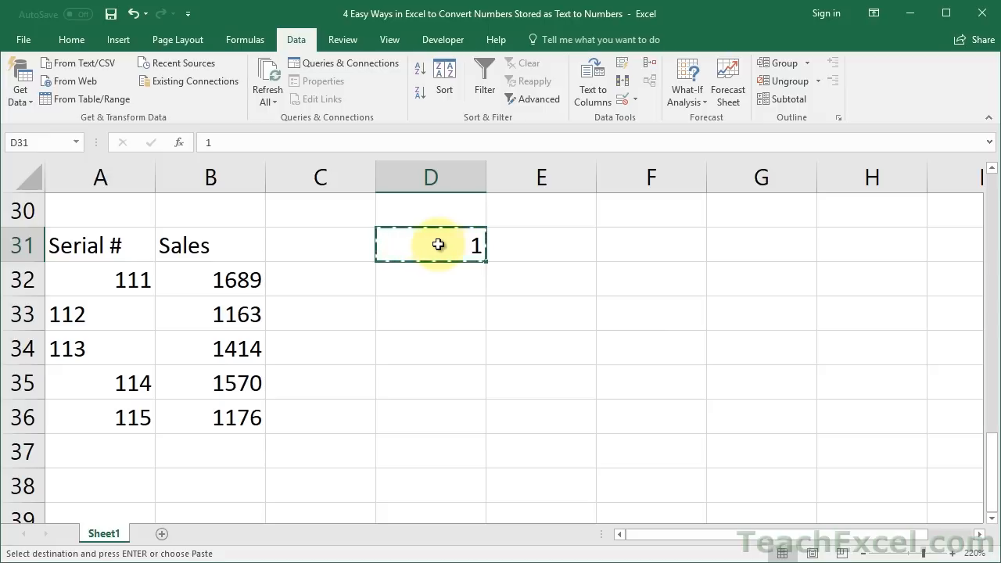
pyautogui.click(112, 275)
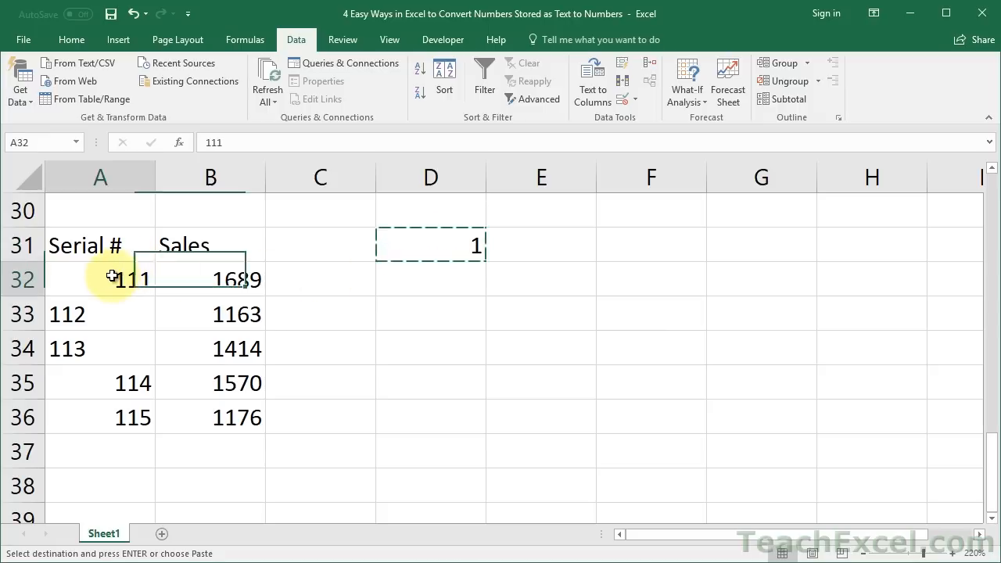
pyautogui.moveTo(113, 276); pyautogui.dragTo(101, 416)
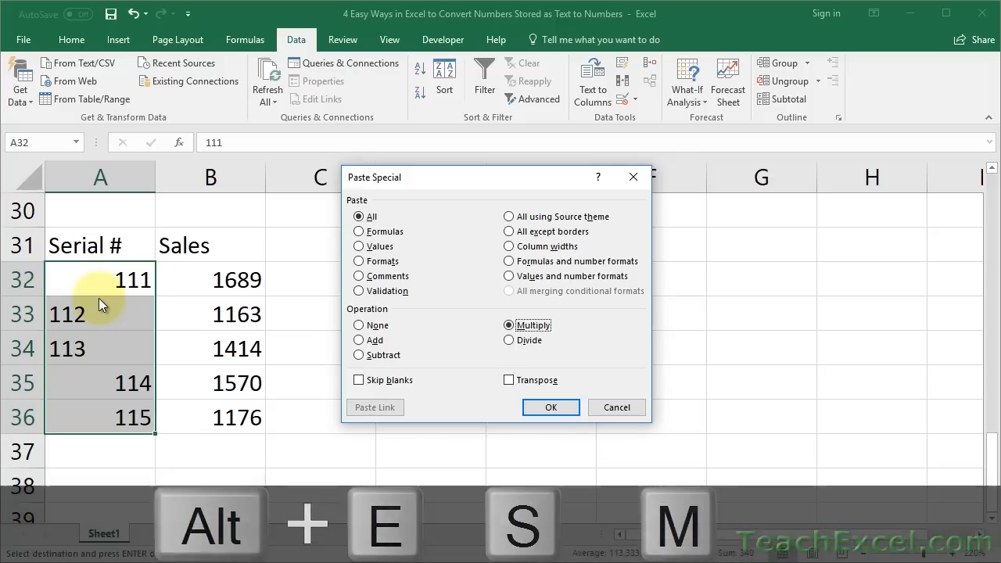
pyautogui.moveTo(551, 407)
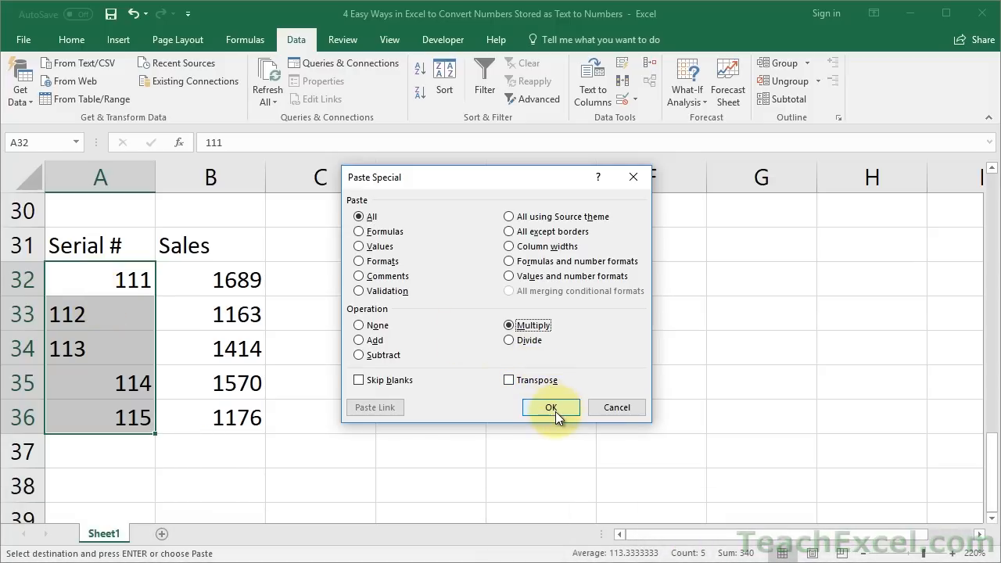
# Apply the multiply-by-1 paste and check A32, A33 and A34 are now right-aligned numbers.
pyautogui.click(551, 407)
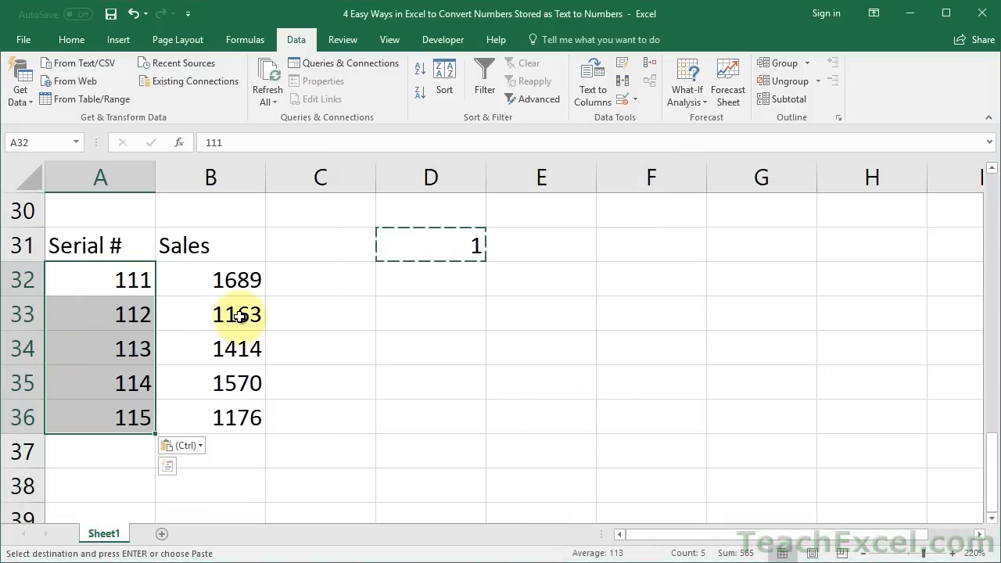
pyautogui.click(100, 278)
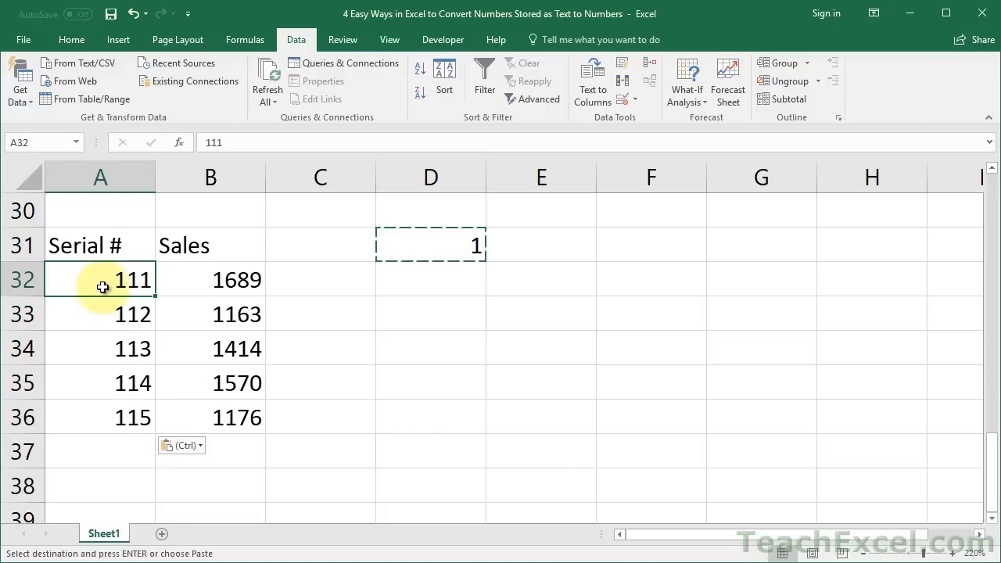
pyautogui.moveTo(94, 314)
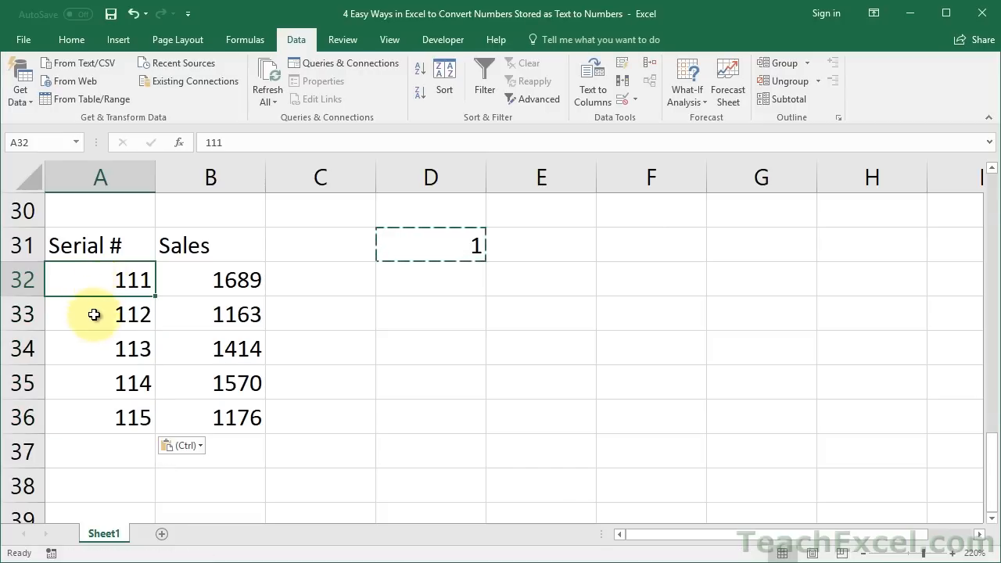
pyautogui.click(100, 313)
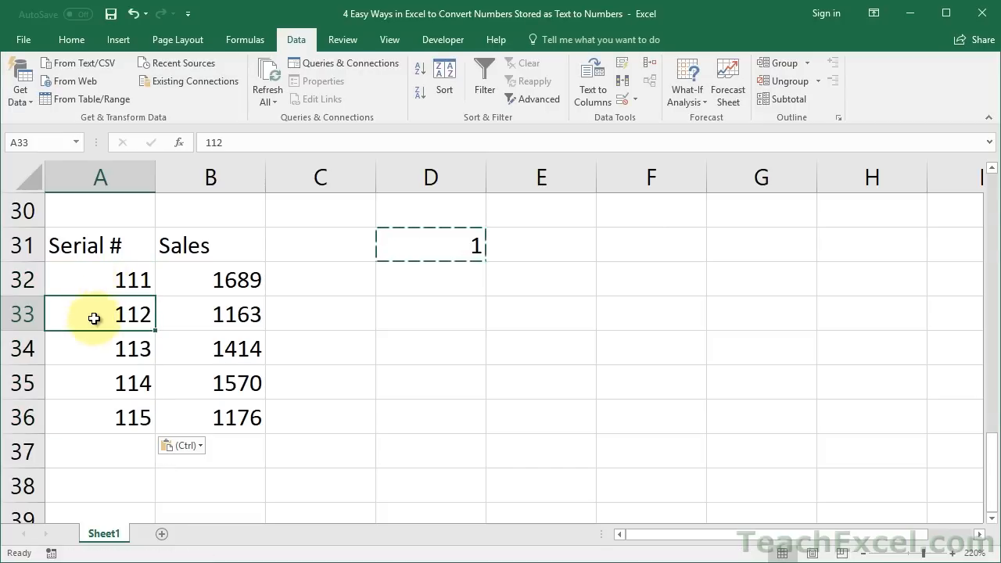
pyautogui.moveTo(104, 353)
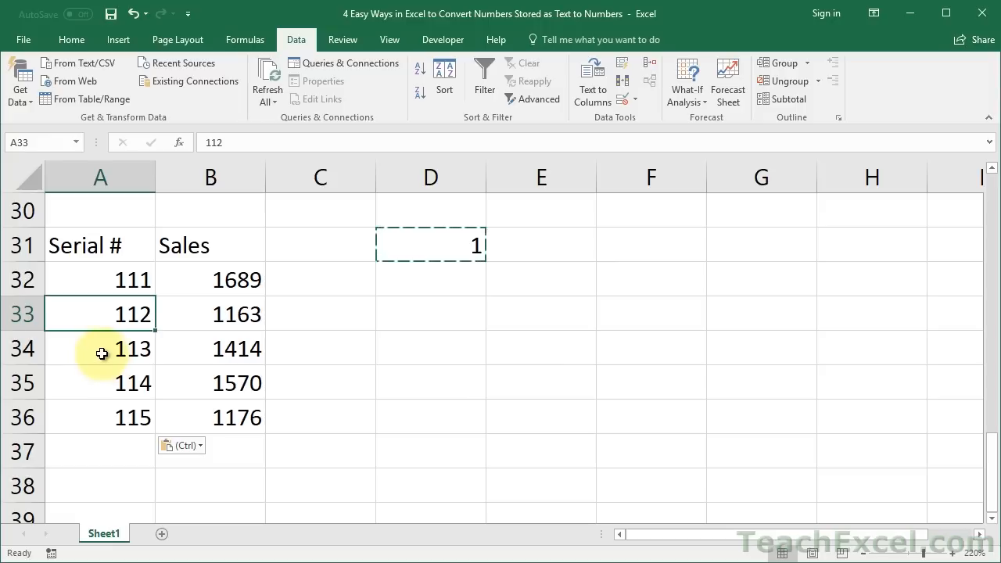
pyautogui.click(100, 347)
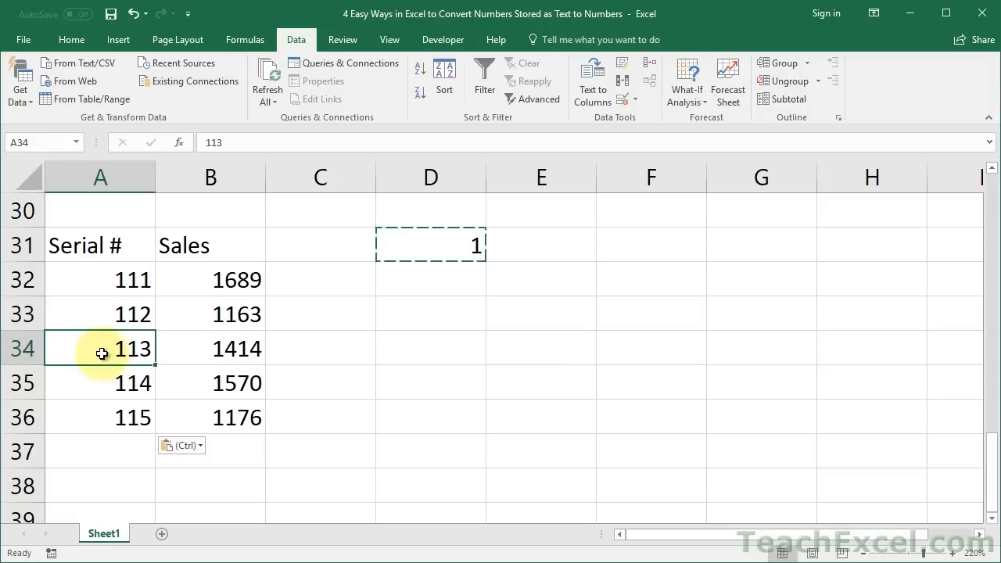
# Cancel copy mode and copy the 1 in D31 again.
pyautogui.moveTo(100, 278); pyautogui.dragTo(100, 416)
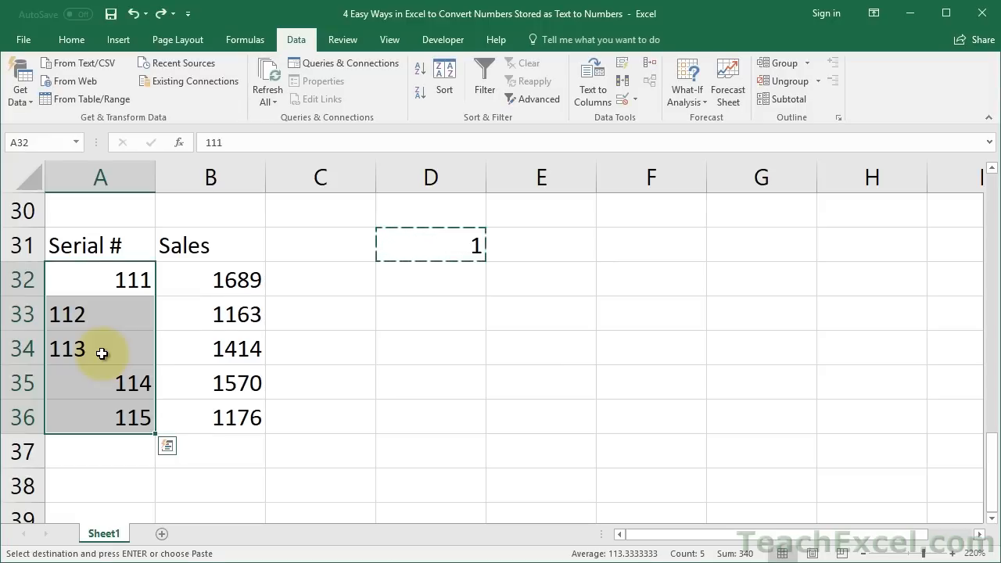
pyautogui.press('Escape')
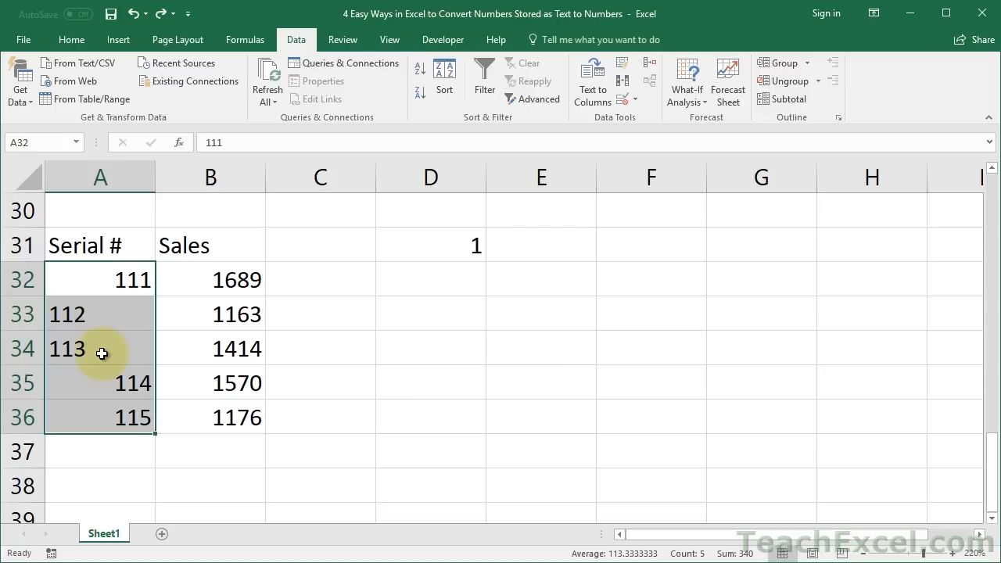
pyautogui.moveTo(496, 301)
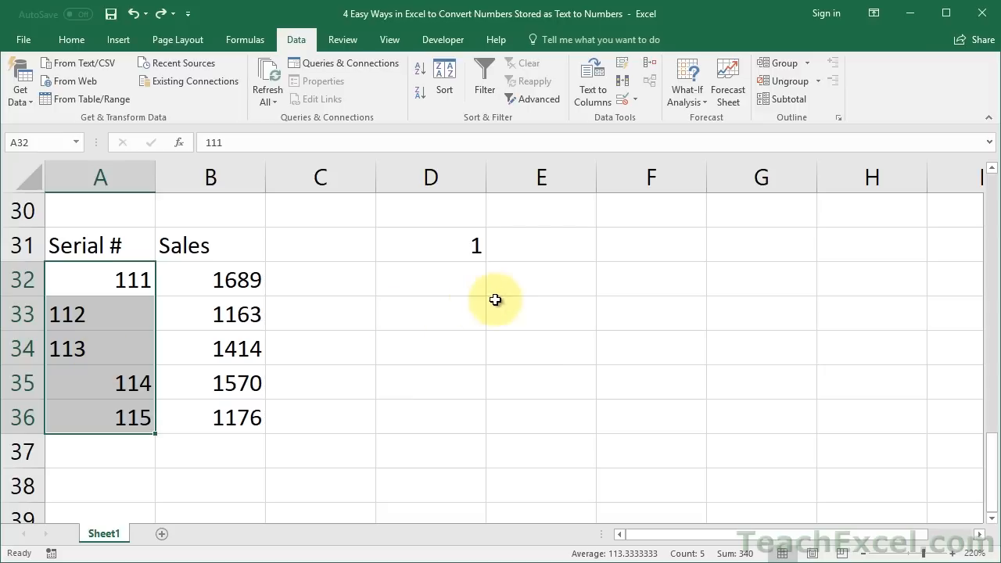
pyautogui.click(431, 244)
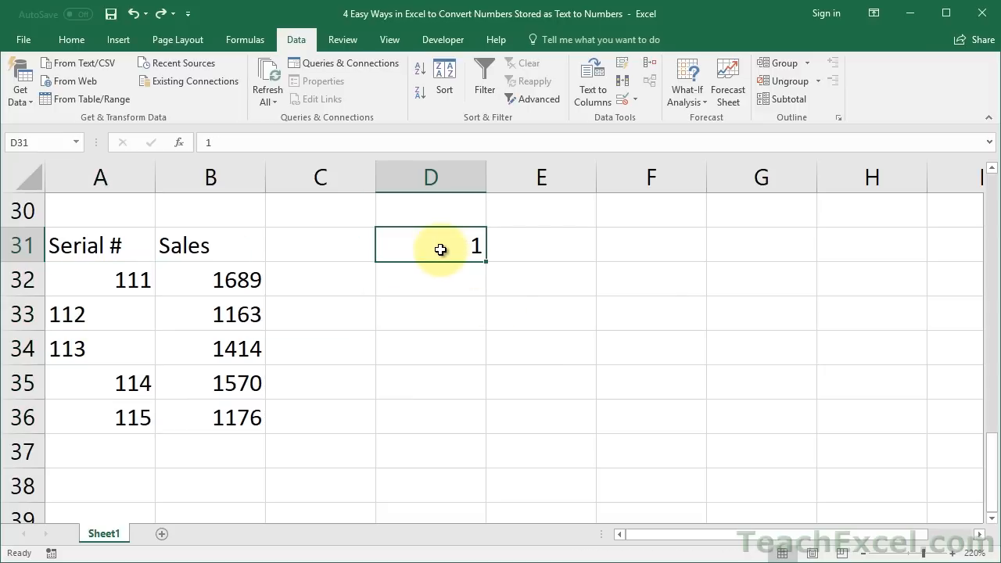
pyautogui.press('ctrl+c')
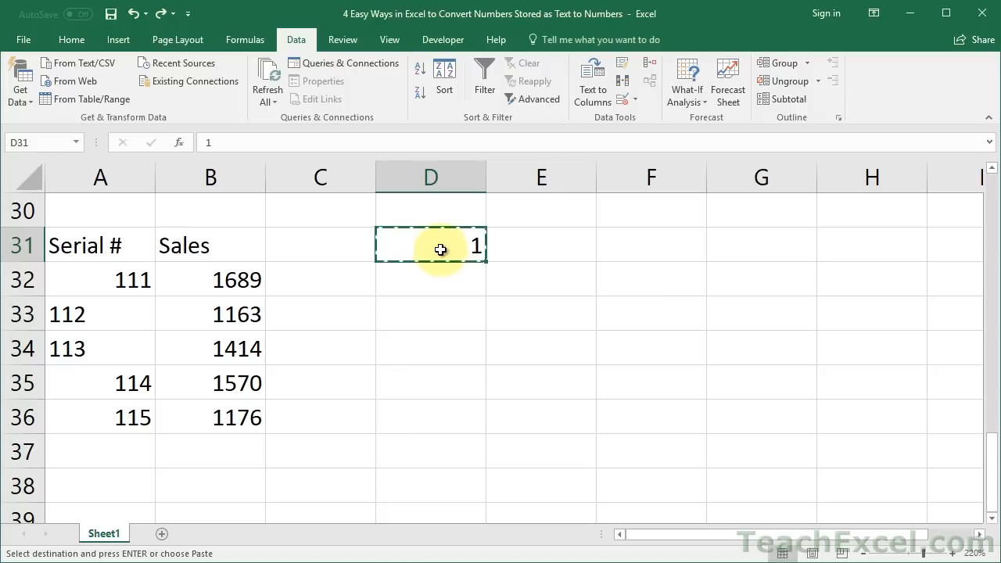
pyautogui.moveTo(66, 290)
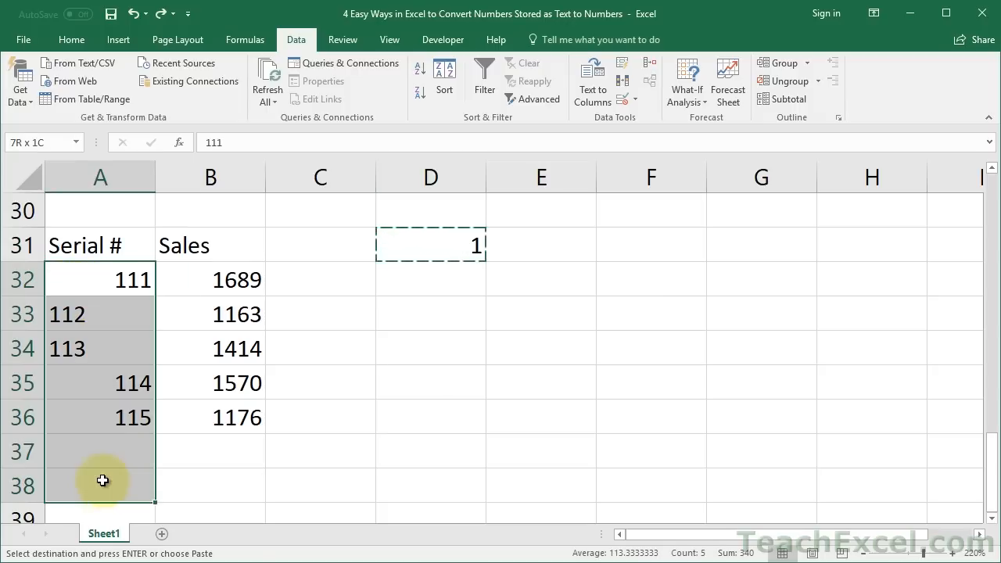
# Paste Special with Multiply onto A32:A36 so the serials become numbers 111–115.
pyautogui.click(91, 280)
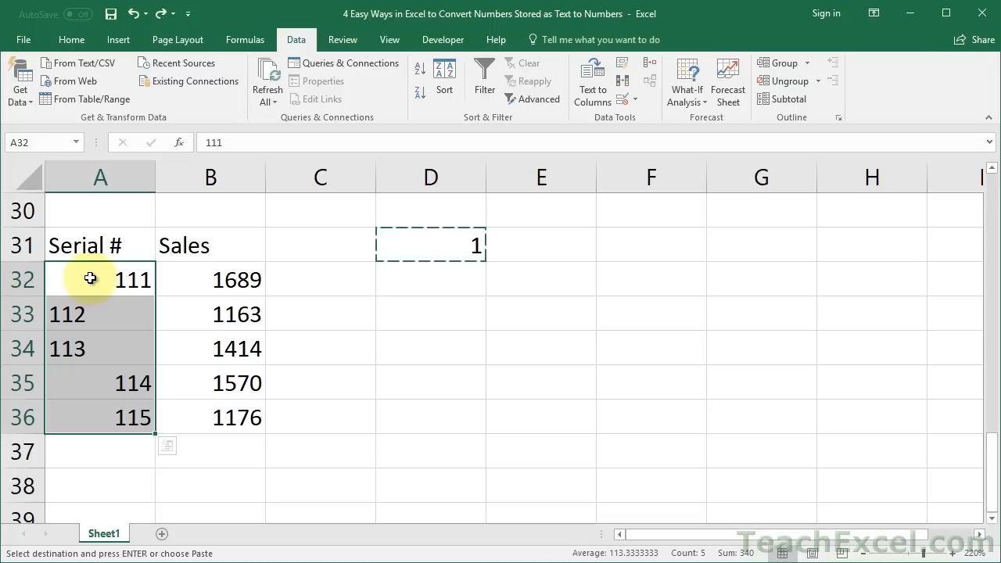
pyautogui.rightClick(91, 278)
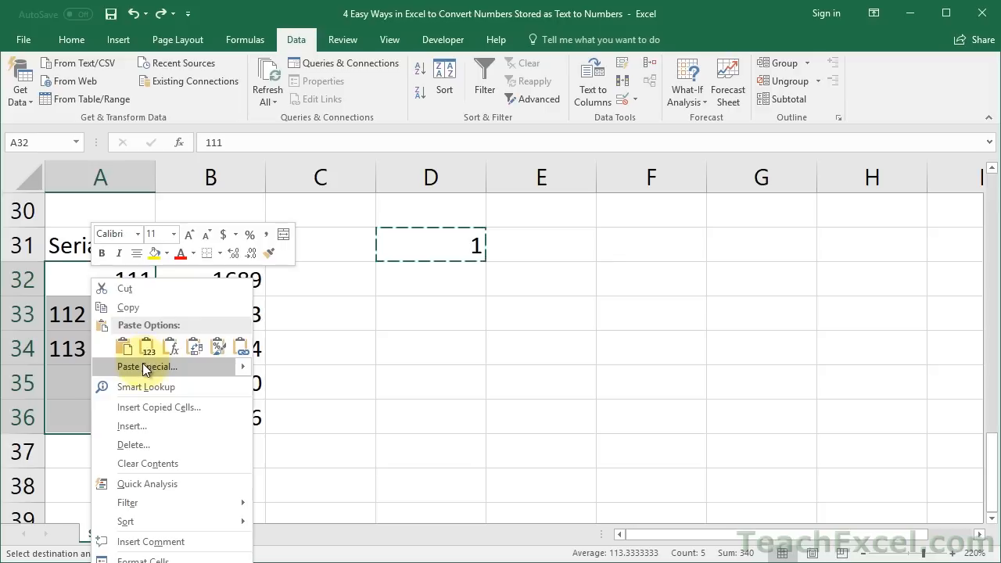
pyautogui.click(147, 366)
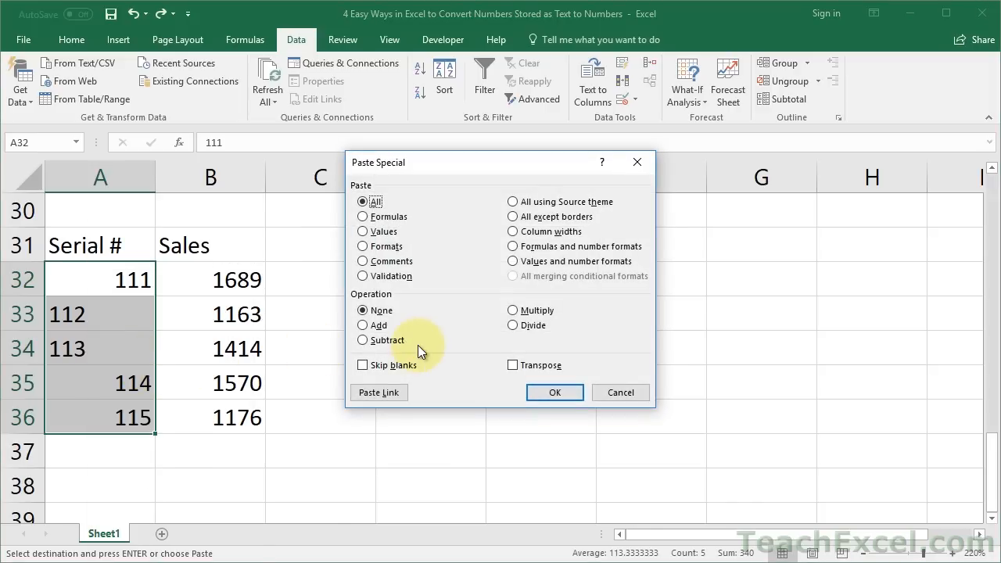
pyautogui.moveTo(513, 314)
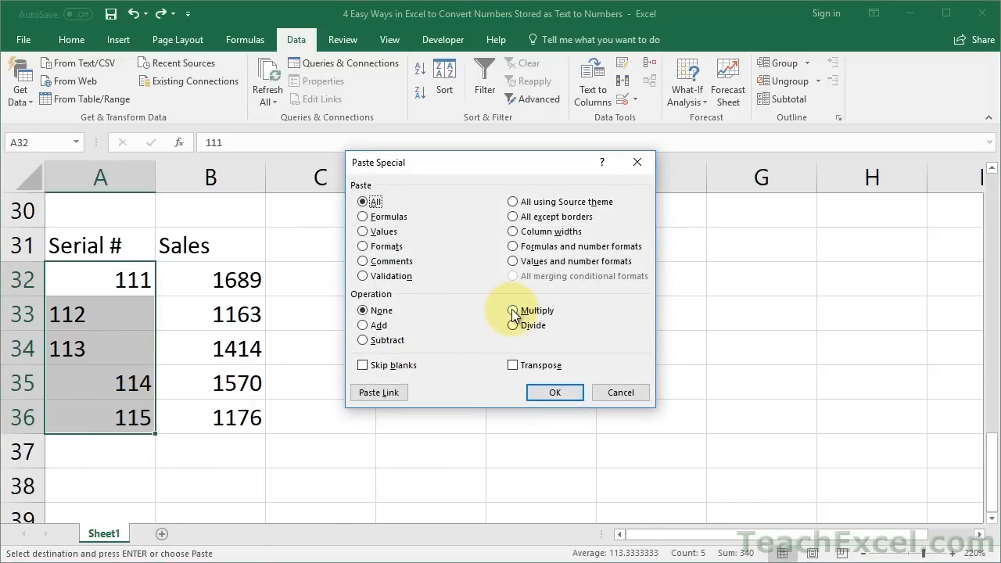
pyautogui.click(513, 310)
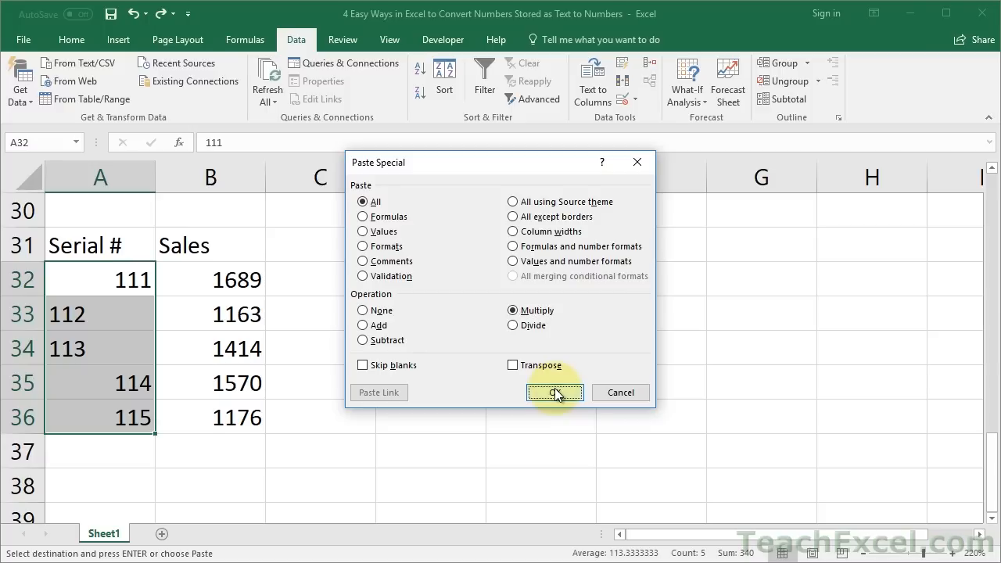
pyautogui.click(554, 391)
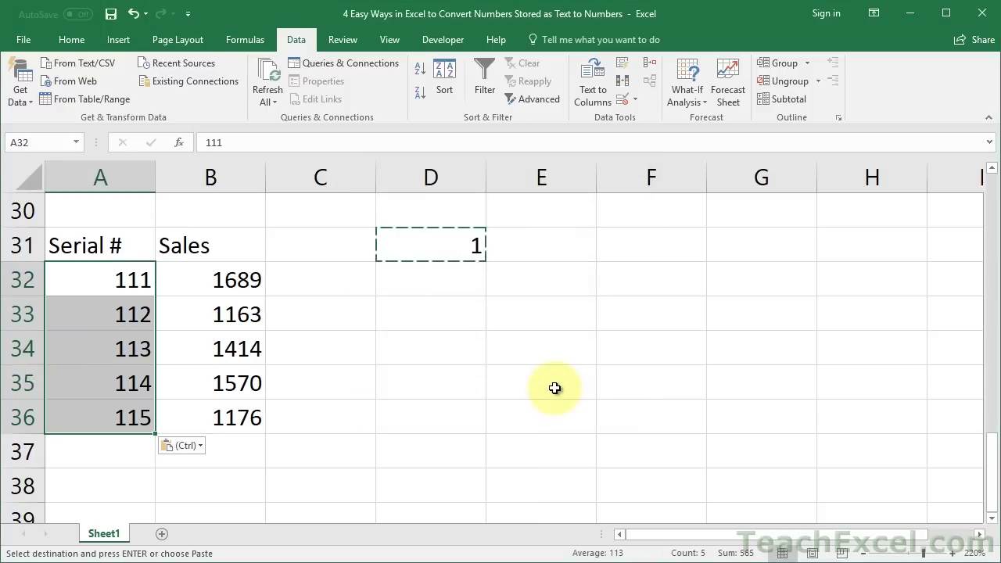
pyautogui.press('Escape')
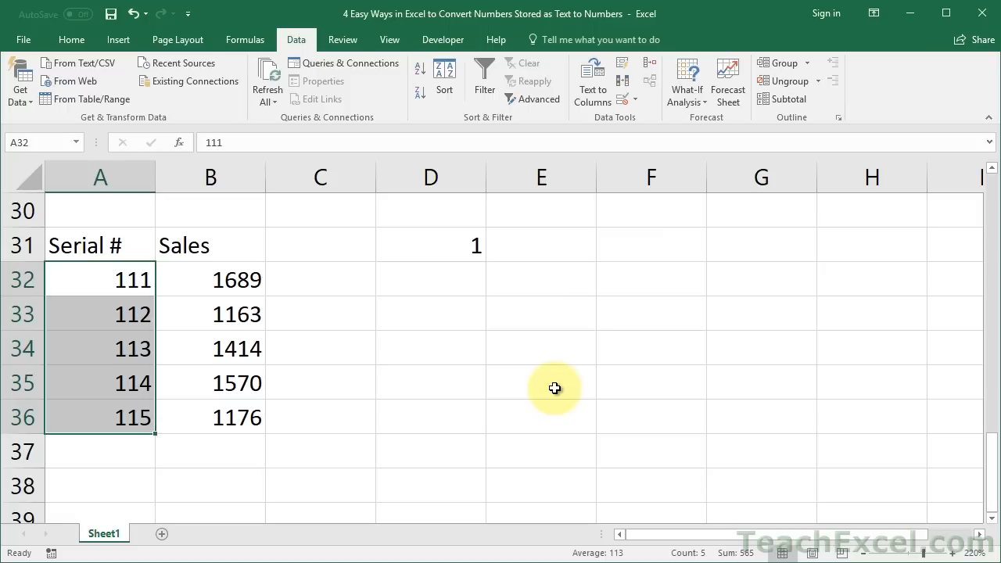
pyautogui.scroll(3)
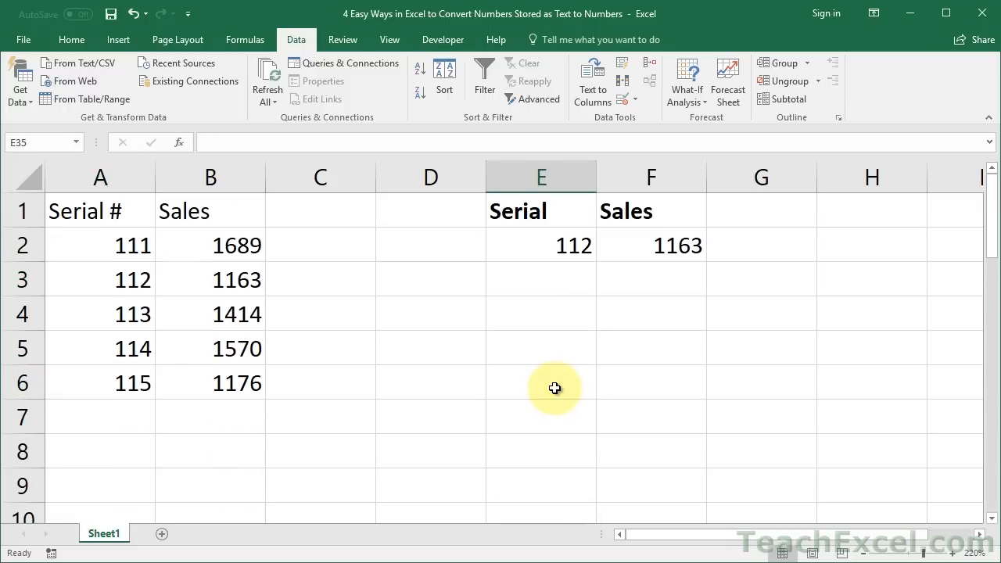
pyautogui.moveTo(231, 313)
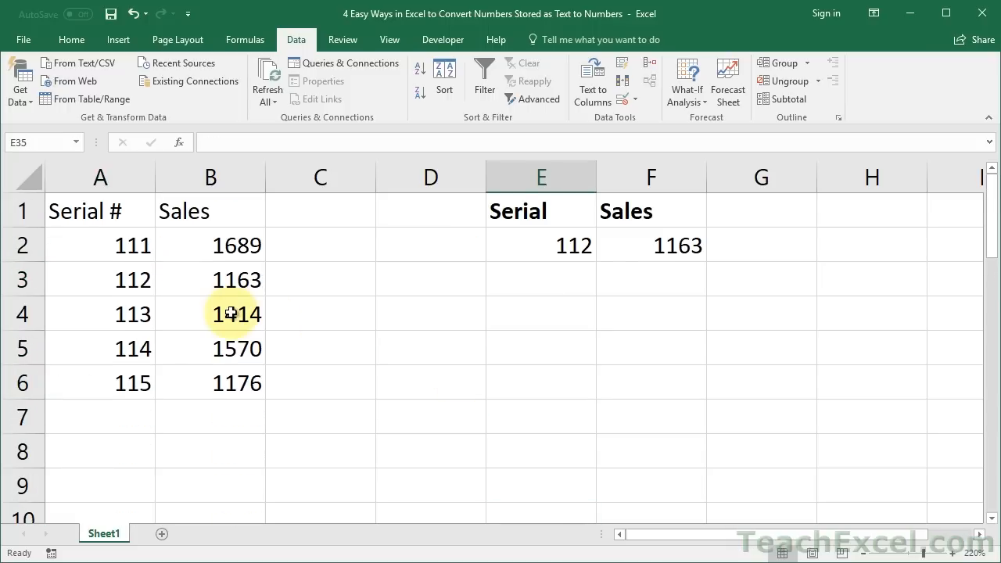
pyautogui.moveTo(503, 244)
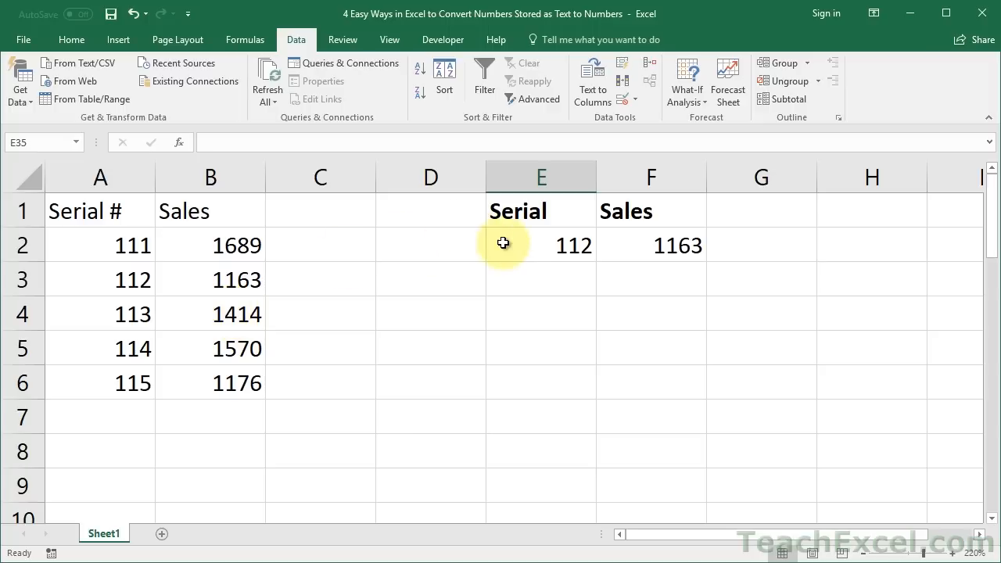
pyautogui.click(541, 244)
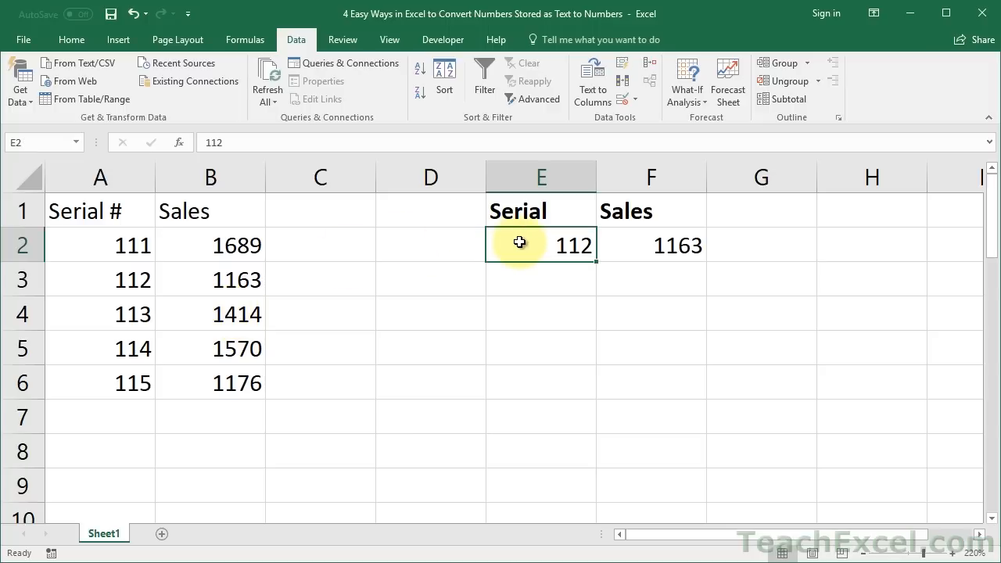
pyautogui.moveTo(56, 59)
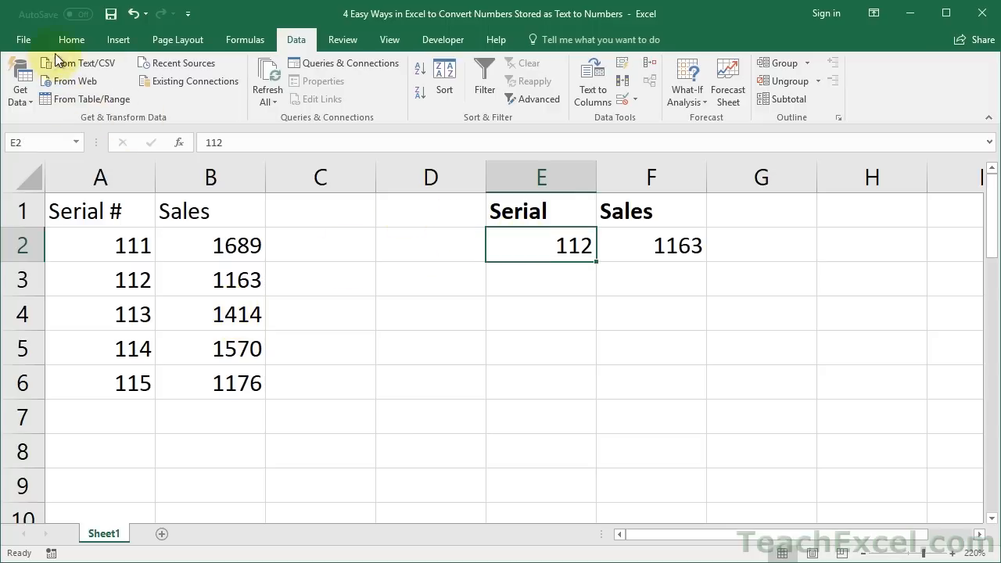
pyautogui.click(72, 39)
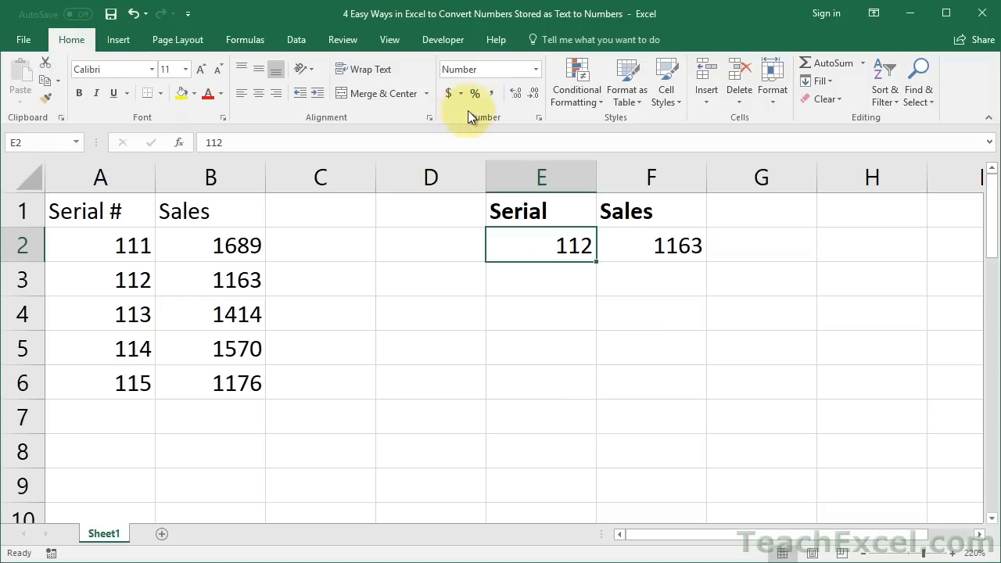
pyautogui.click(469, 68)
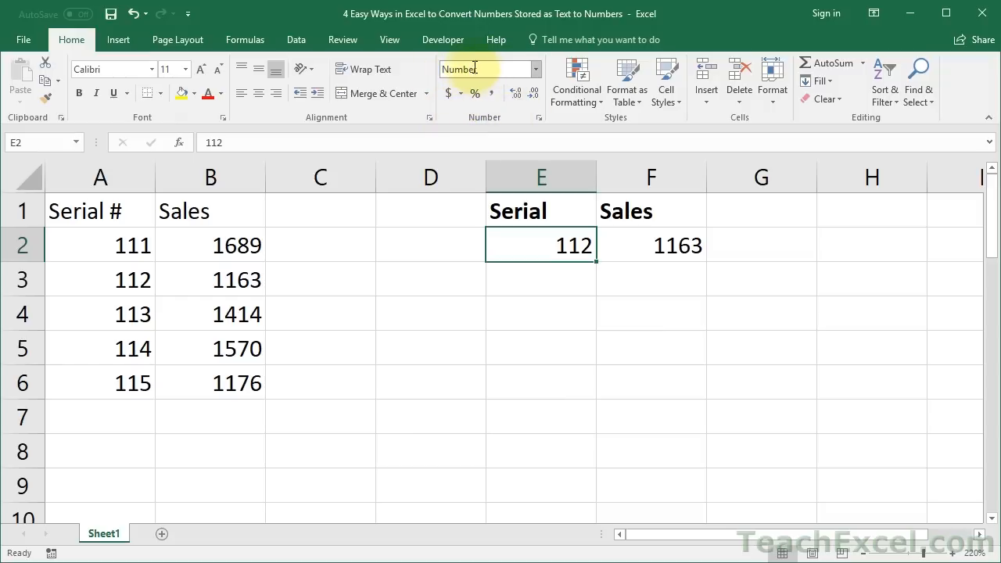
pyautogui.moveTo(485, 69)
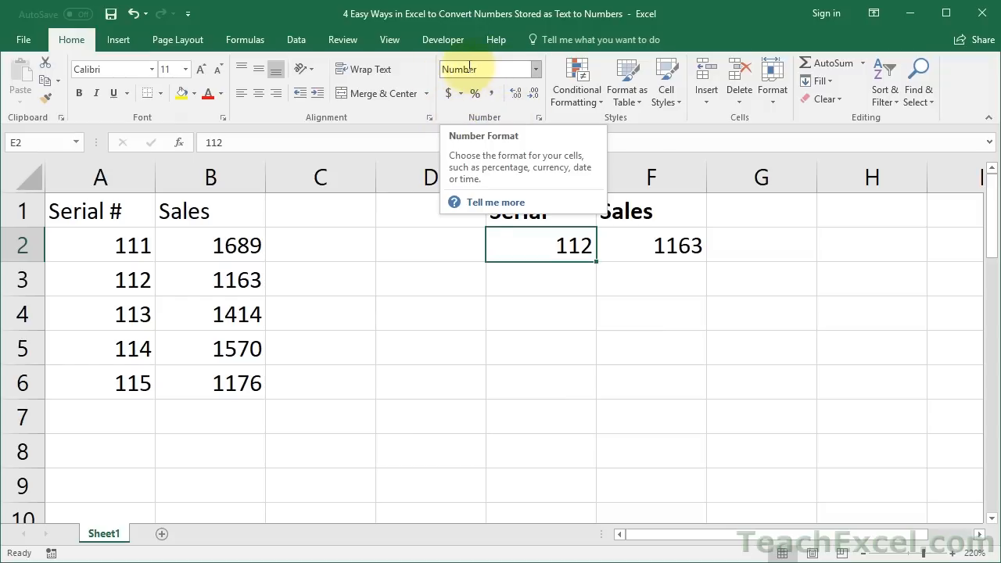
pyautogui.moveTo(477, 211)
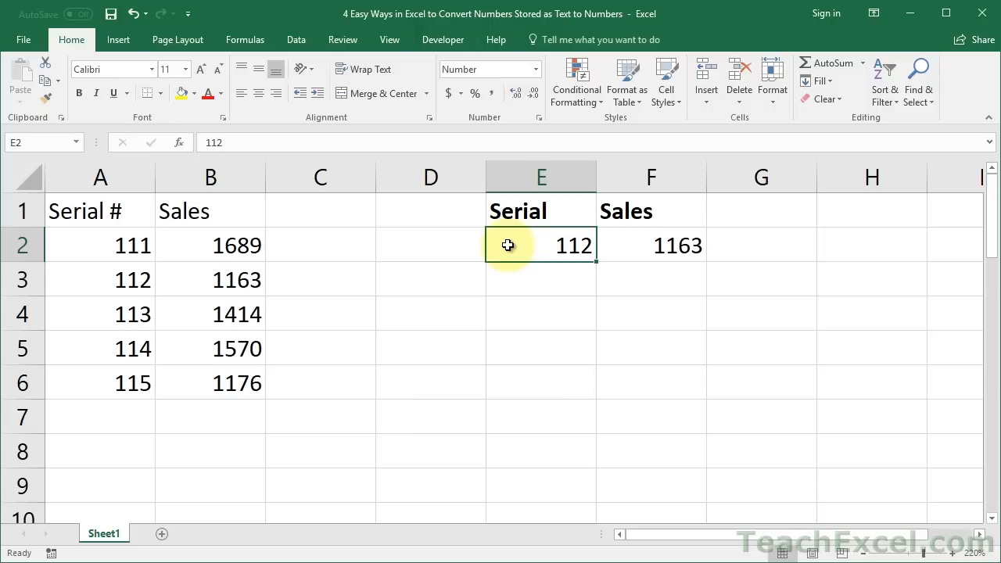
pyautogui.write('=VLOOKUP(E2,A2:B6,2,FALSE)')
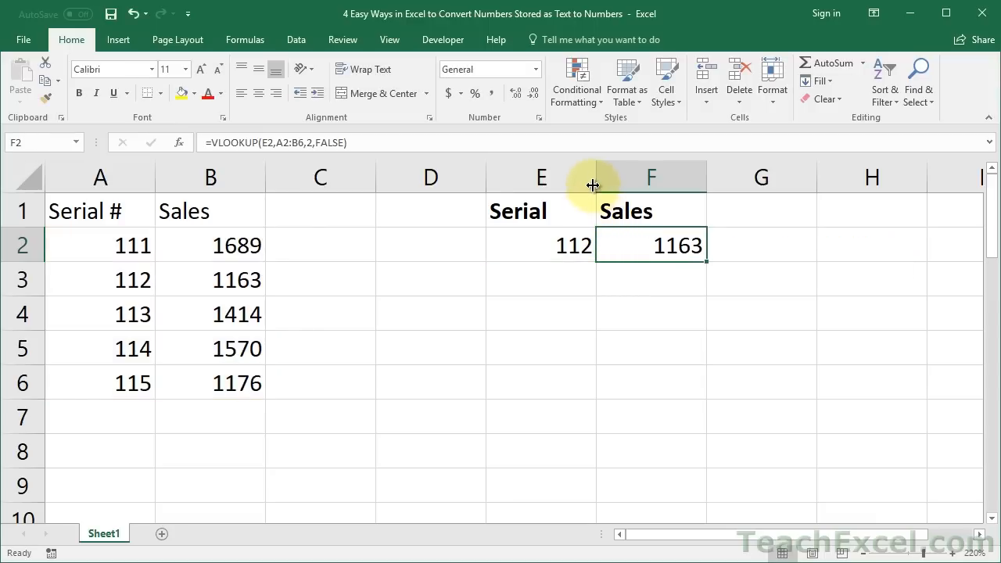
pyautogui.click(540, 244)
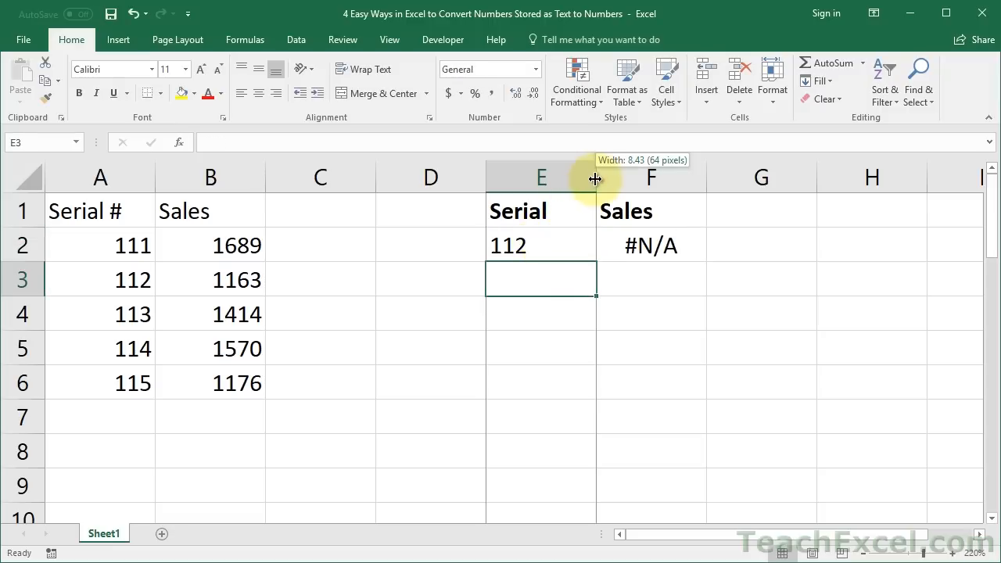
pyautogui.moveTo(594, 178); pyautogui.dragTo(530, 178)
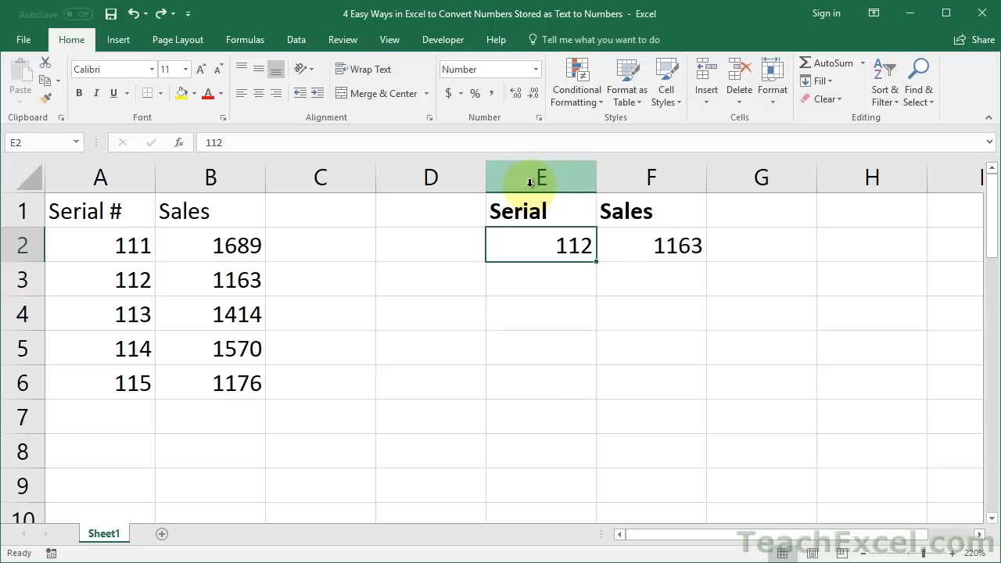
pyautogui.moveTo(526, 239)
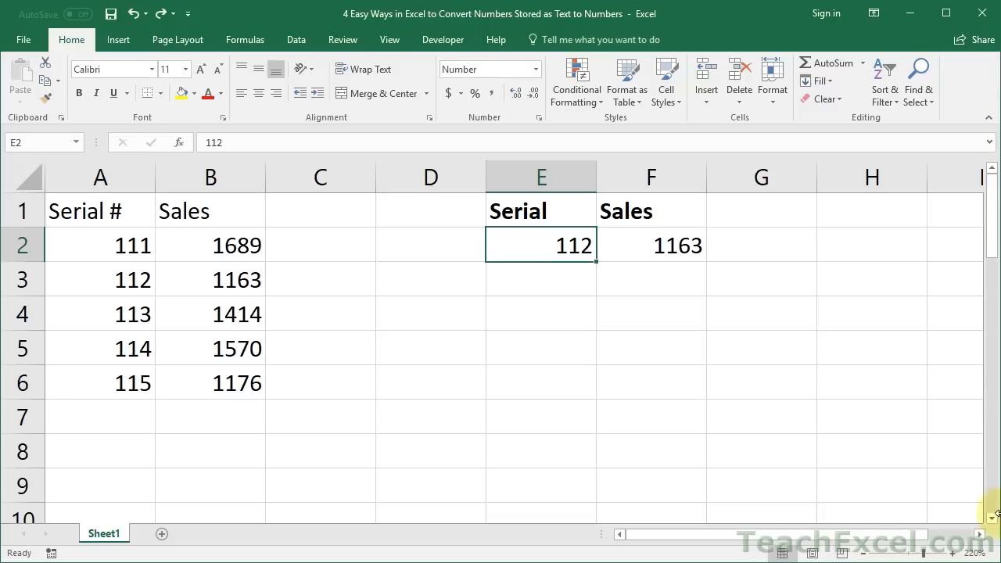
# Run Text to Columns with default settings on A12:A16 so serials 111–115 become numbers.
pyautogui.scroll(-3)
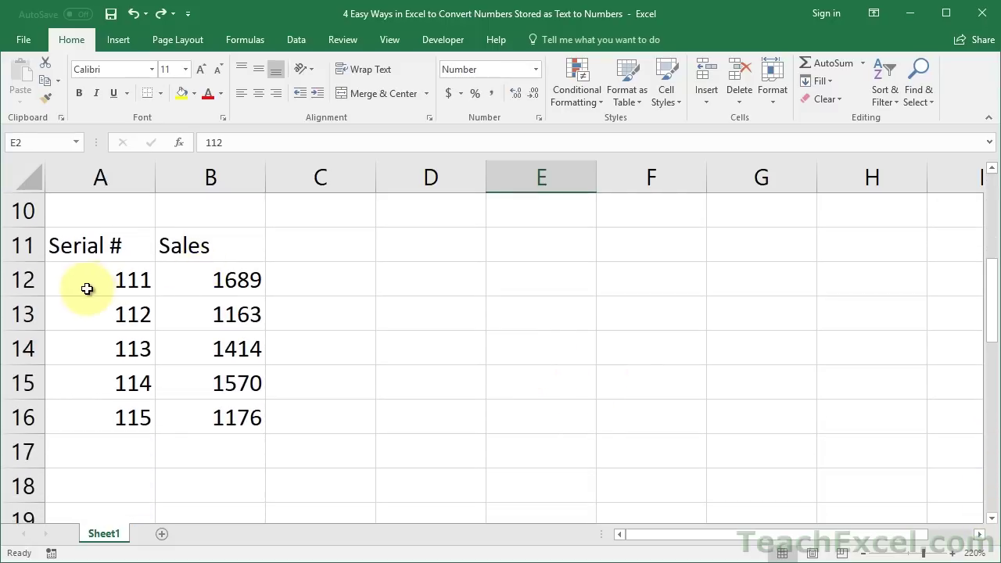
pyautogui.moveTo(88, 278); pyautogui.dragTo(91, 382)
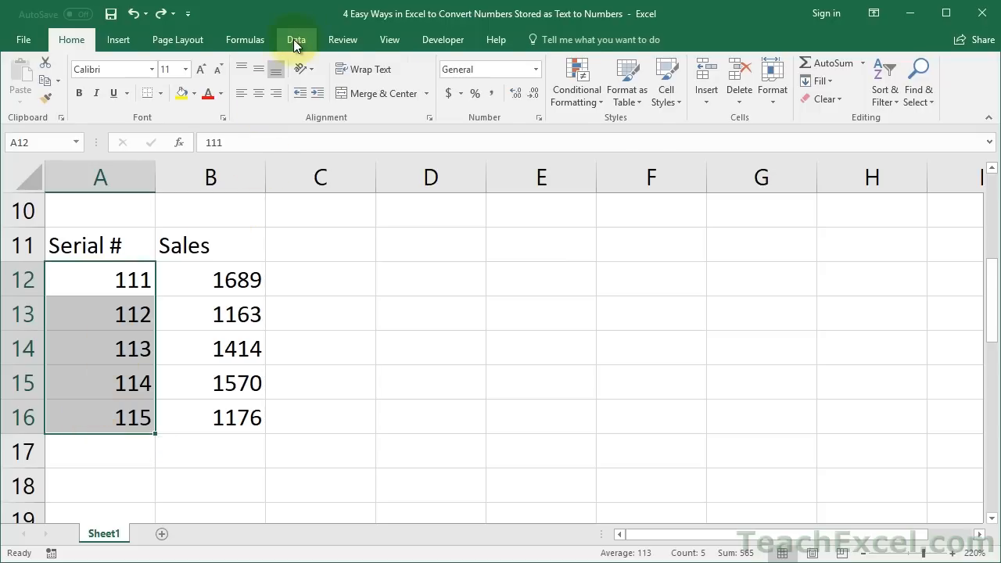
pyautogui.click(591, 81)
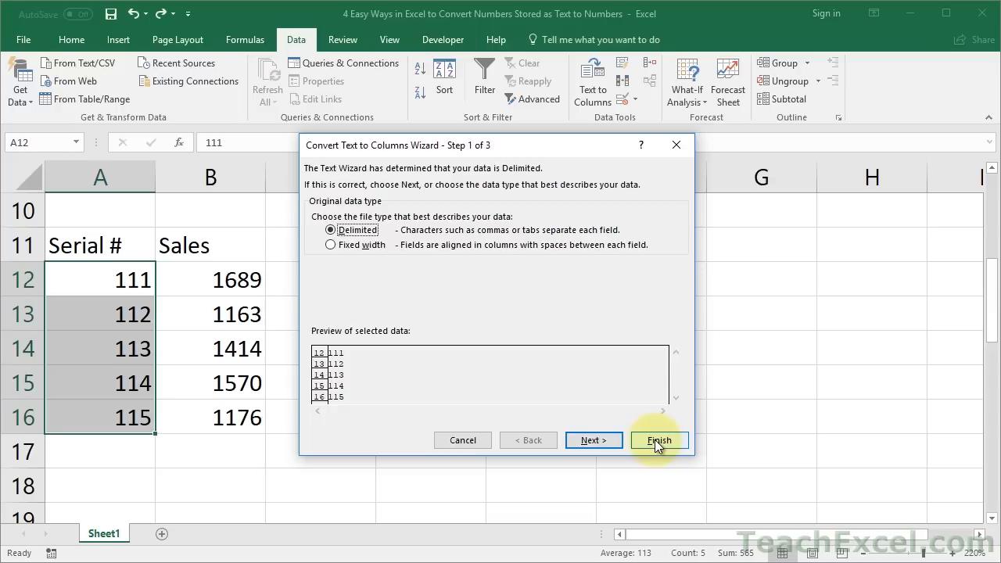
pyautogui.click(658, 440)
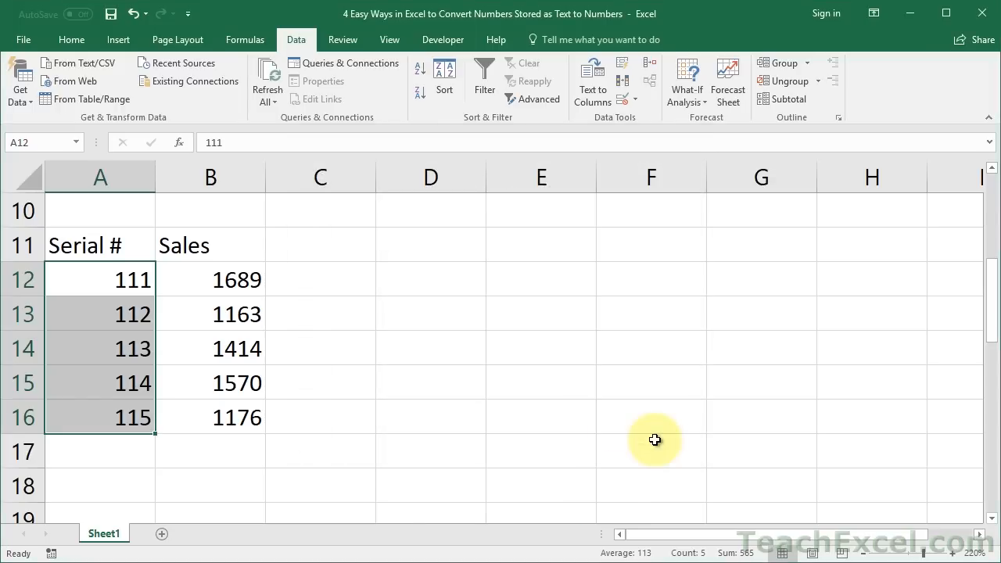
pyautogui.moveTo(144, 274)
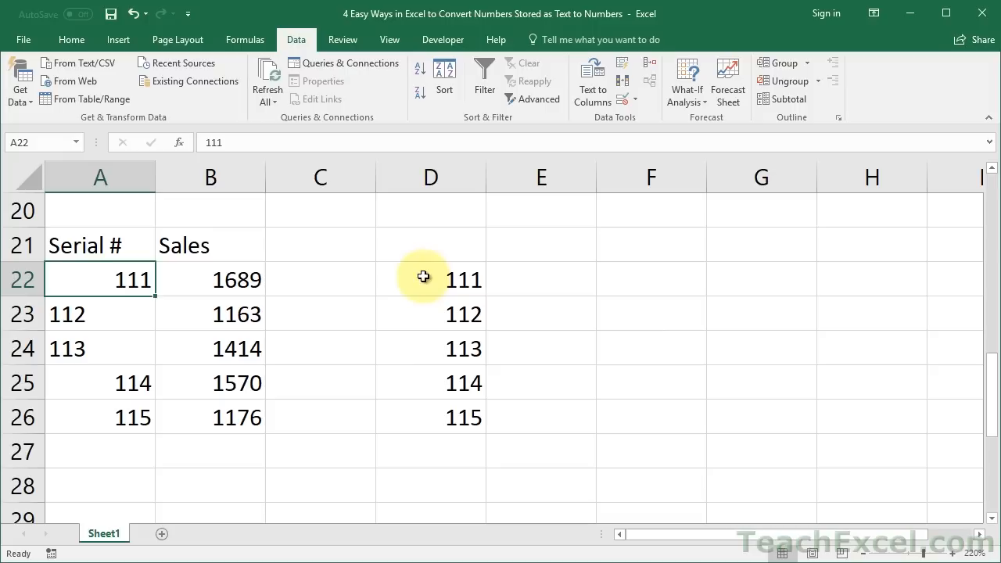
# Enter =VALUE(A22) down D22:D26 and copy the resulting numbers.
pyautogui.doubleClick(432, 278)
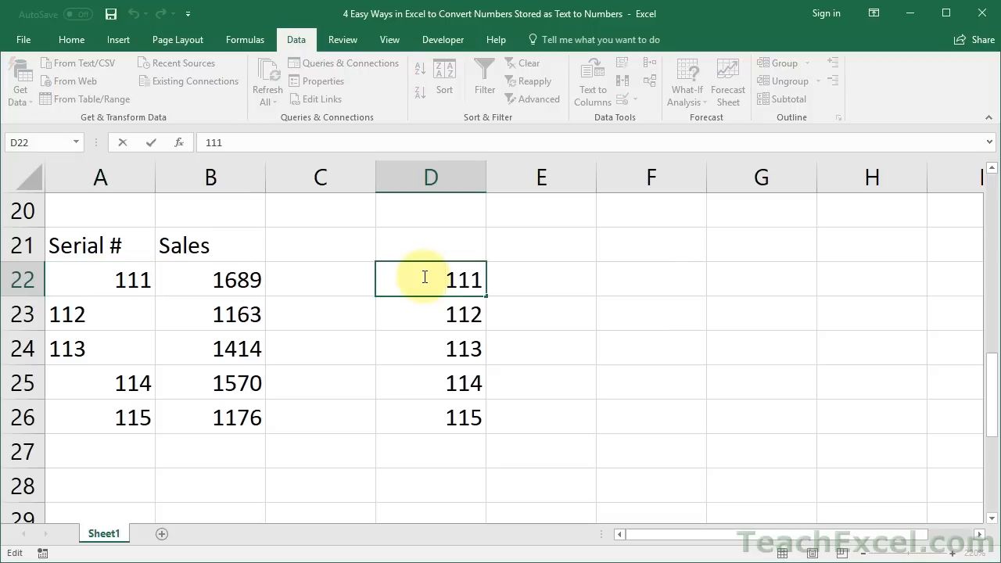
pyautogui.write('=VALUE(A23')
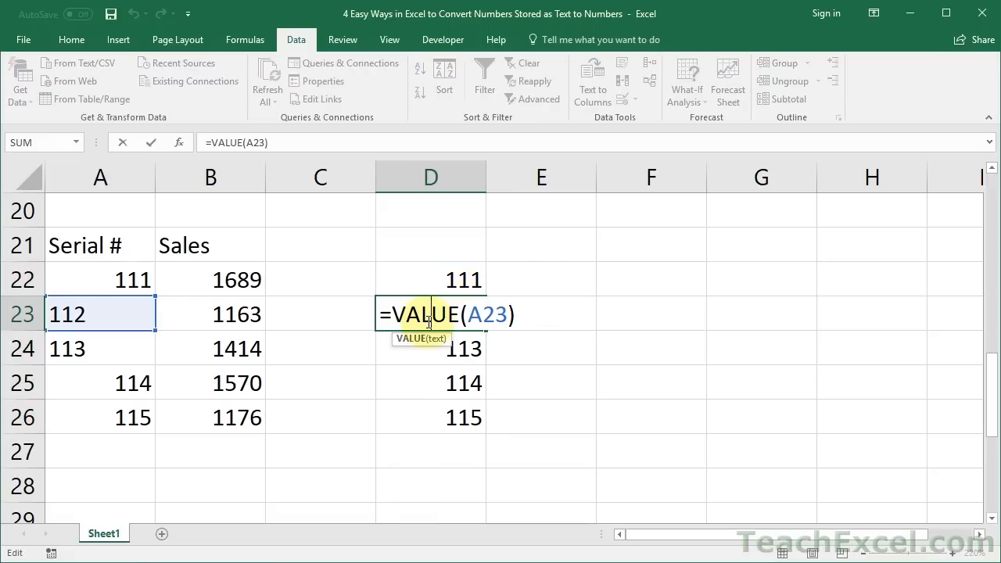
pyautogui.press('Return')
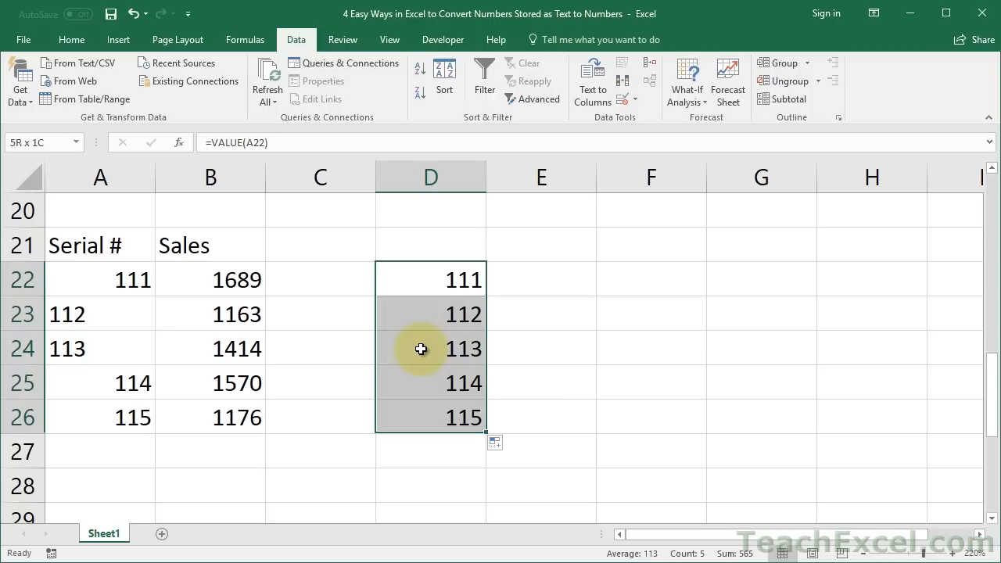
pyautogui.press('ctrl+c')
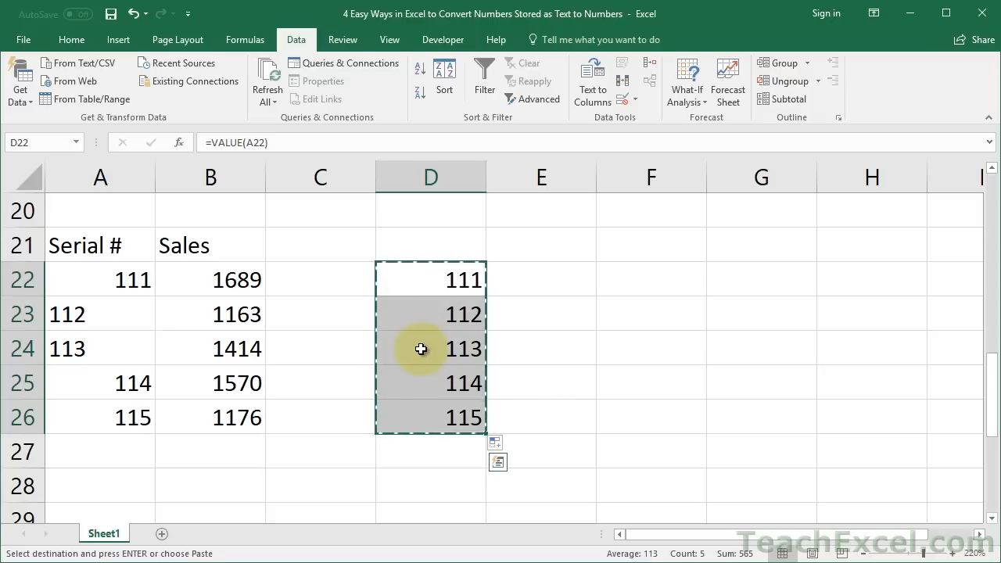
# Paste Special as Values over D22:D26 so the serials become fixed numbers.
pyautogui.rightClick(421, 349)
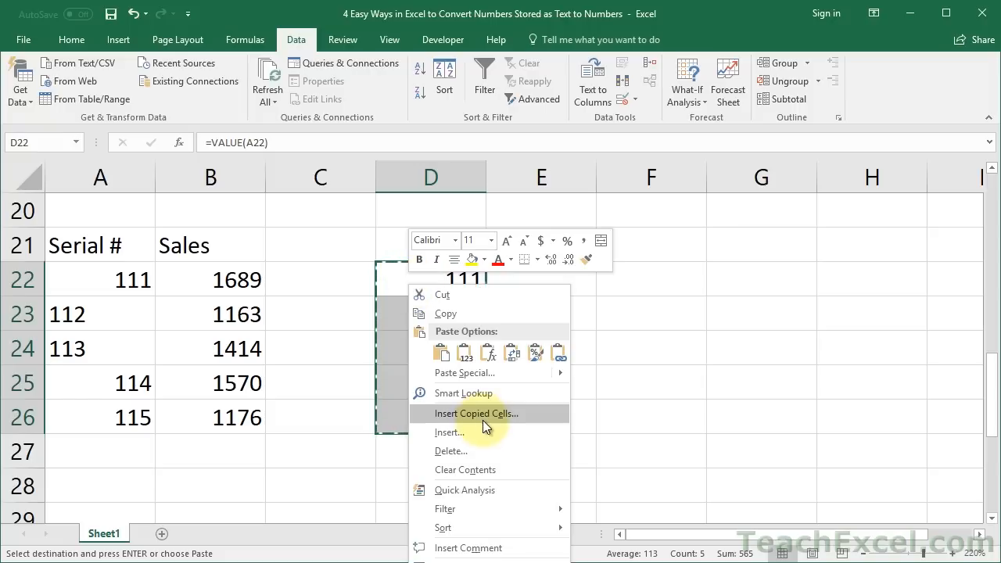
pyautogui.click(477, 413)
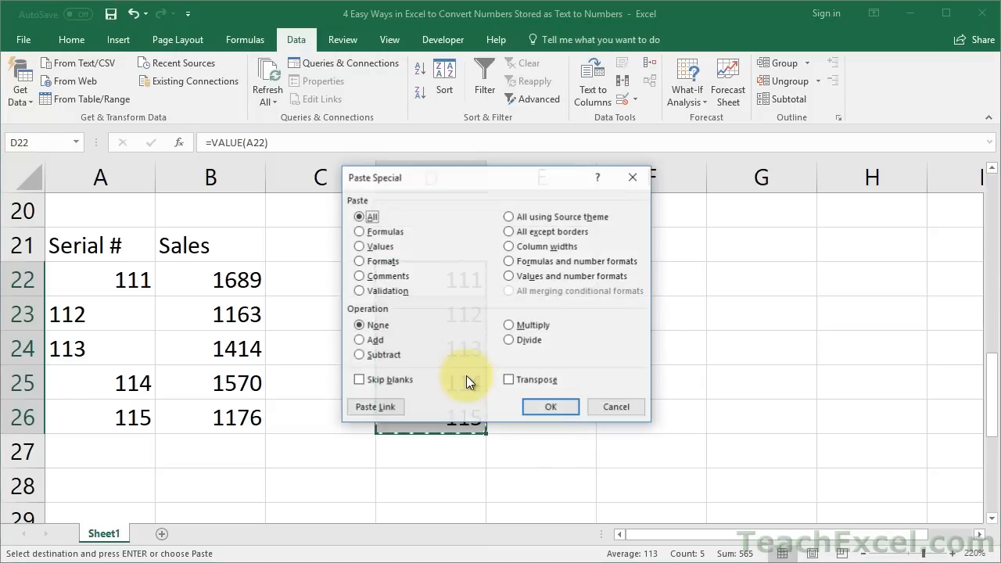
pyautogui.click(360, 246)
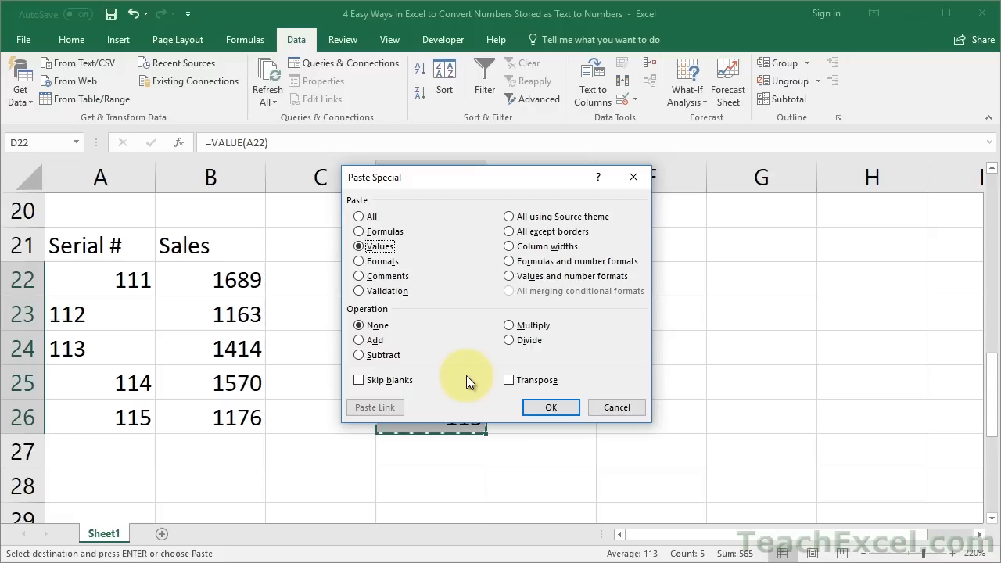
pyautogui.moveTo(387, 256)
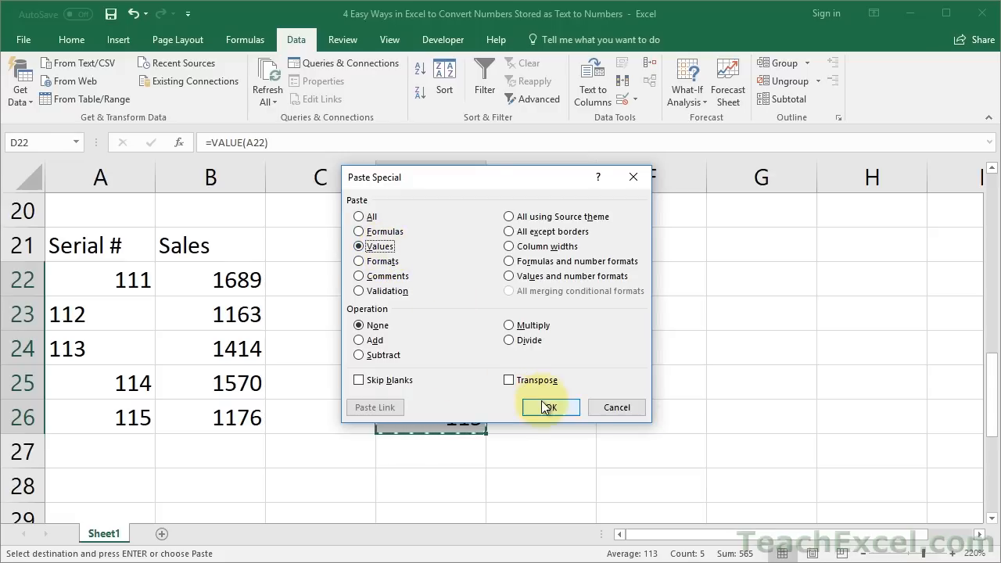
pyautogui.click(548, 406)
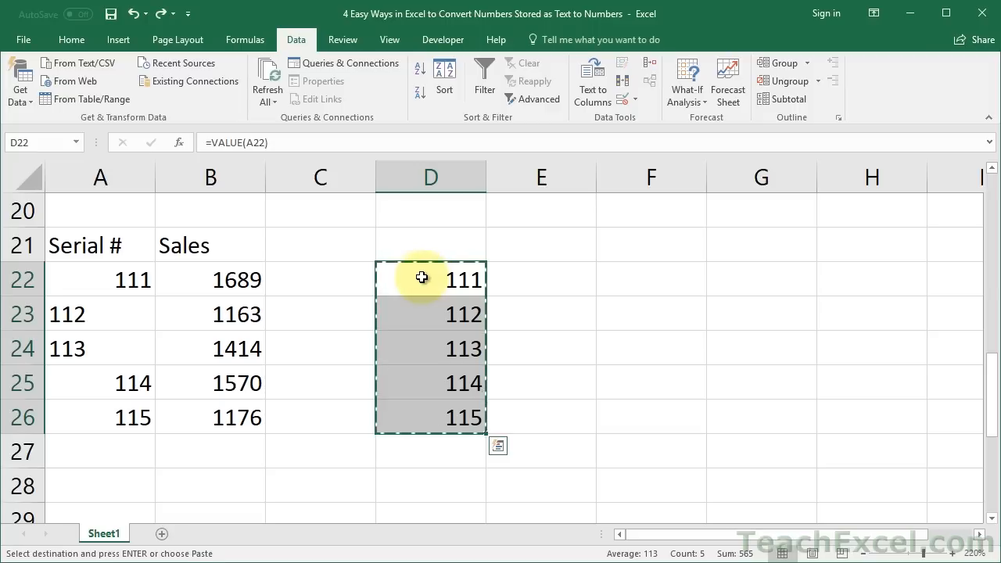
pyautogui.doubleClick(430, 279)
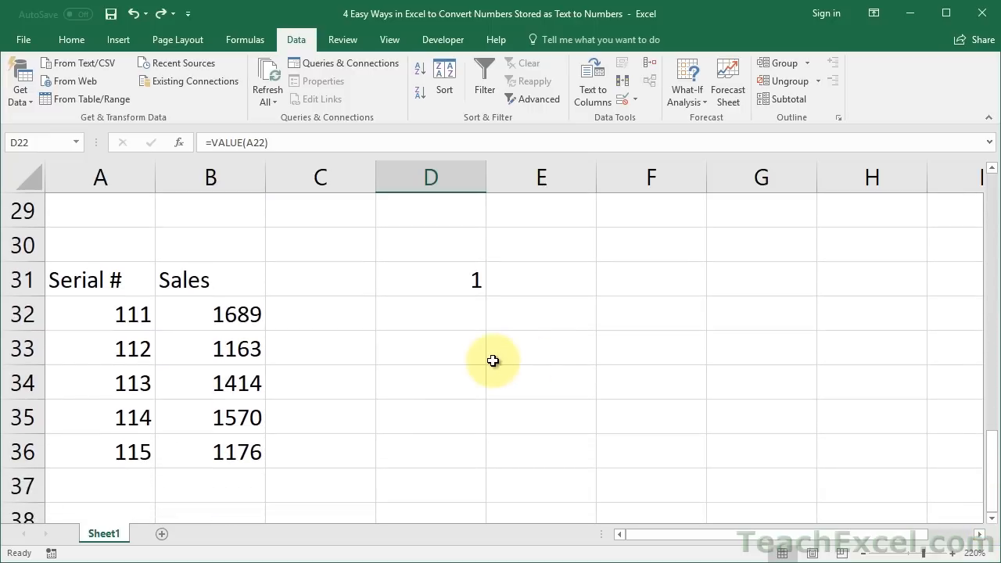
pyautogui.moveTo(488, 356)
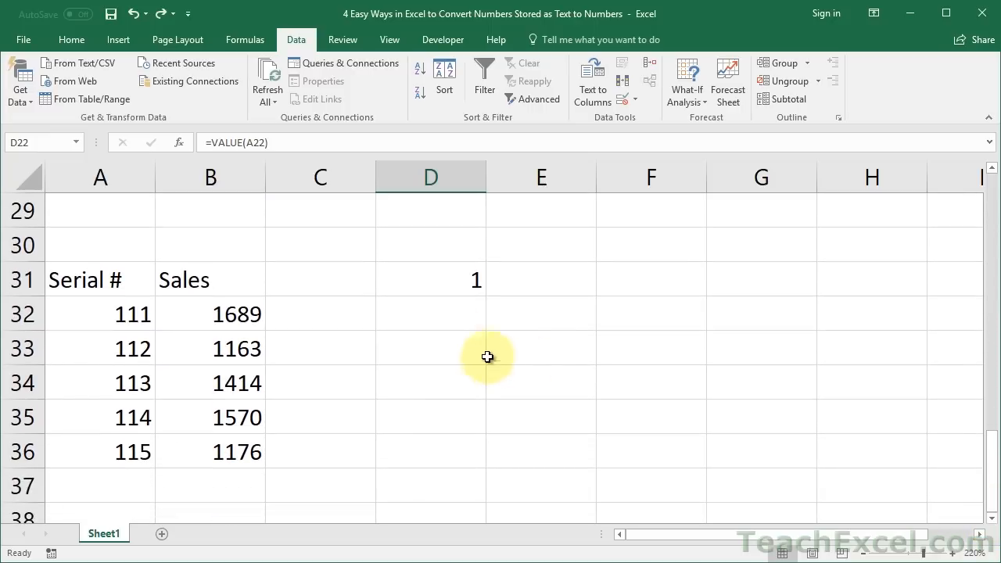
# Put 1 in D31, copy it and select the text serials A32:A36.
pyautogui.click(425, 279)
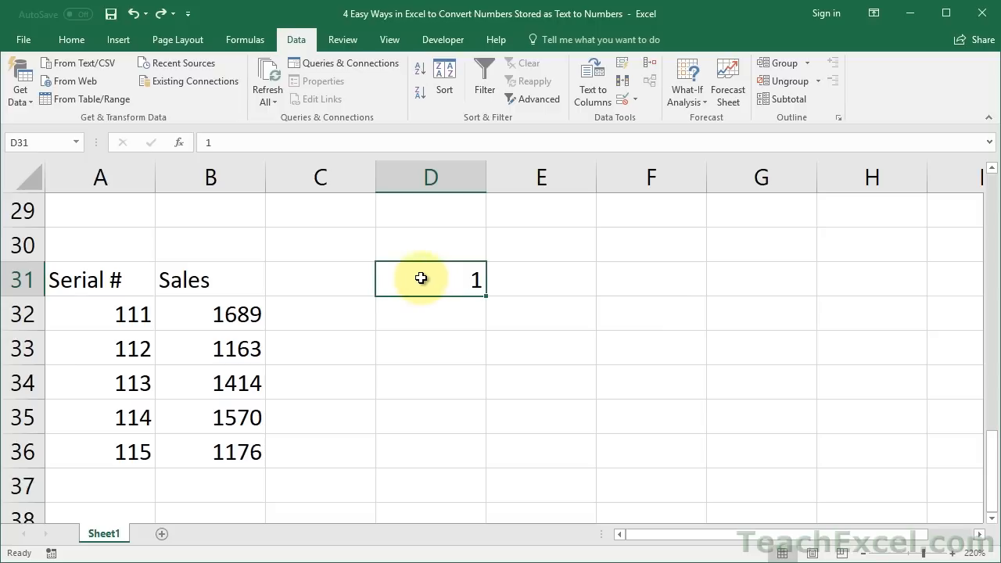
pyautogui.press('Delete')
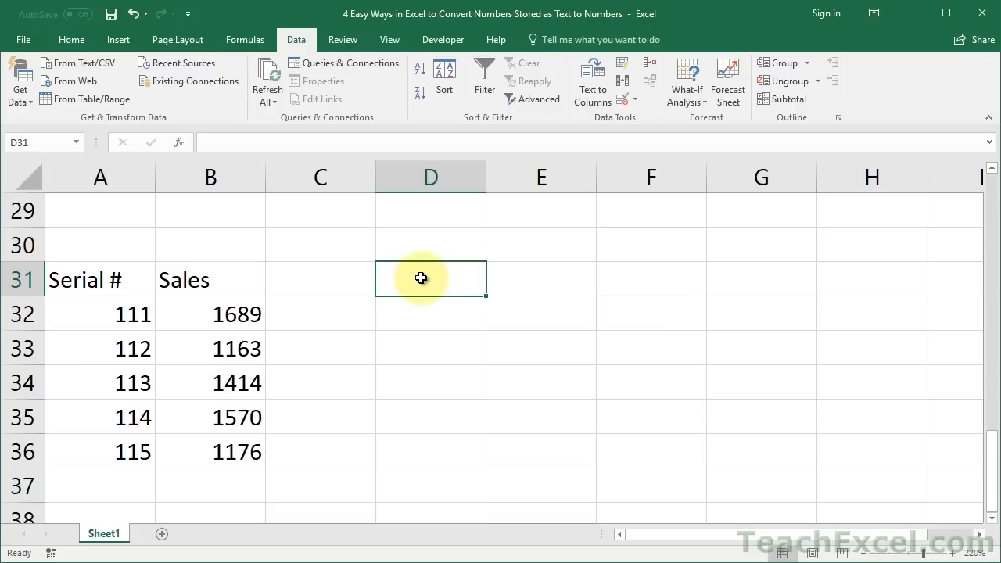
pyautogui.write('1')
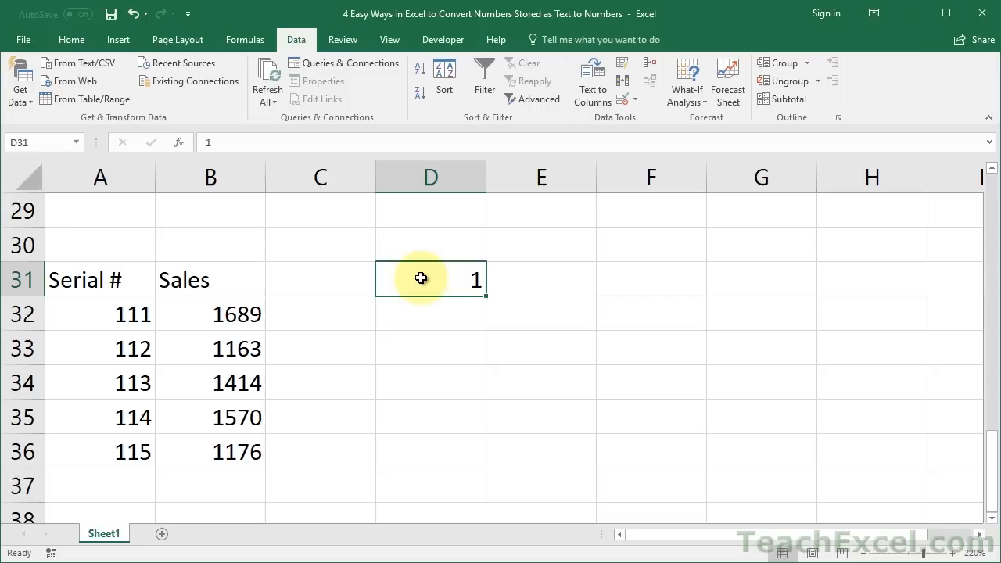
pyautogui.press('ctrl+c')
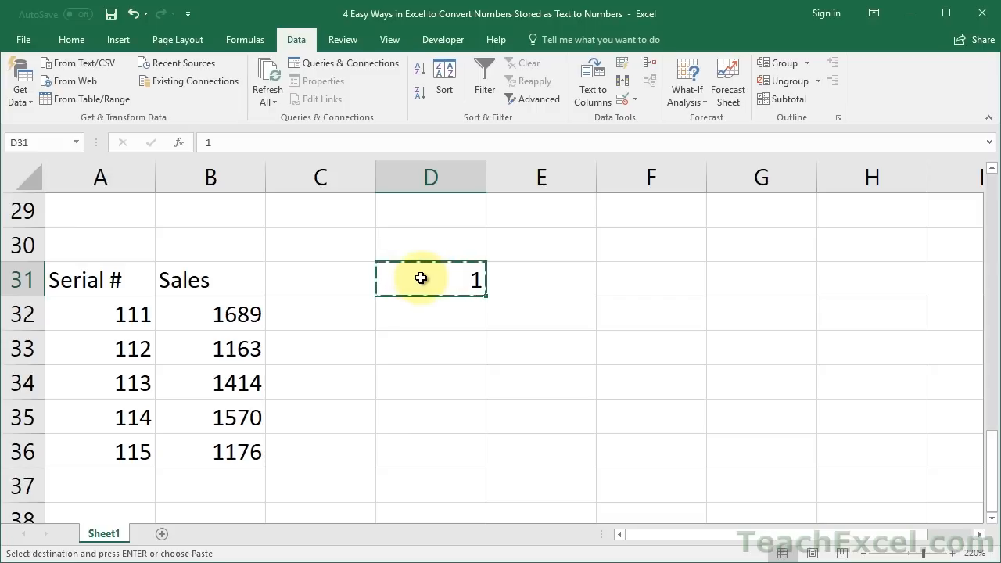
pyautogui.moveTo(100, 312); pyautogui.dragTo(84, 450)
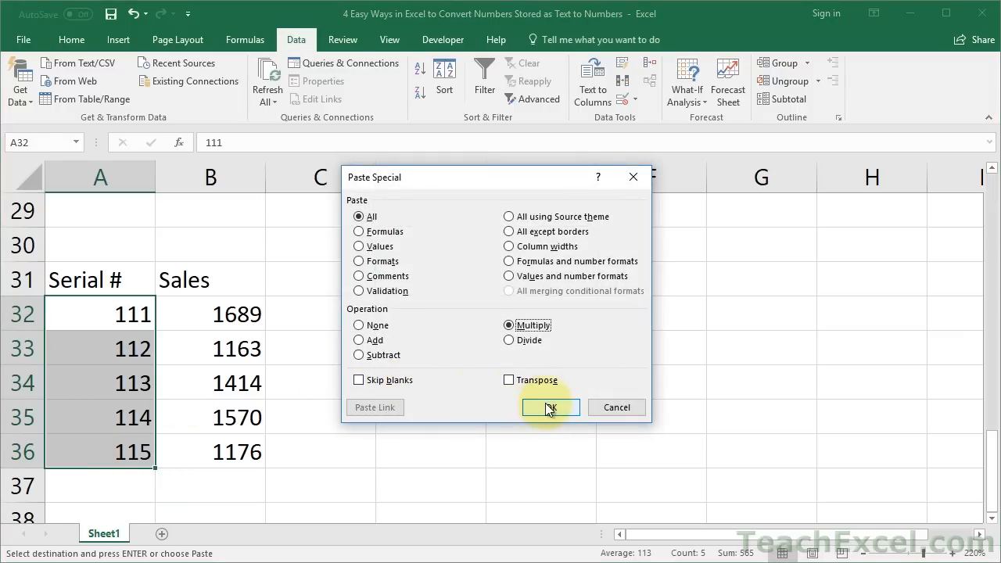
# Paste Special with Multiply so A32:A36 become real numbers.
pyautogui.click(551, 406)
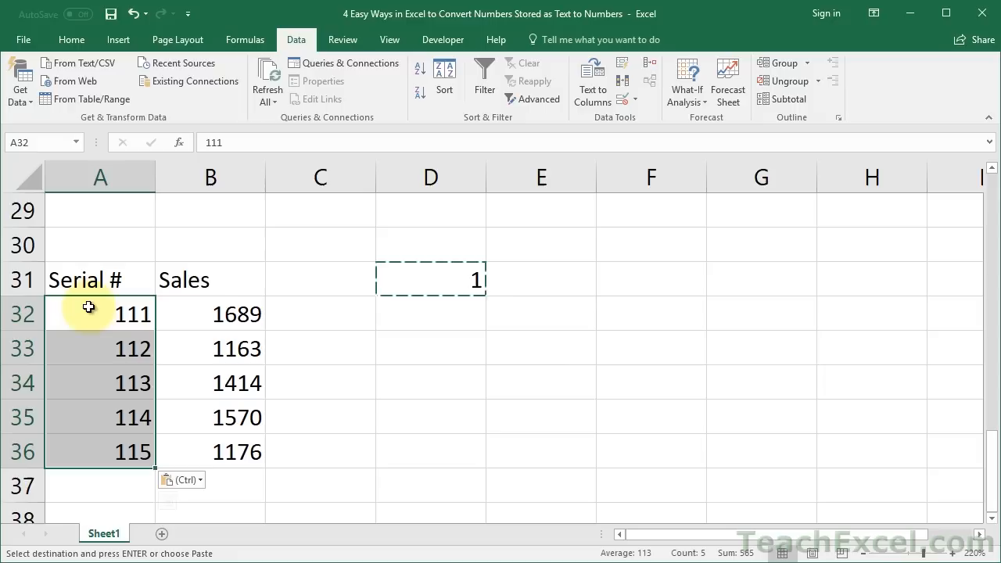
pyautogui.rightClick(88, 309)
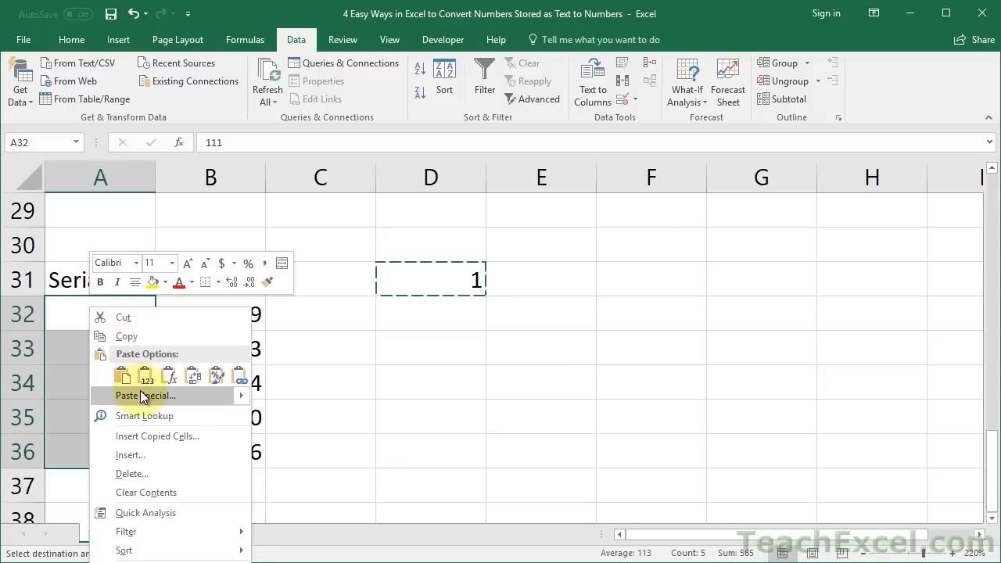
pyautogui.click(143, 394)
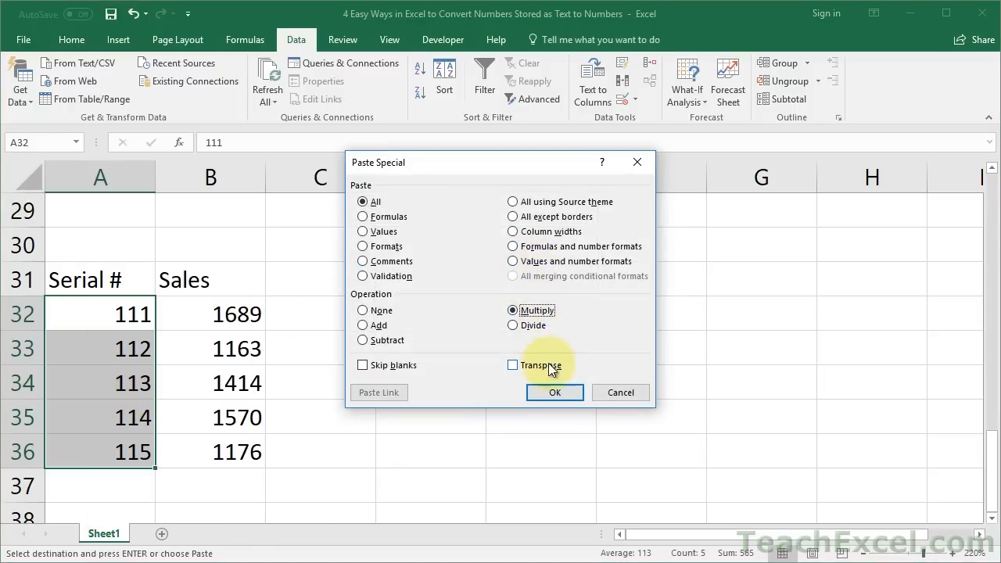
pyautogui.click(554, 391)
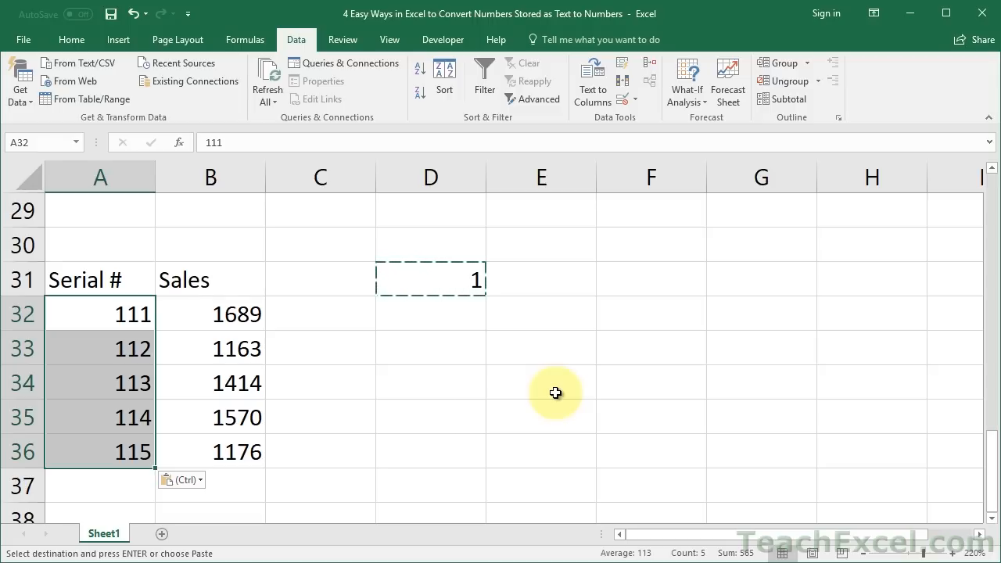
pyautogui.click(556, 391)
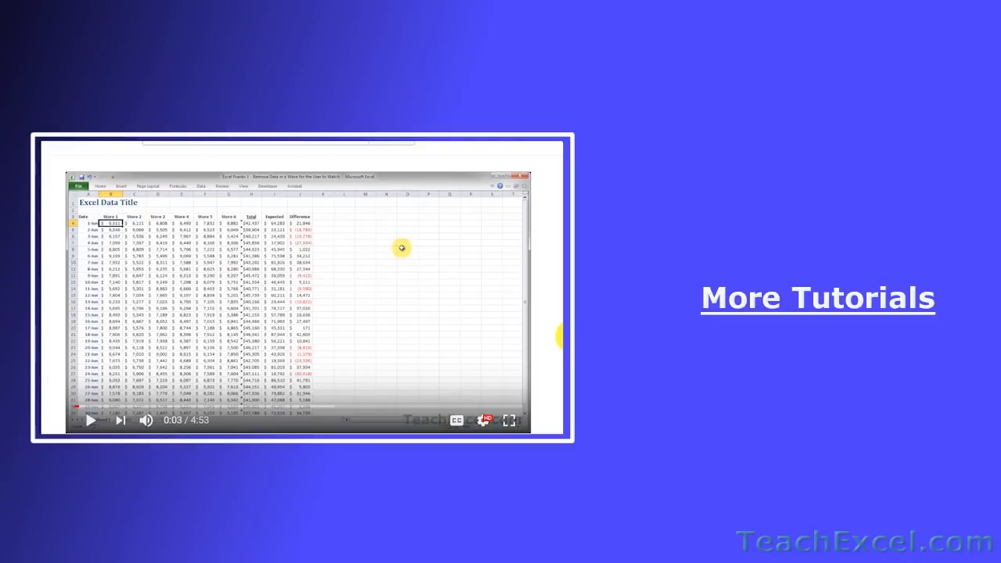
# Like the Excel Pranks 4 video and subscribe to the TeachExcel channel.
pyautogui.scroll(-3)
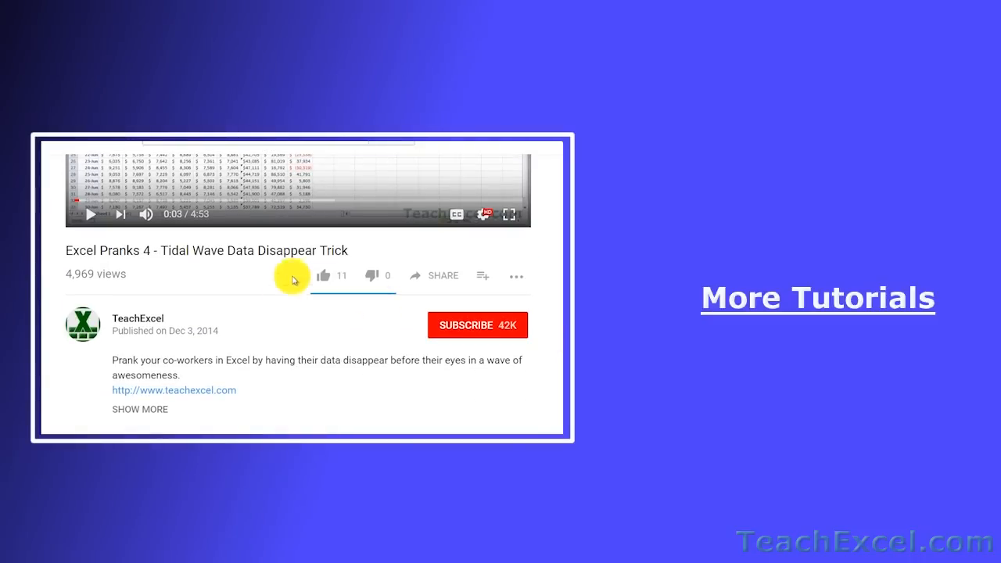
pyautogui.click(322, 276)
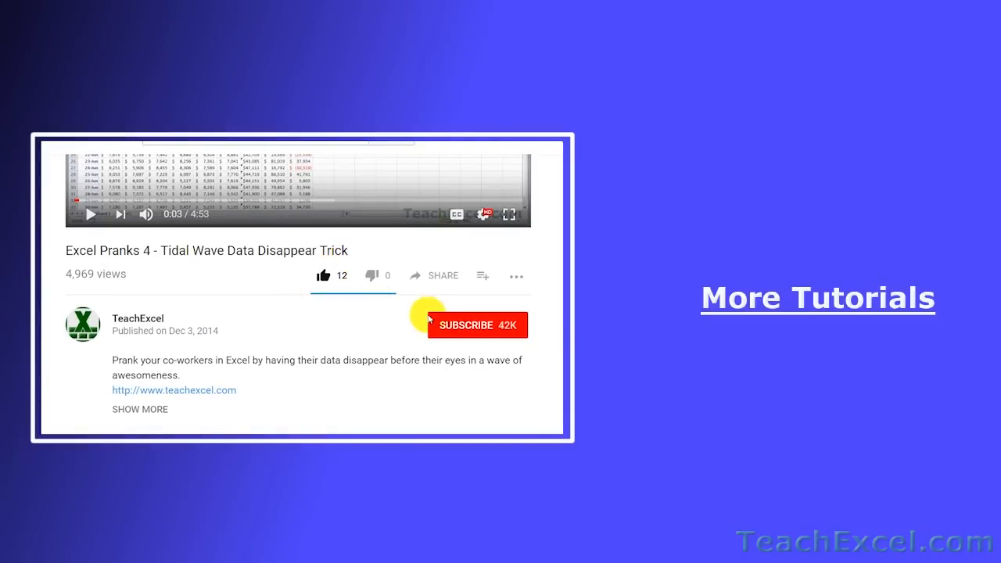
pyautogui.click(477, 324)
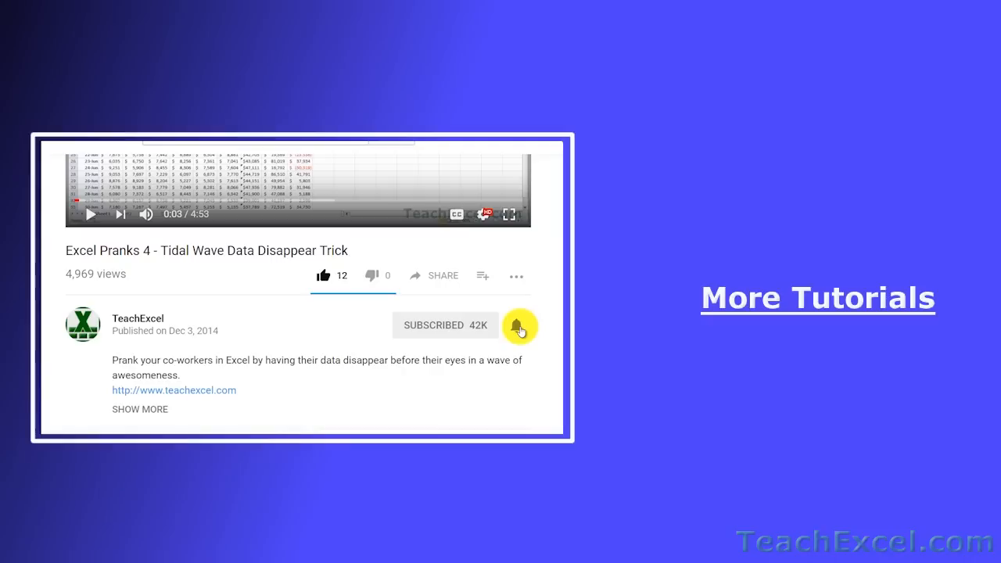